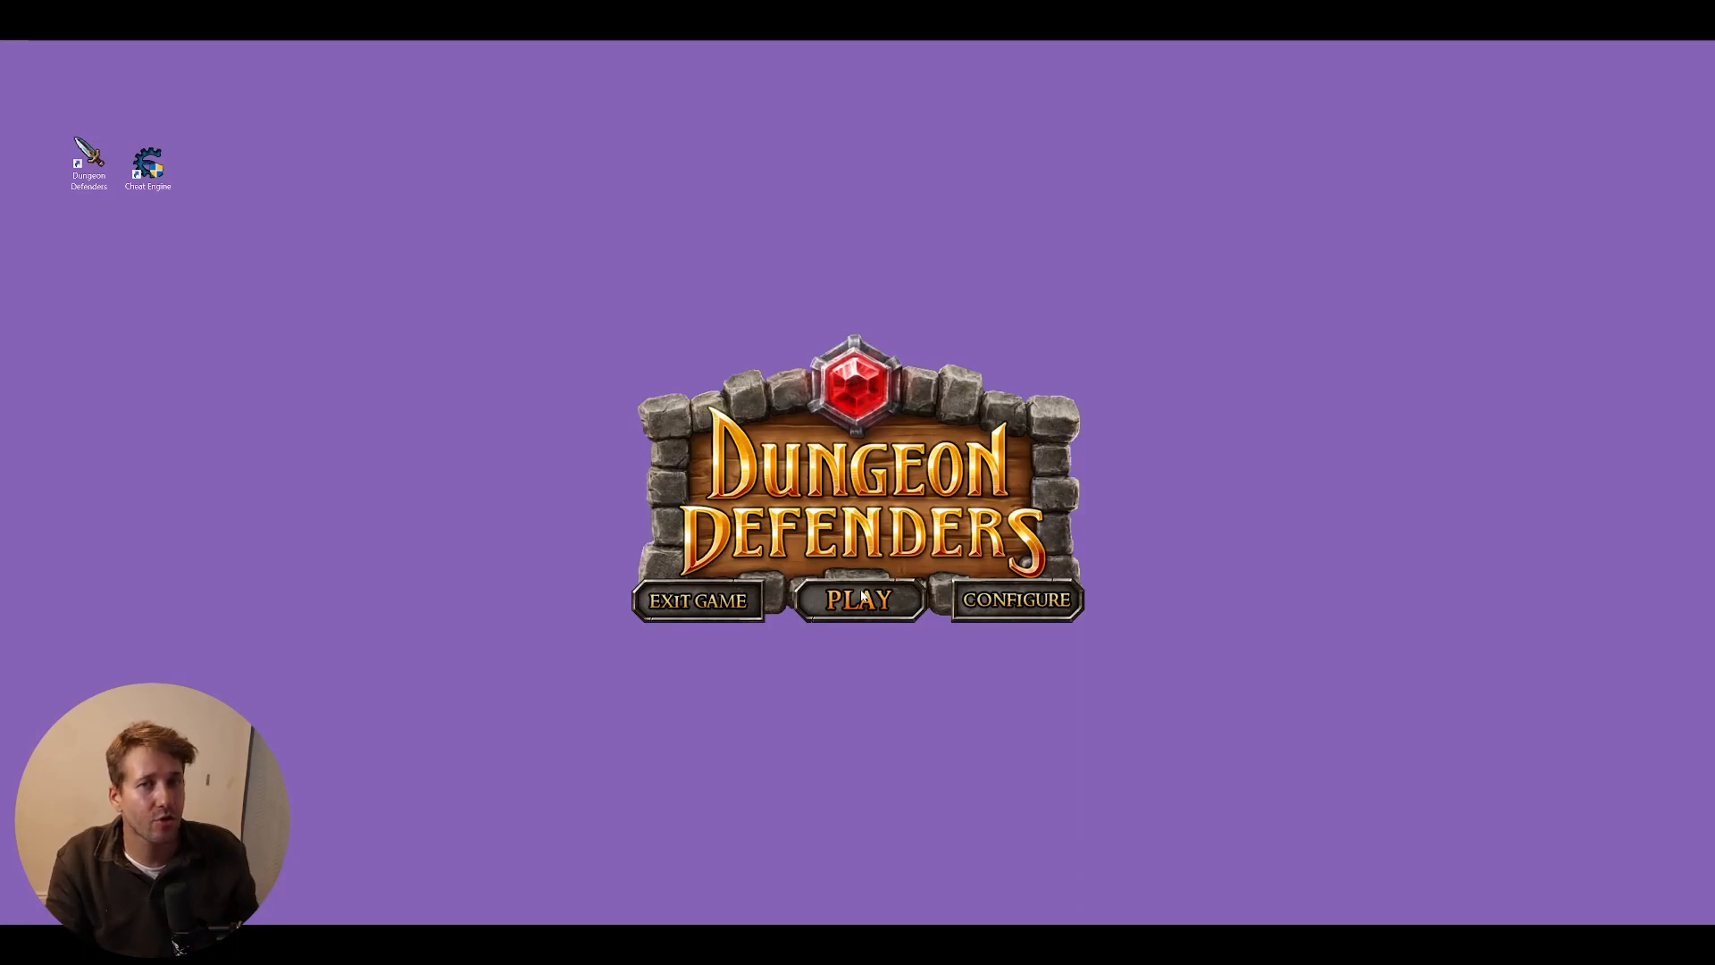
- Launch Dungeon Defenders from the launcher and create an Apprentice hero
left_click(857, 599)
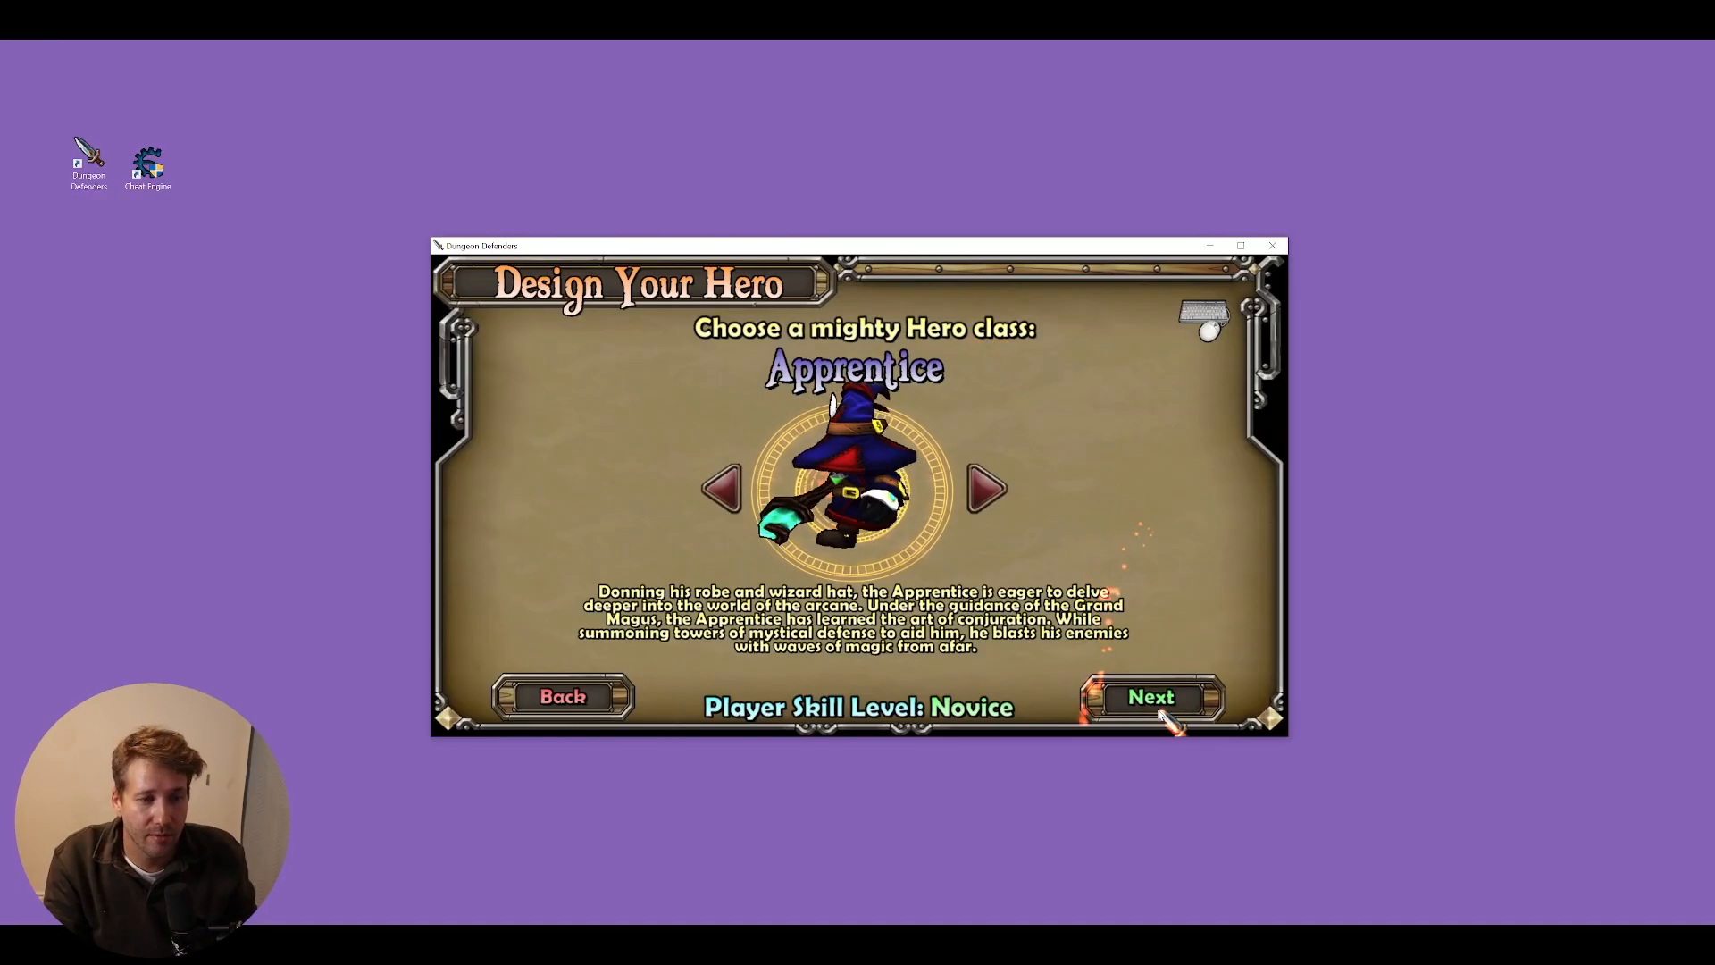
right_click(147, 161)
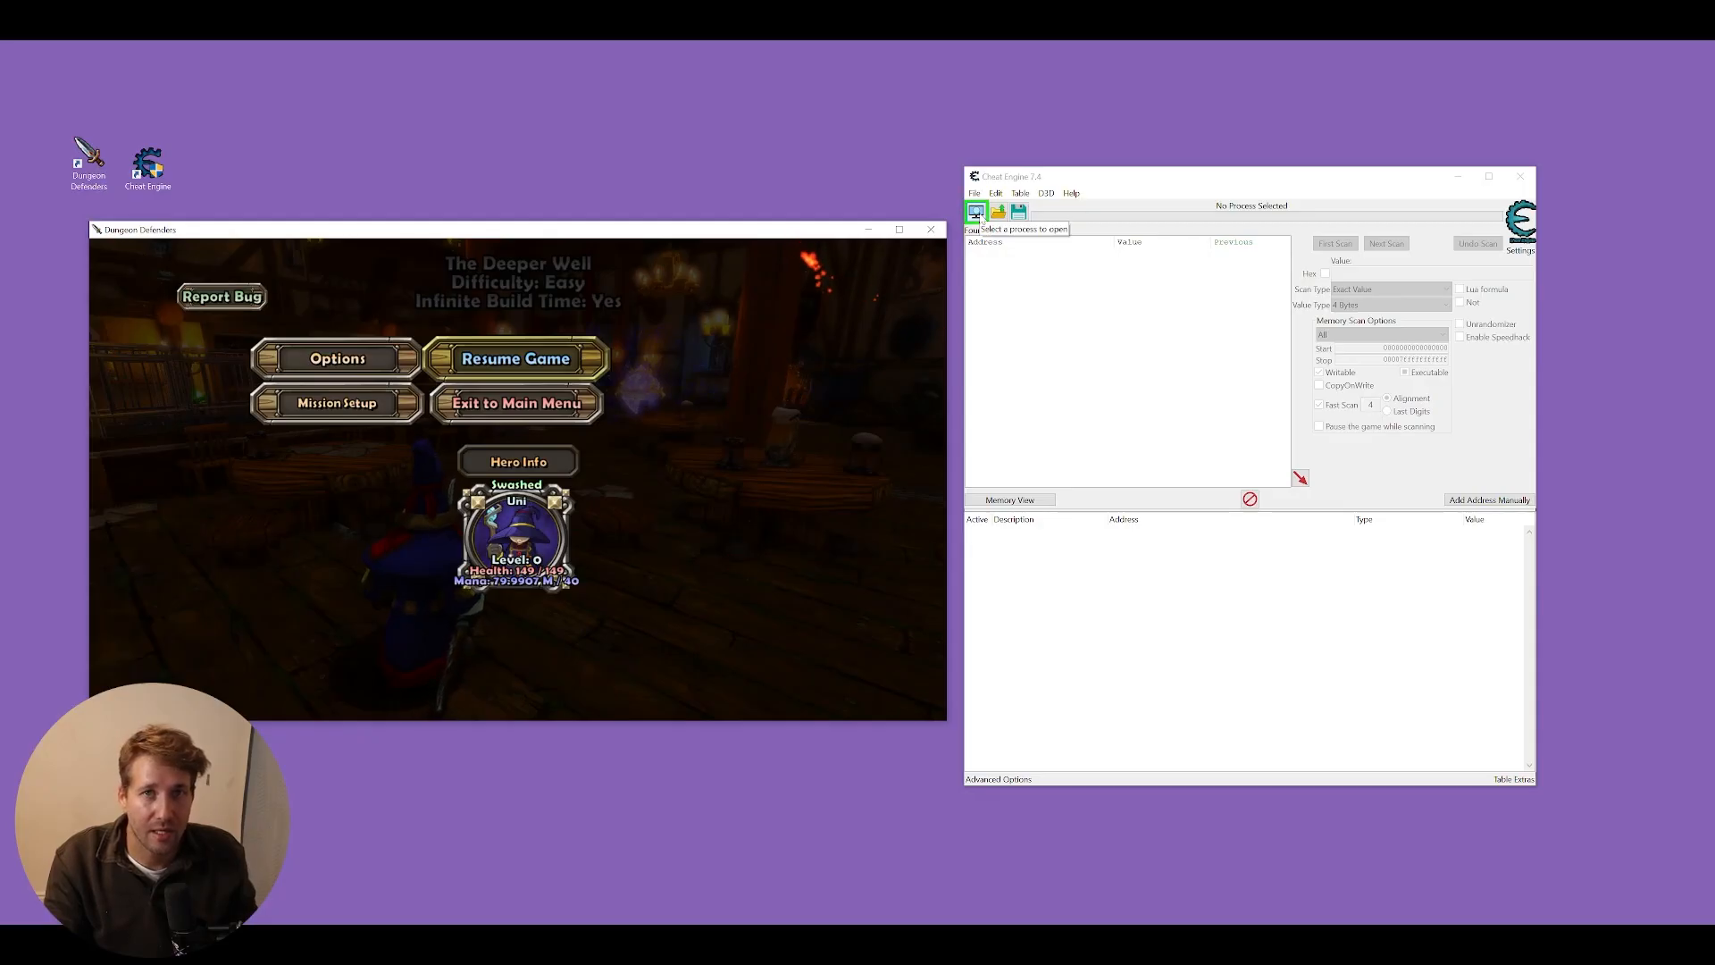
- Attach Cheat Engine to the DunDefGame / Dungeon Defenders process
left_click(975, 211)
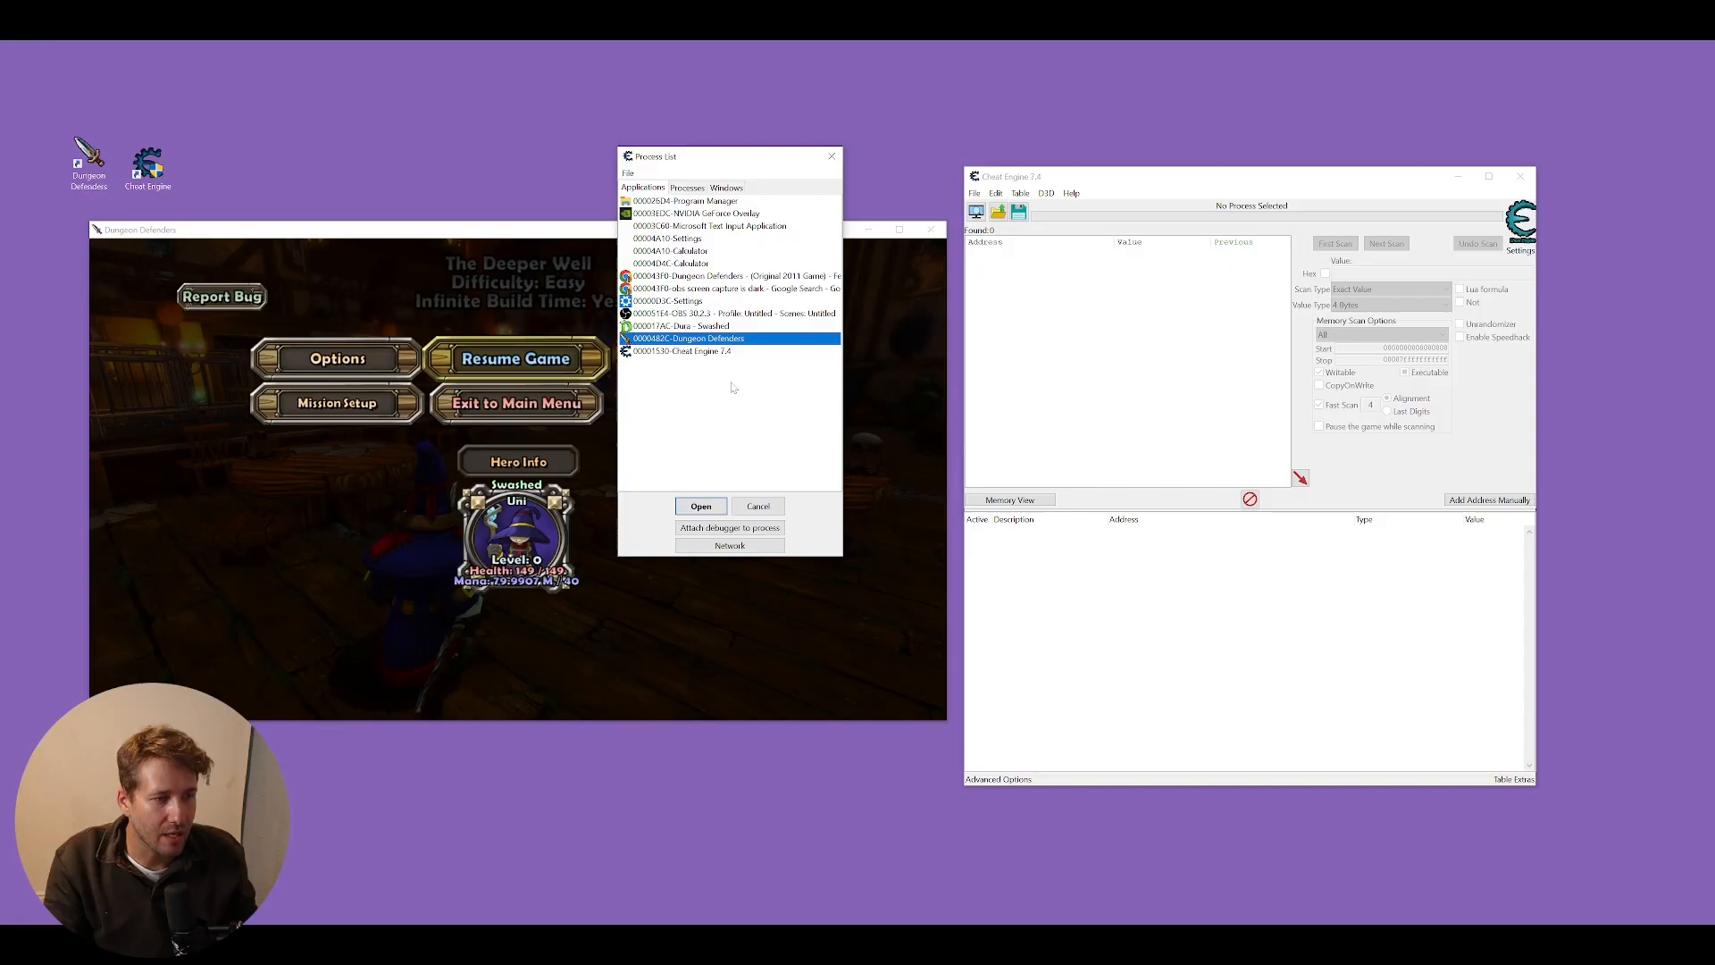
left_click(700, 505)
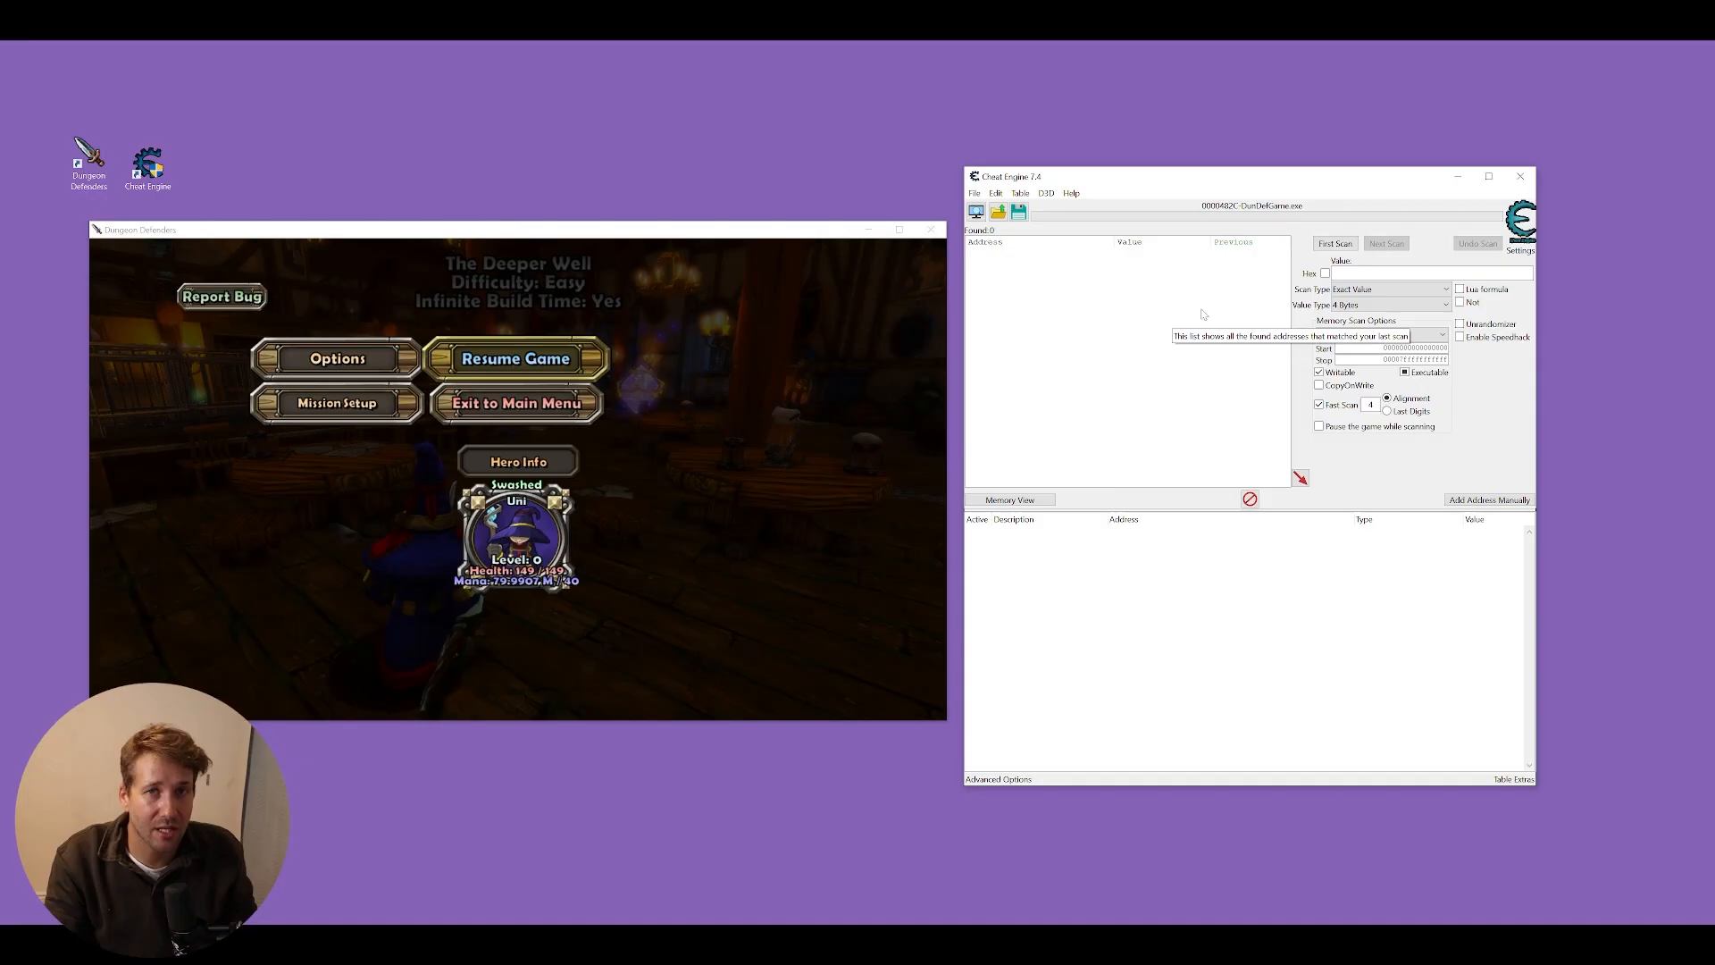
- Scan all value types for 990700, then buy the Worn Noble Staff in-game
left_click(517, 357)
type("990700")
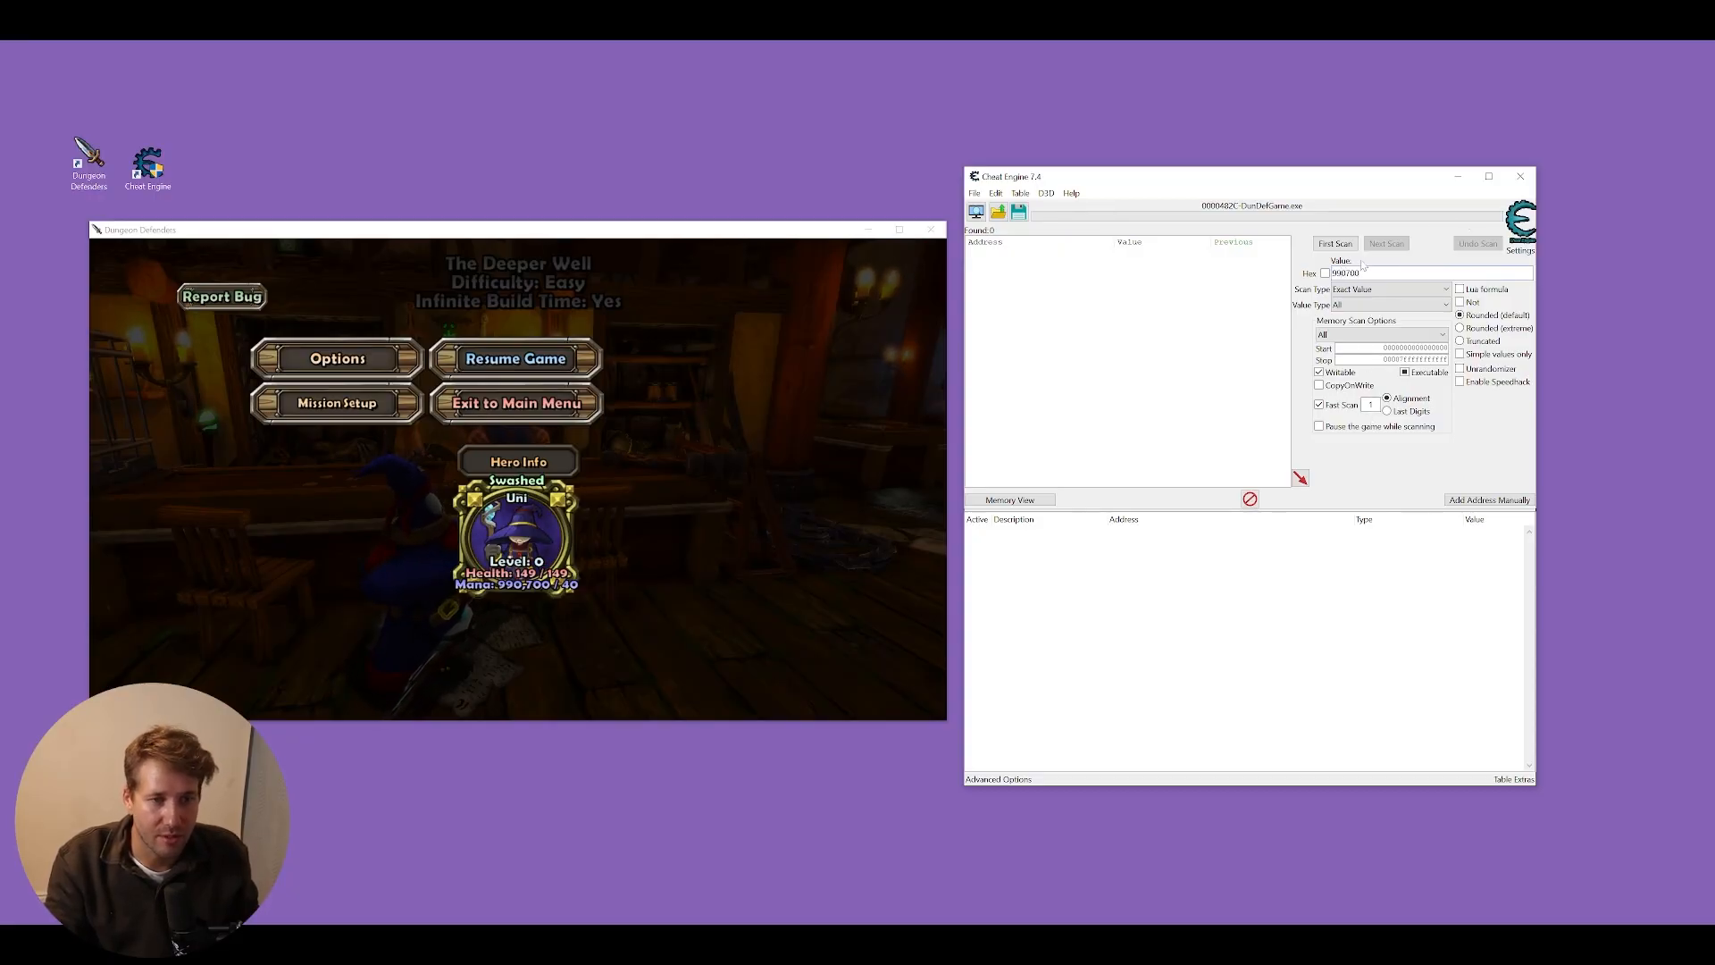
left_click(1334, 243)
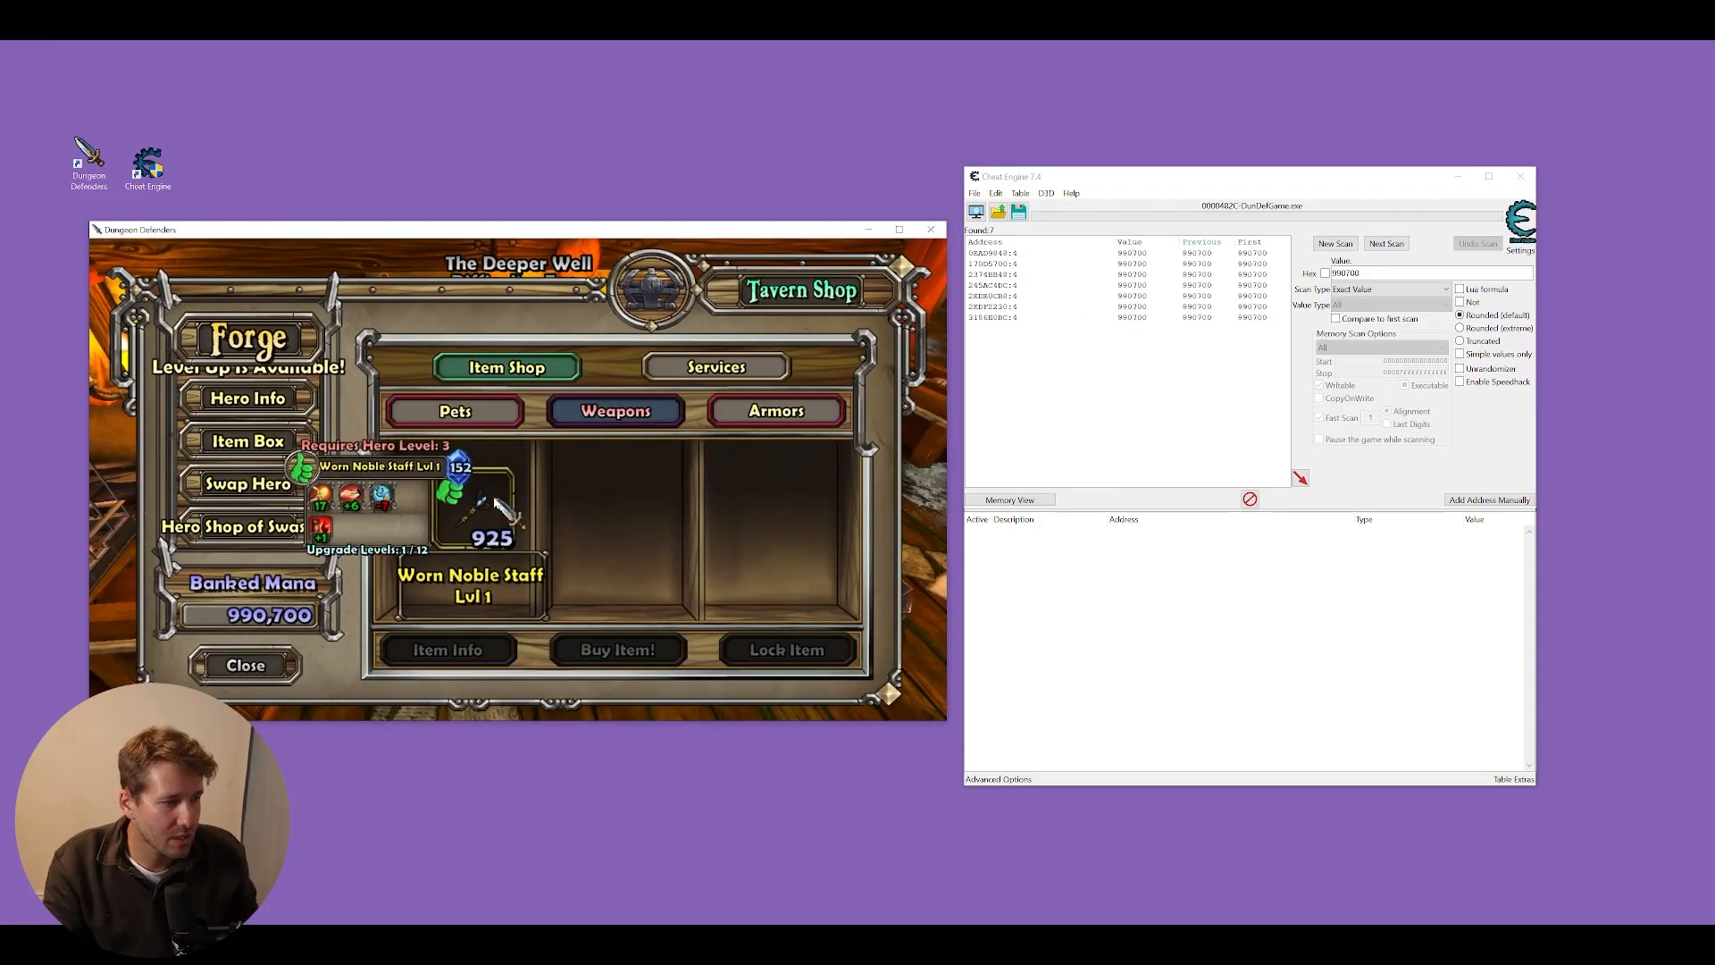
left_click(615, 648)
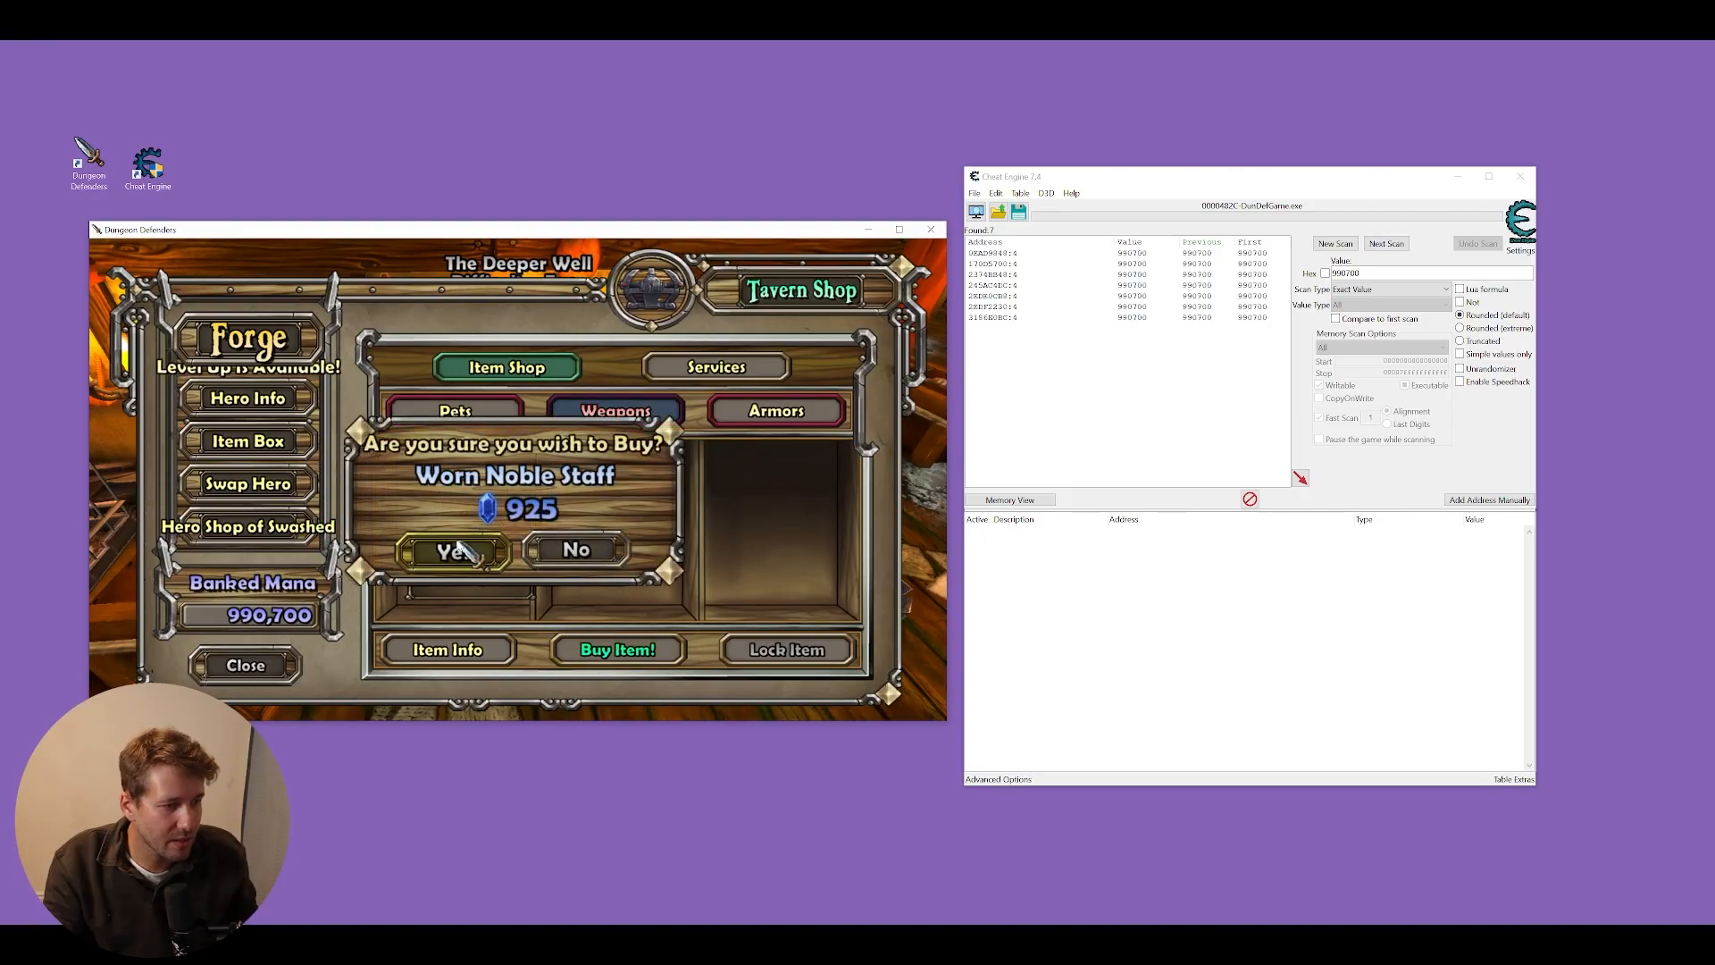
left_click(449, 550)
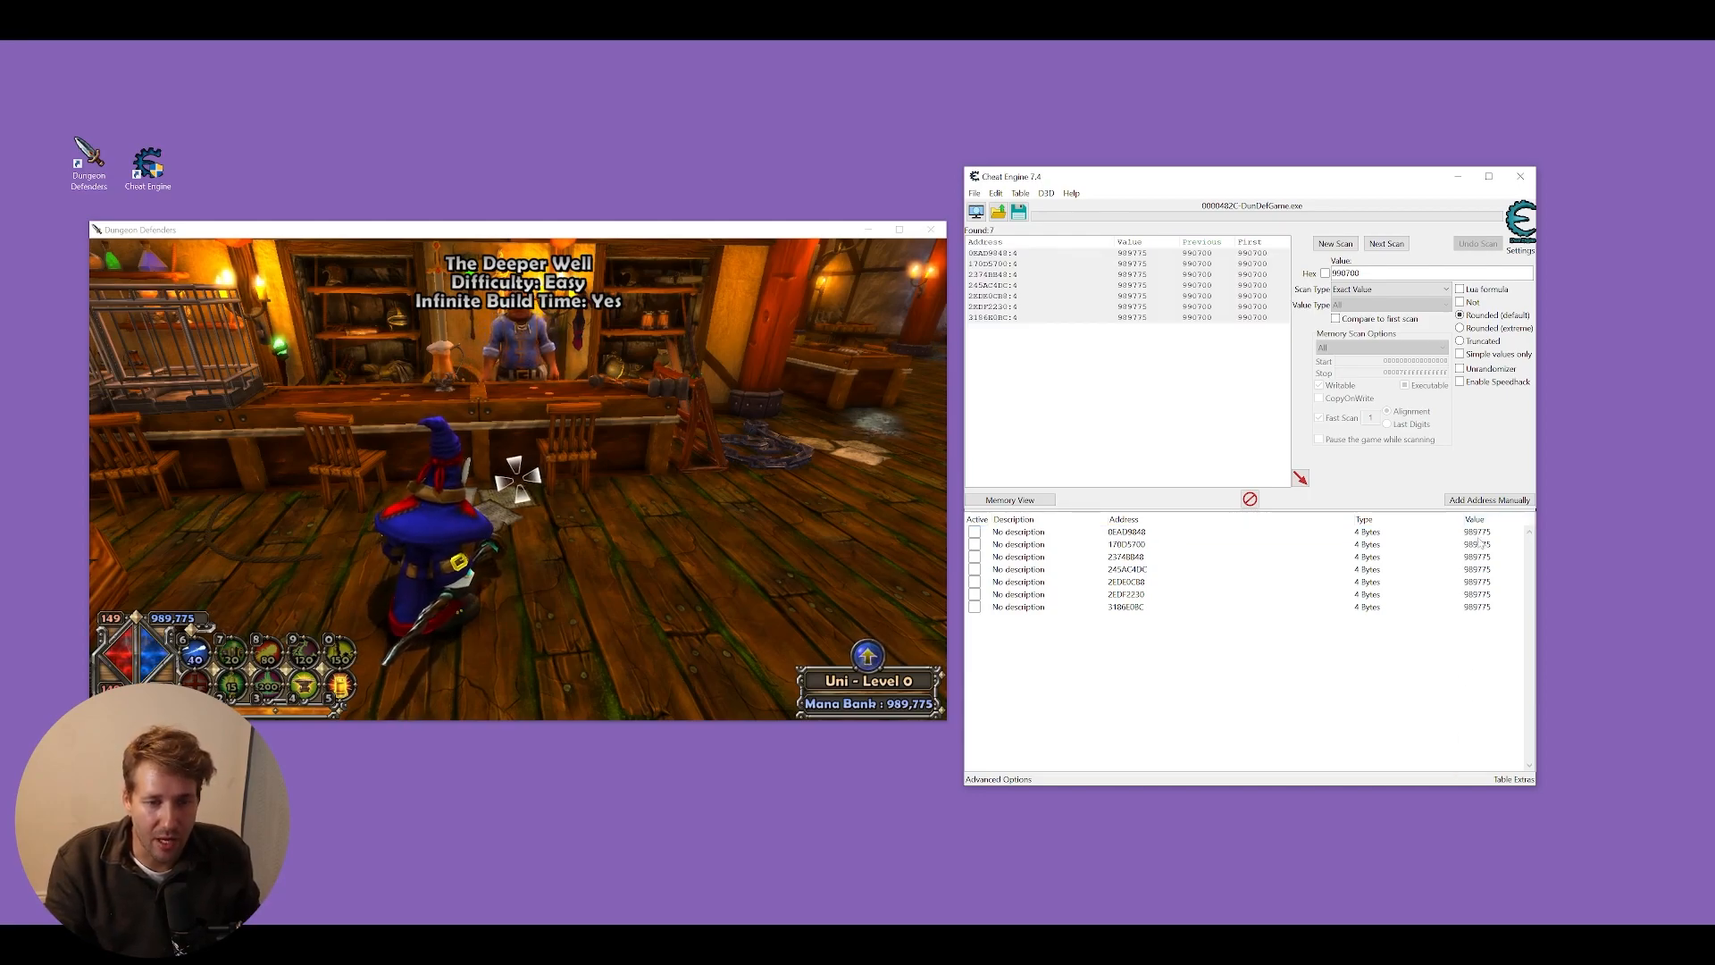
- Test candidate addresses with value 100 and rename the real one Mana Bank
type("100")
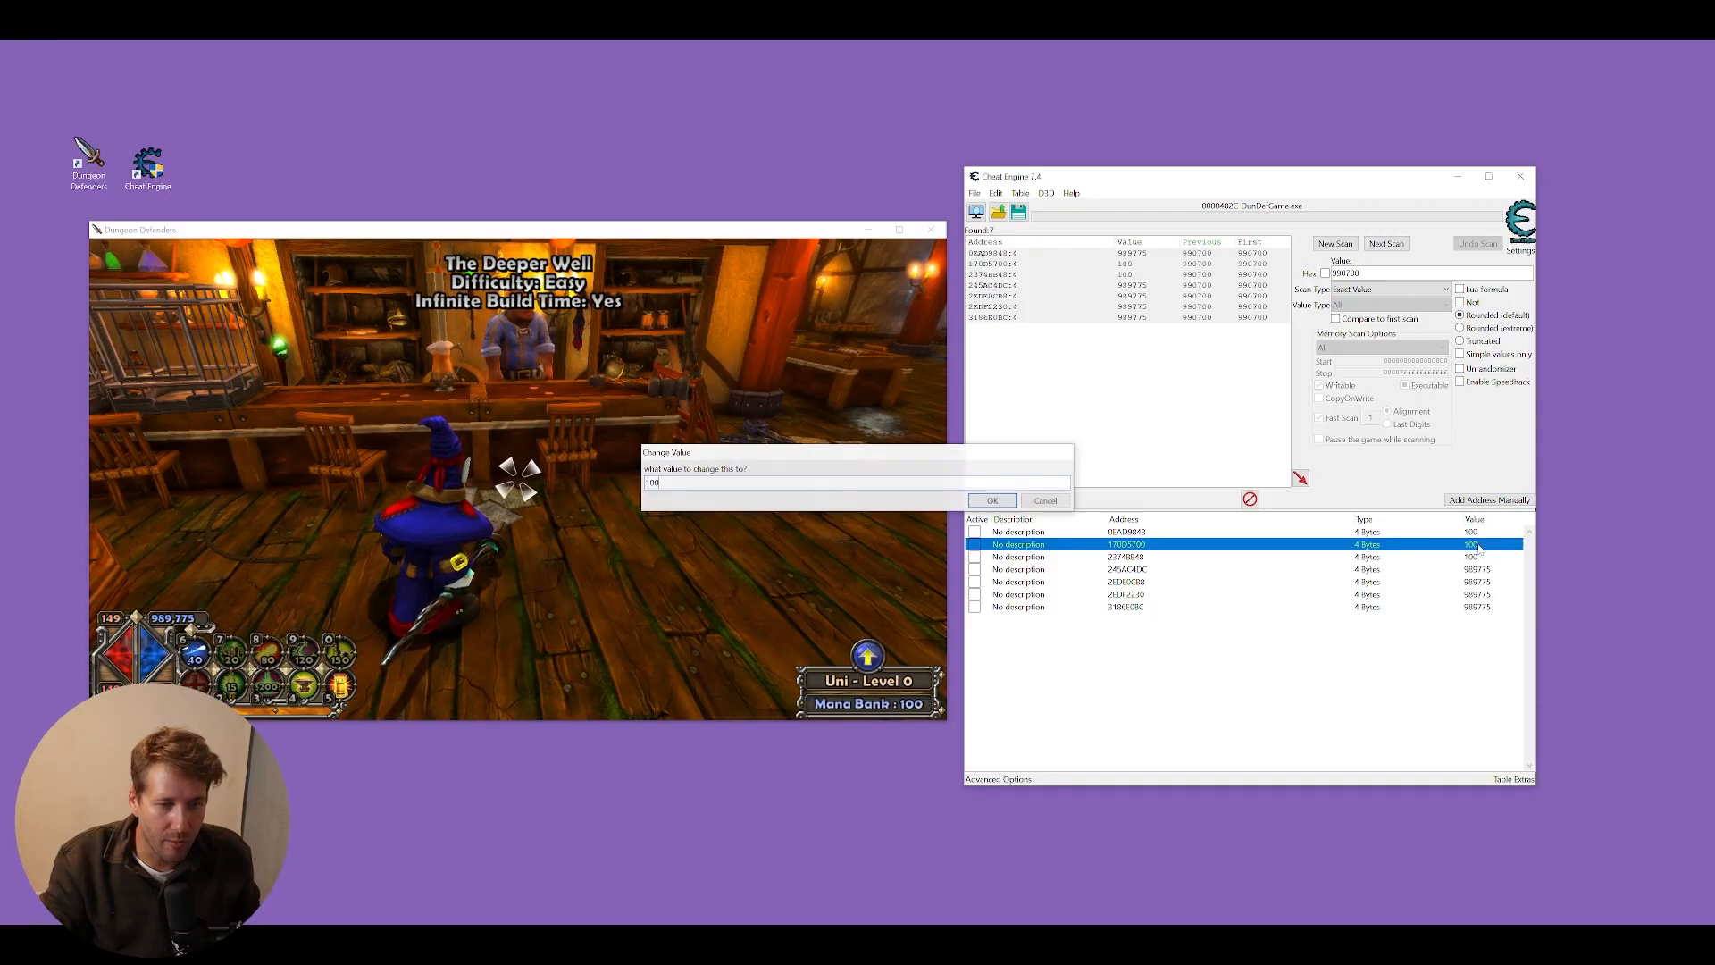
left_click(990, 500)
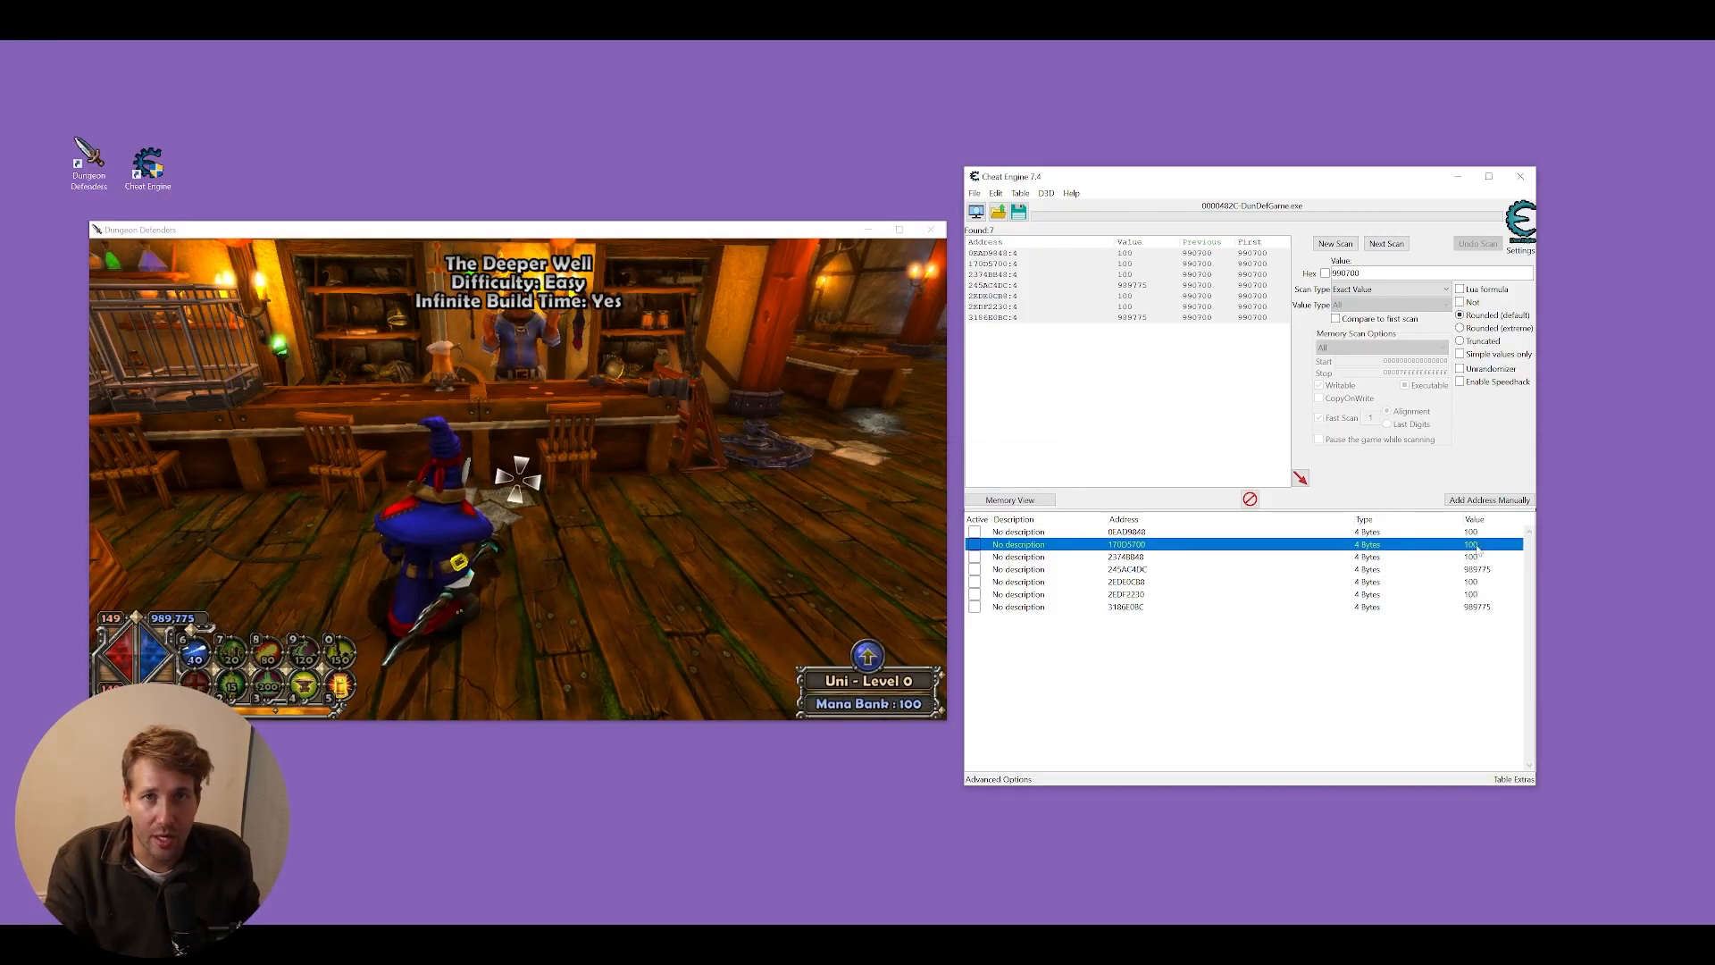
double_click(1017, 544)
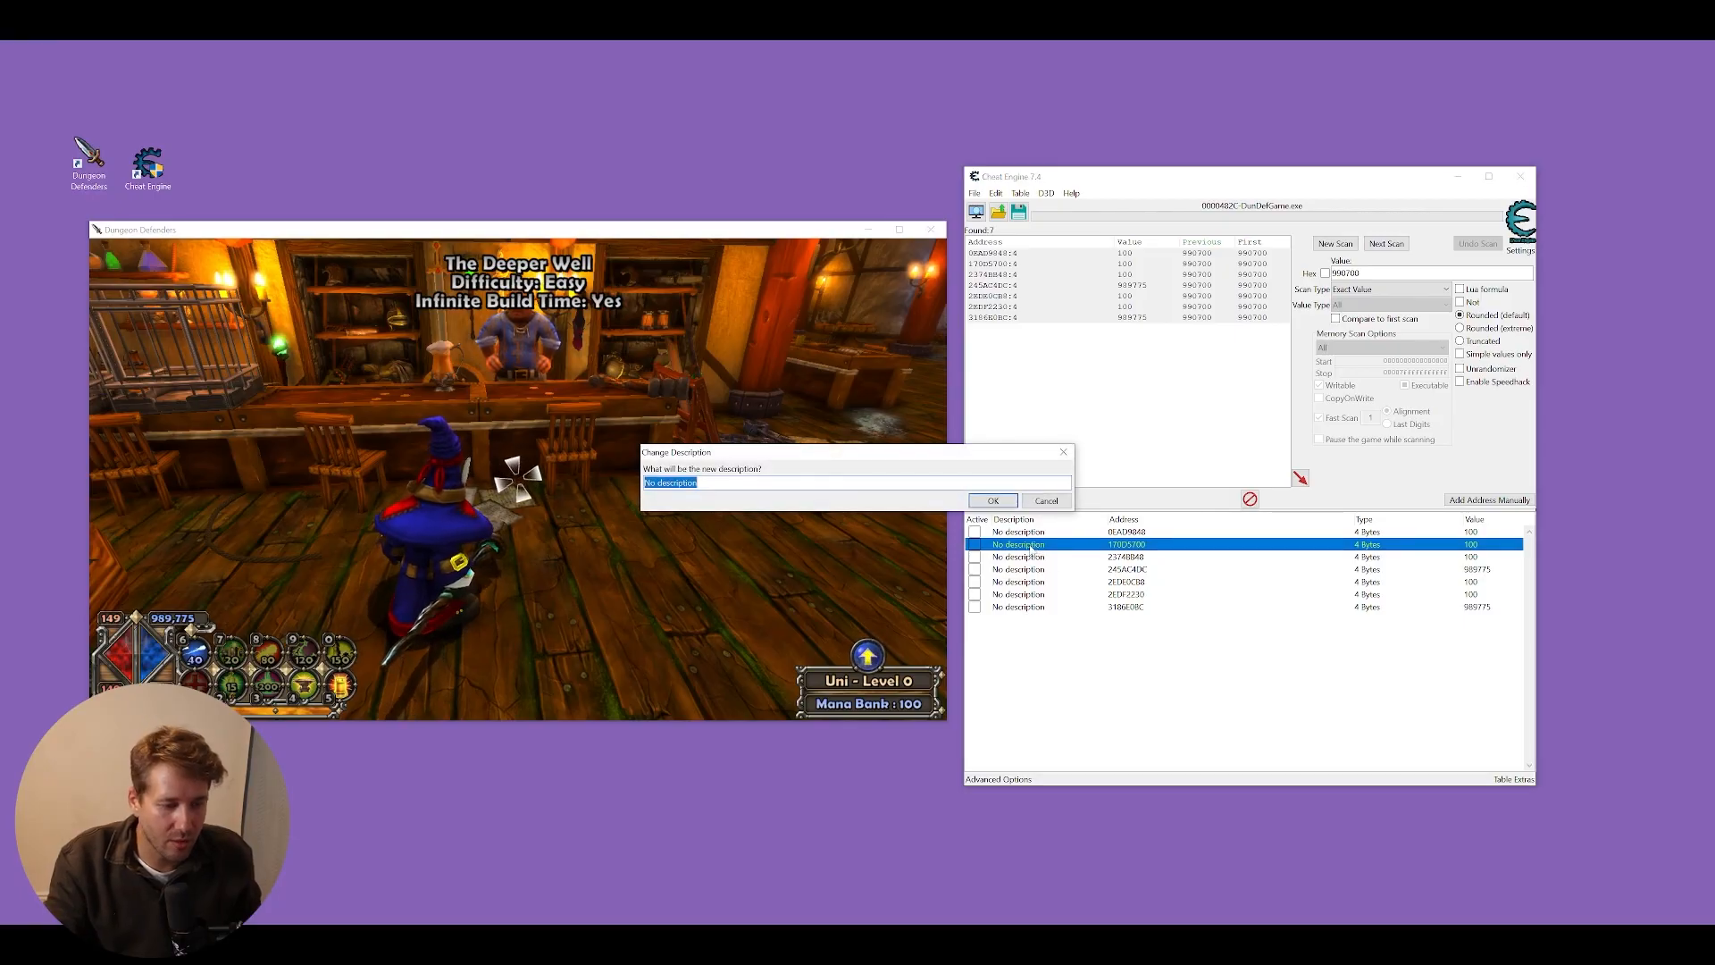
left_click(991, 500)
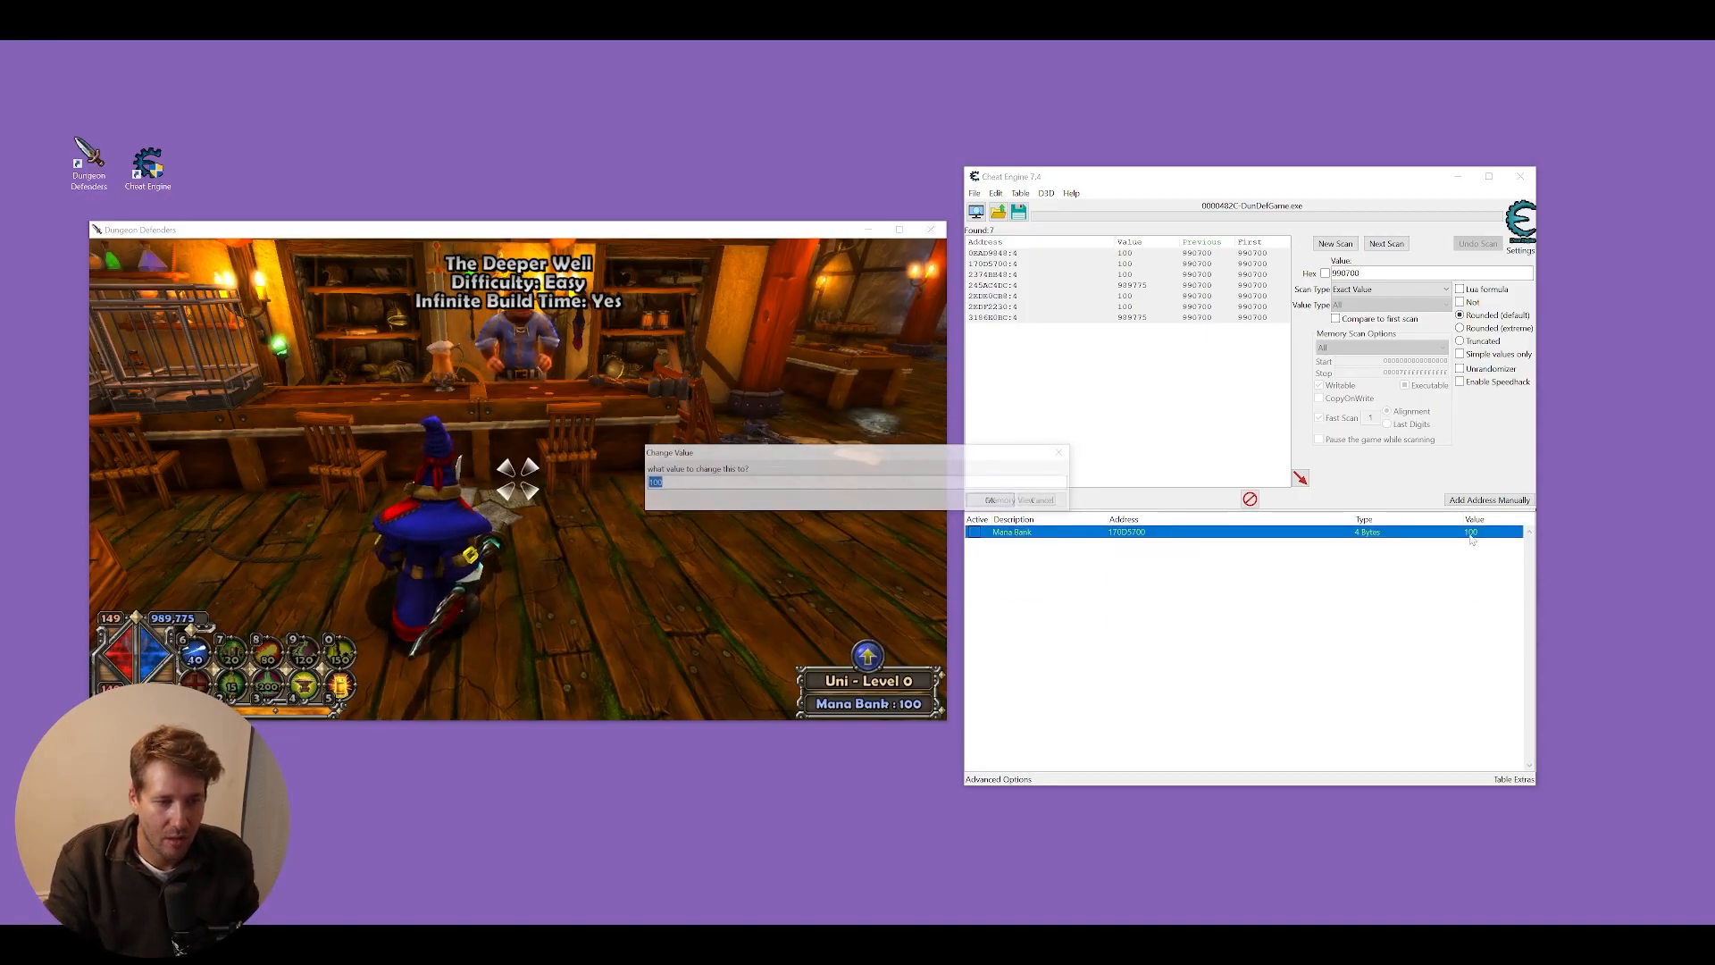
- Set Mana Bank to about 80 million and close the forge shop
type("80")
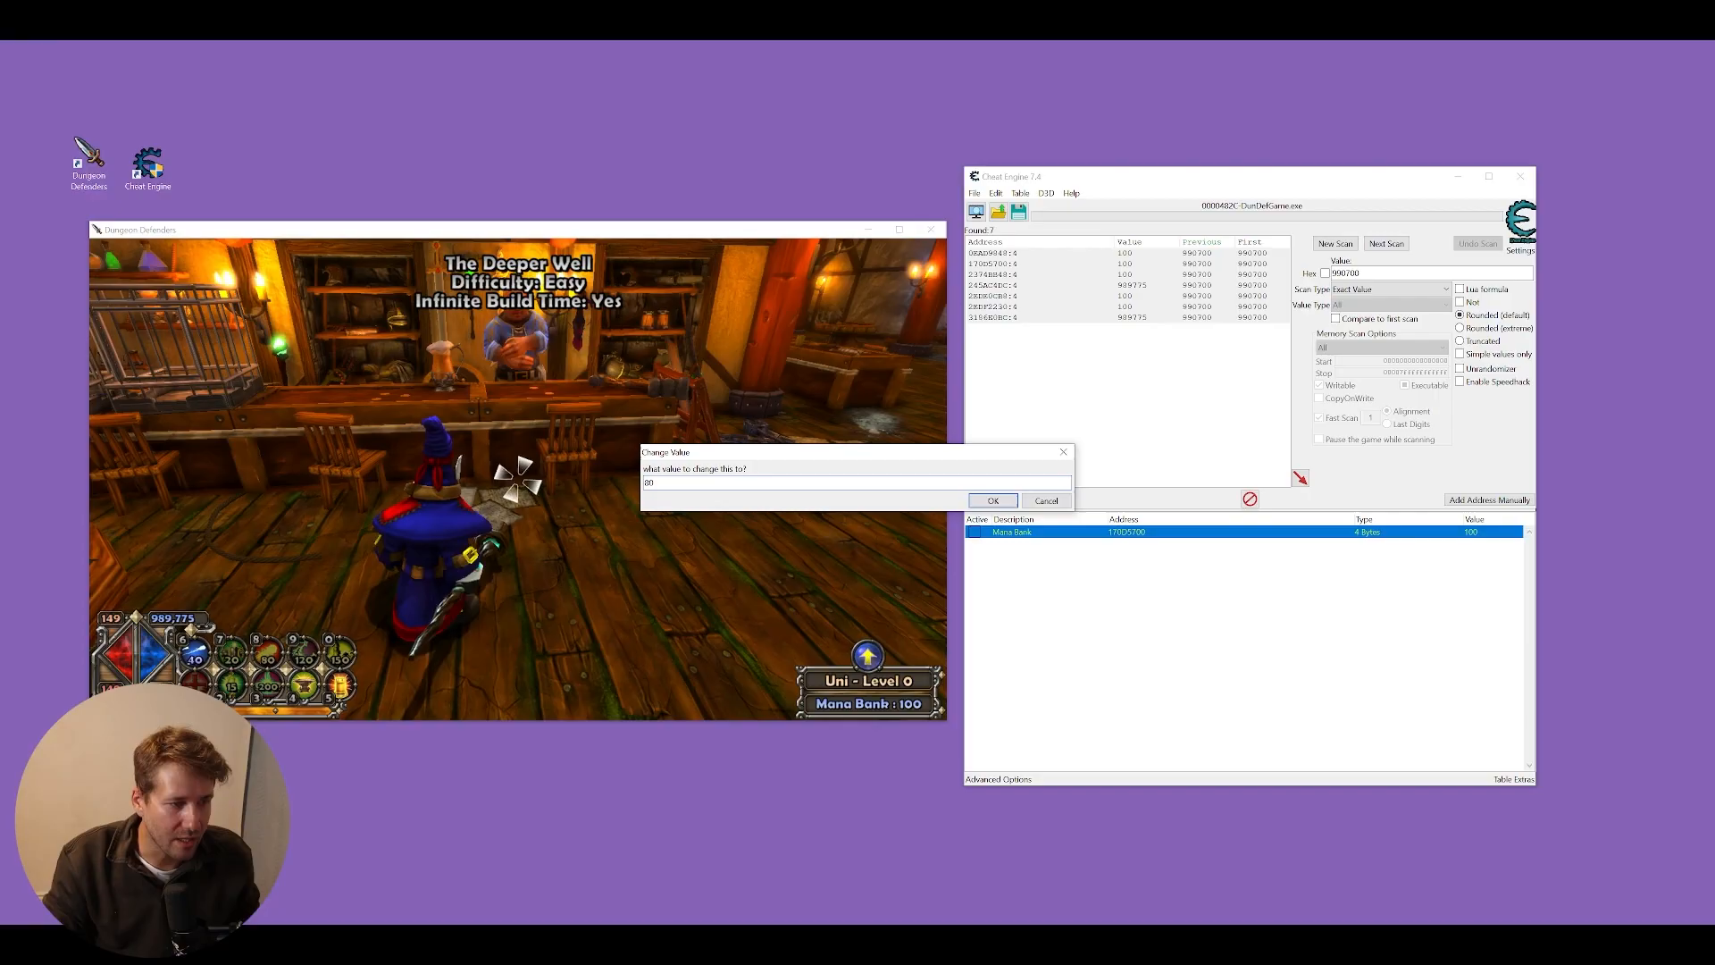
left_click(991, 500)
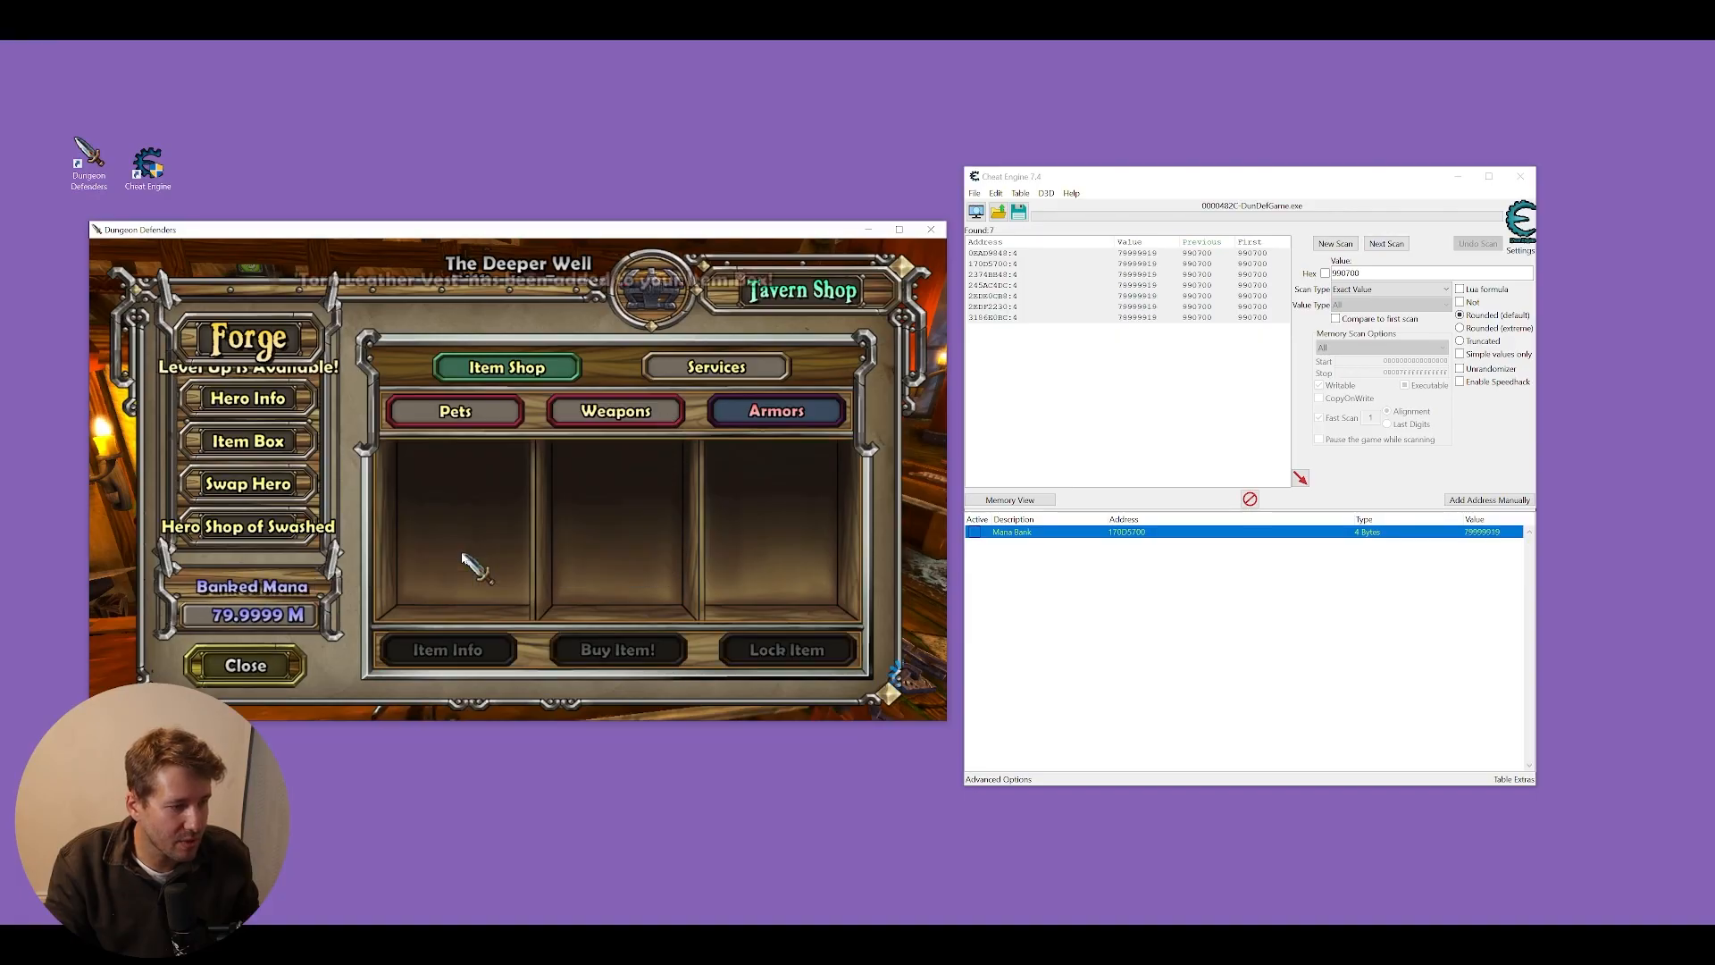
left_click(245, 664)
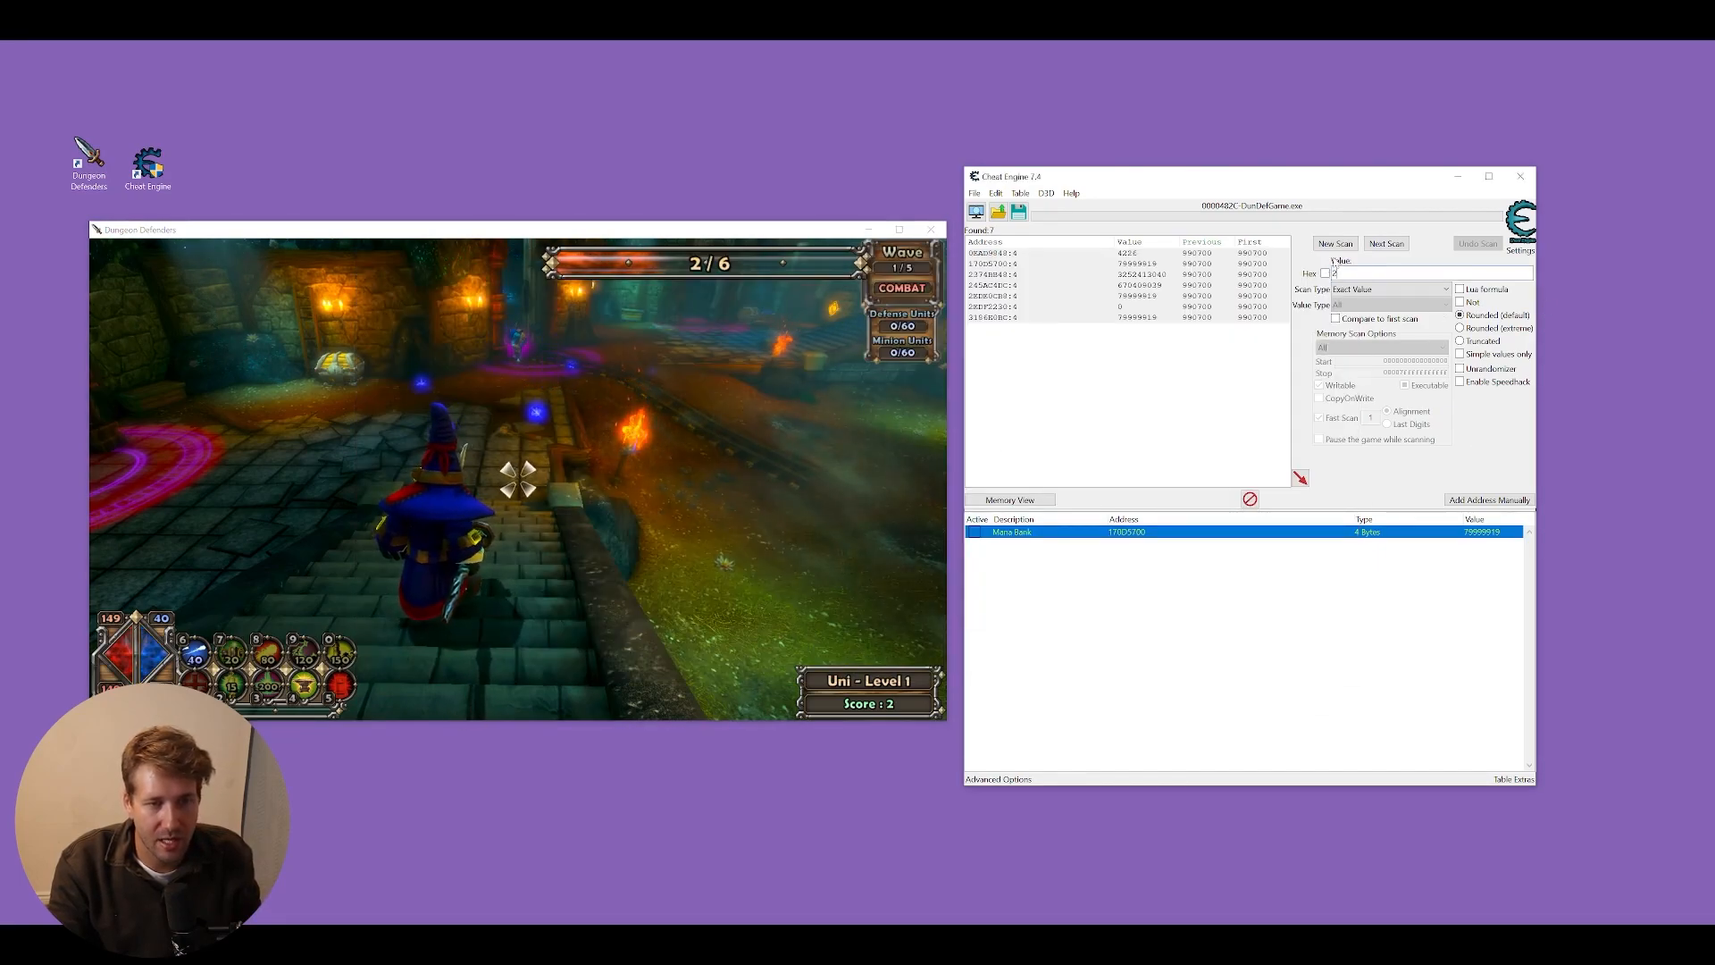
- Start a new scan for experience 2, then rescan for 17
left_click(1385, 243)
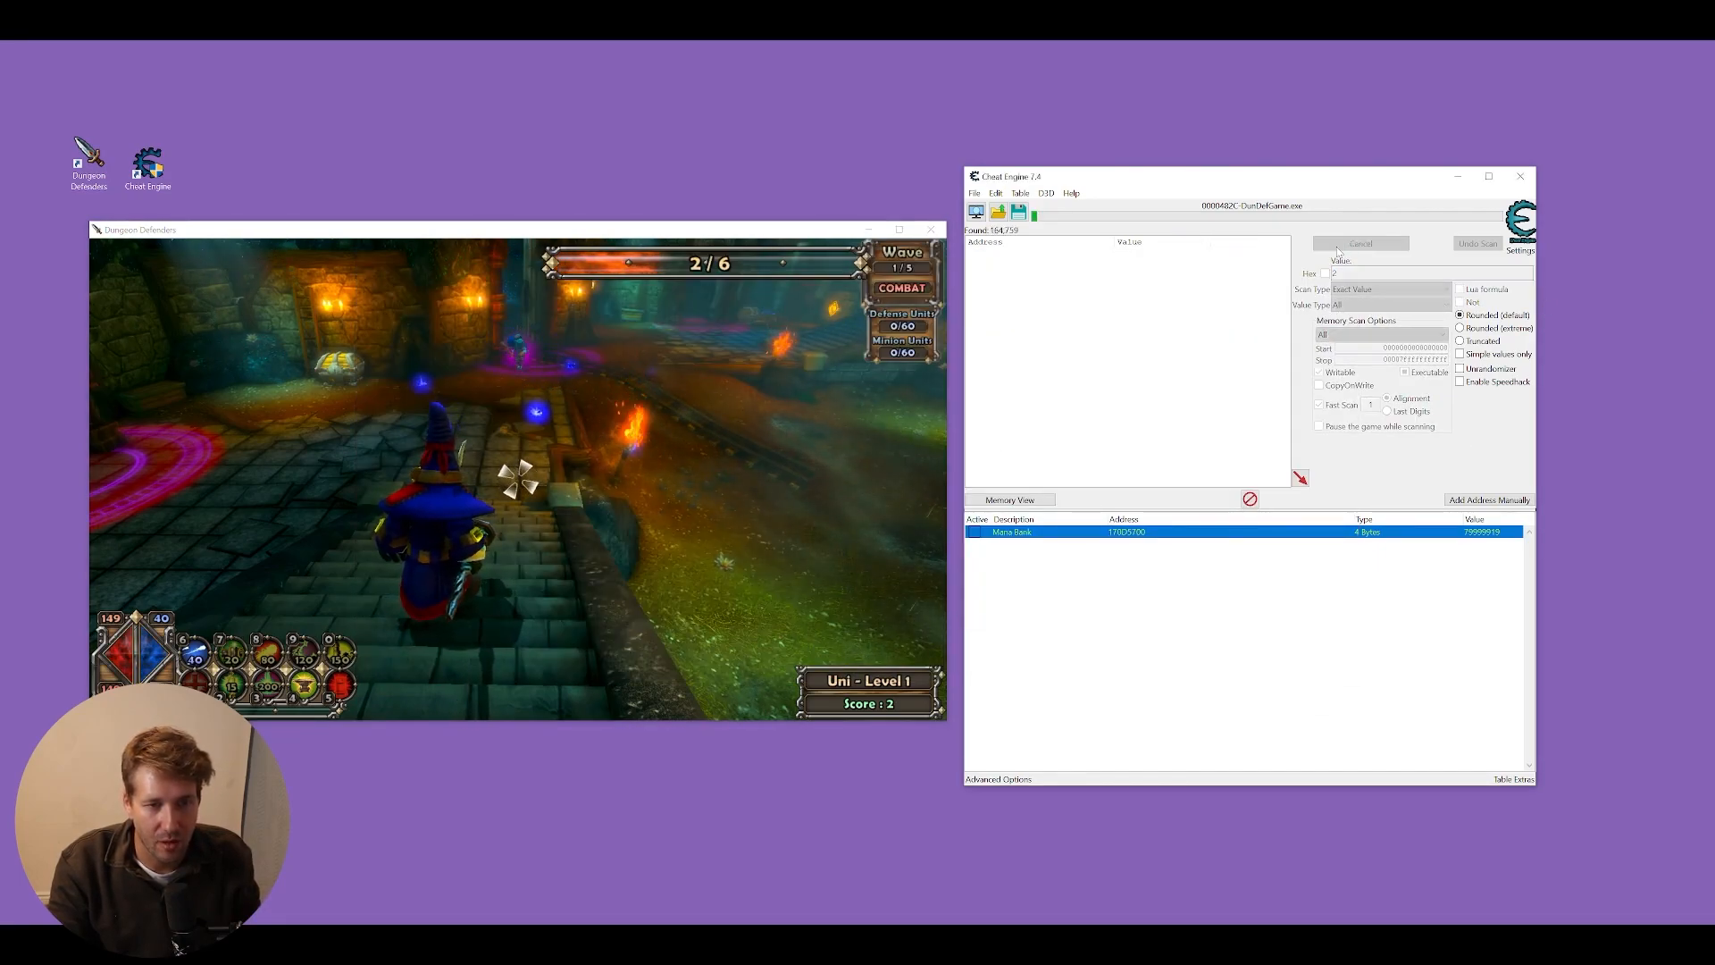
left_click(1359, 243)
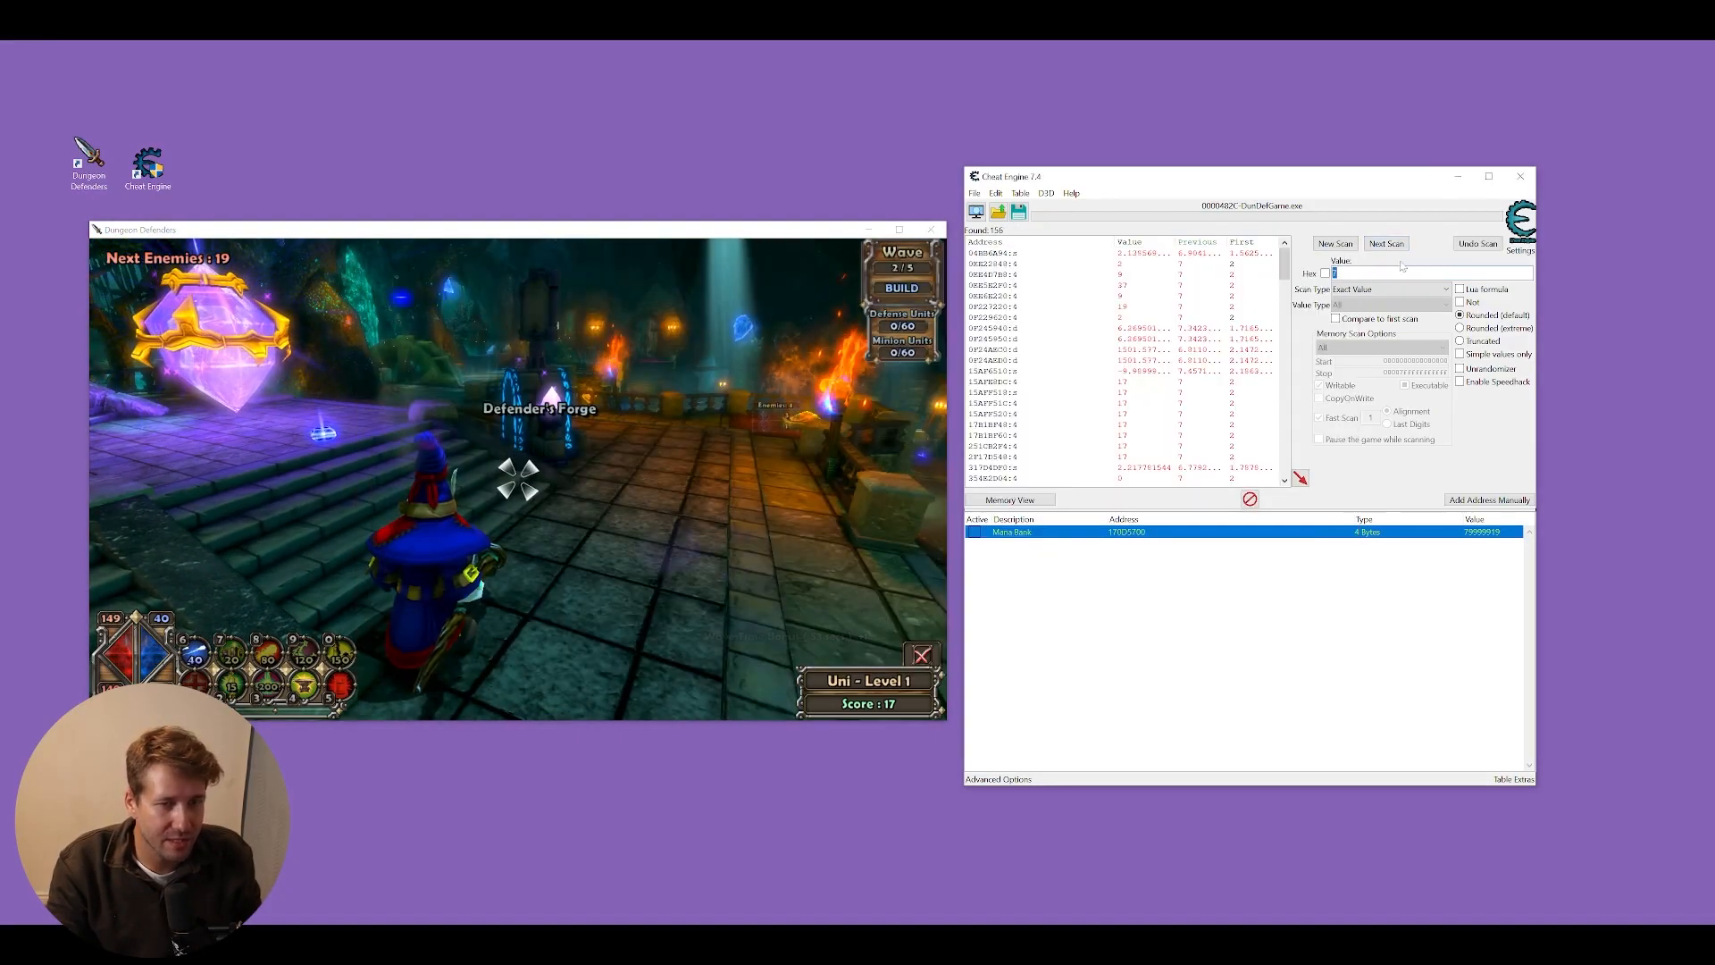
left_click(1386, 243)
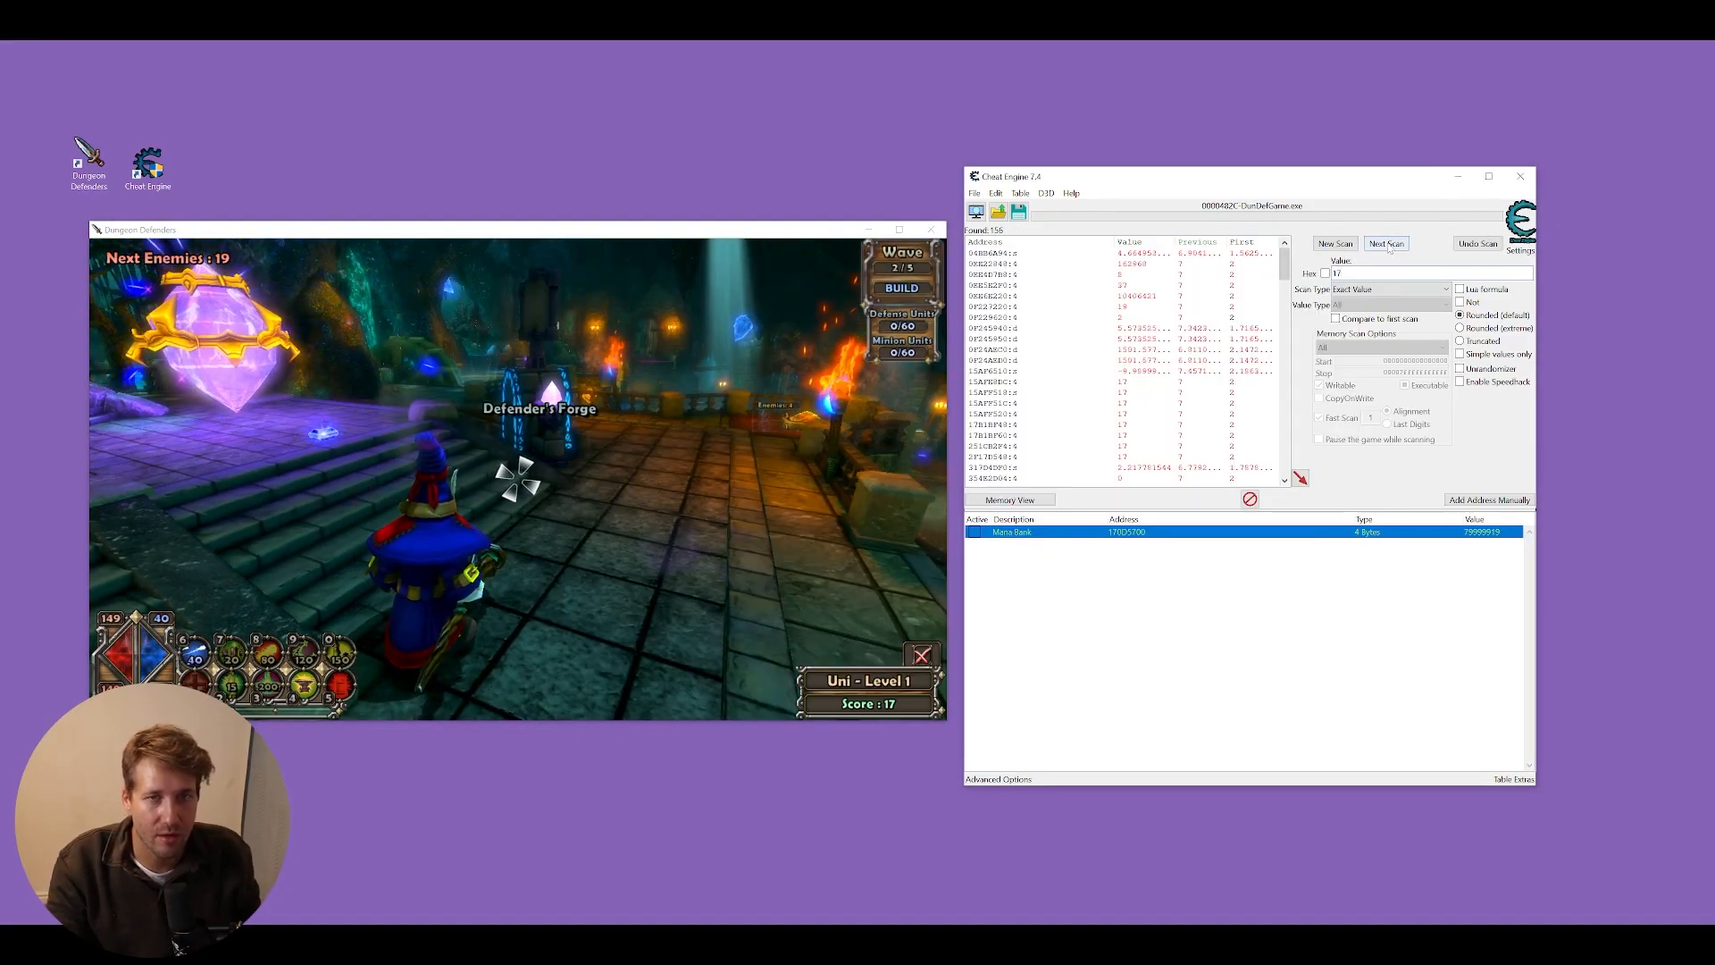
left_click(1385, 243)
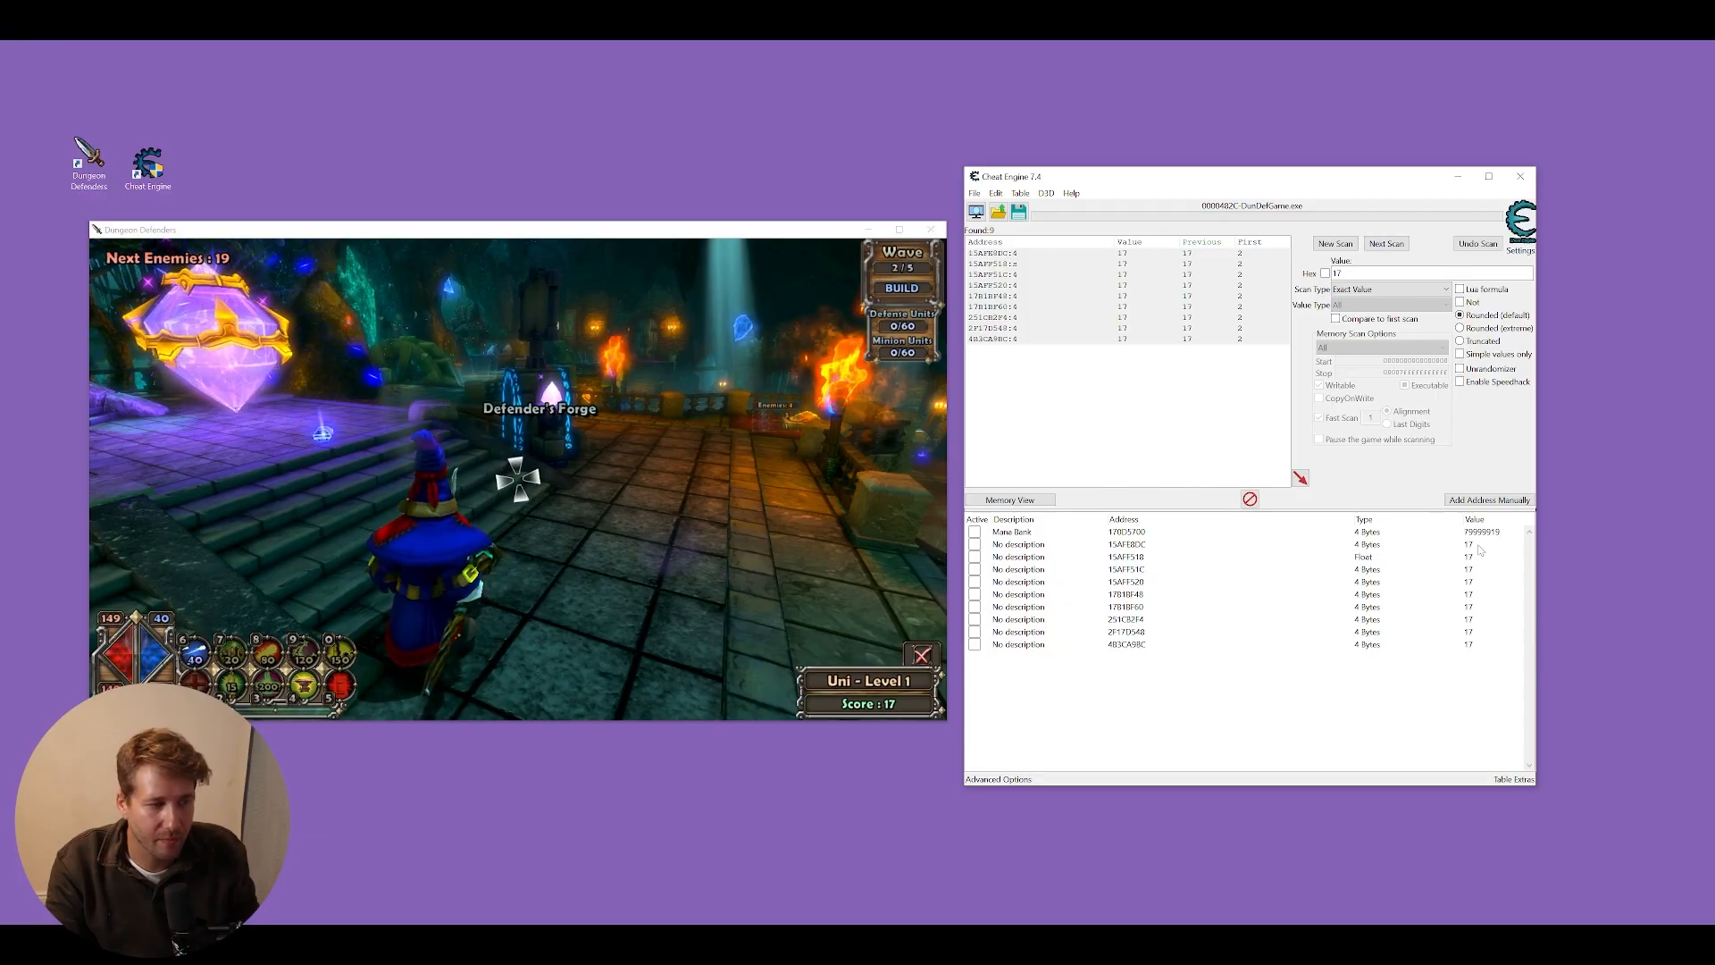
- Set candidate addresses to 100 and keep the leveling one as Exp
double_click(1467, 544)
type("100")
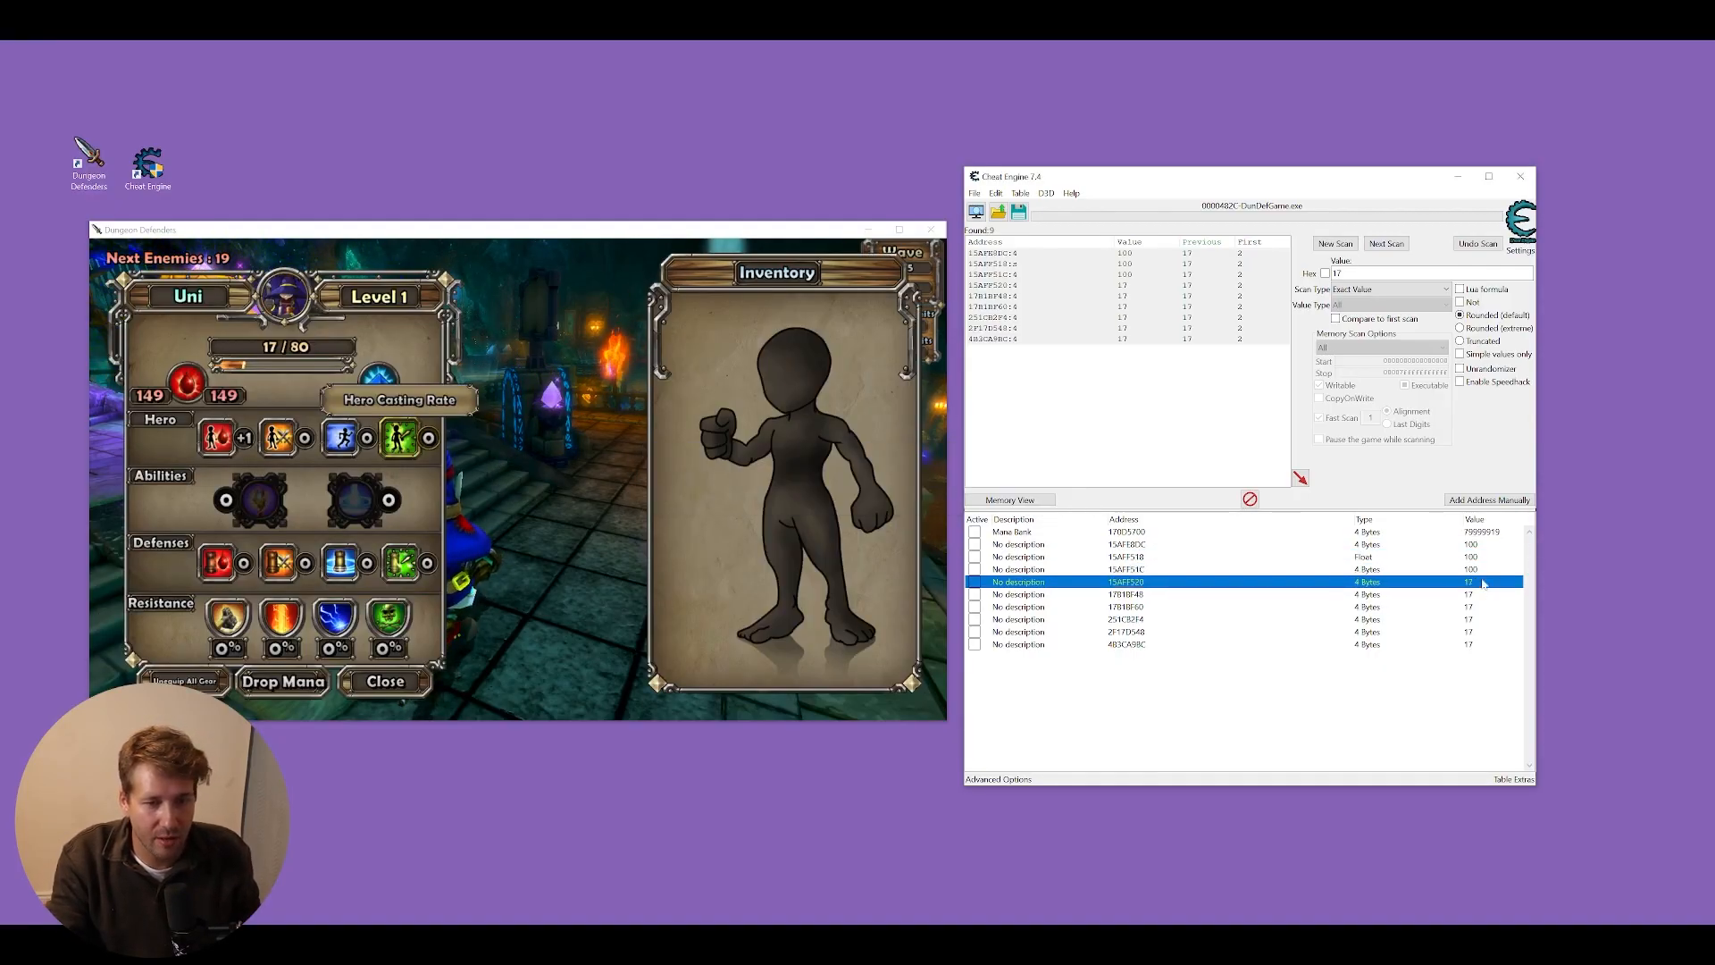
left_click(1126, 594)
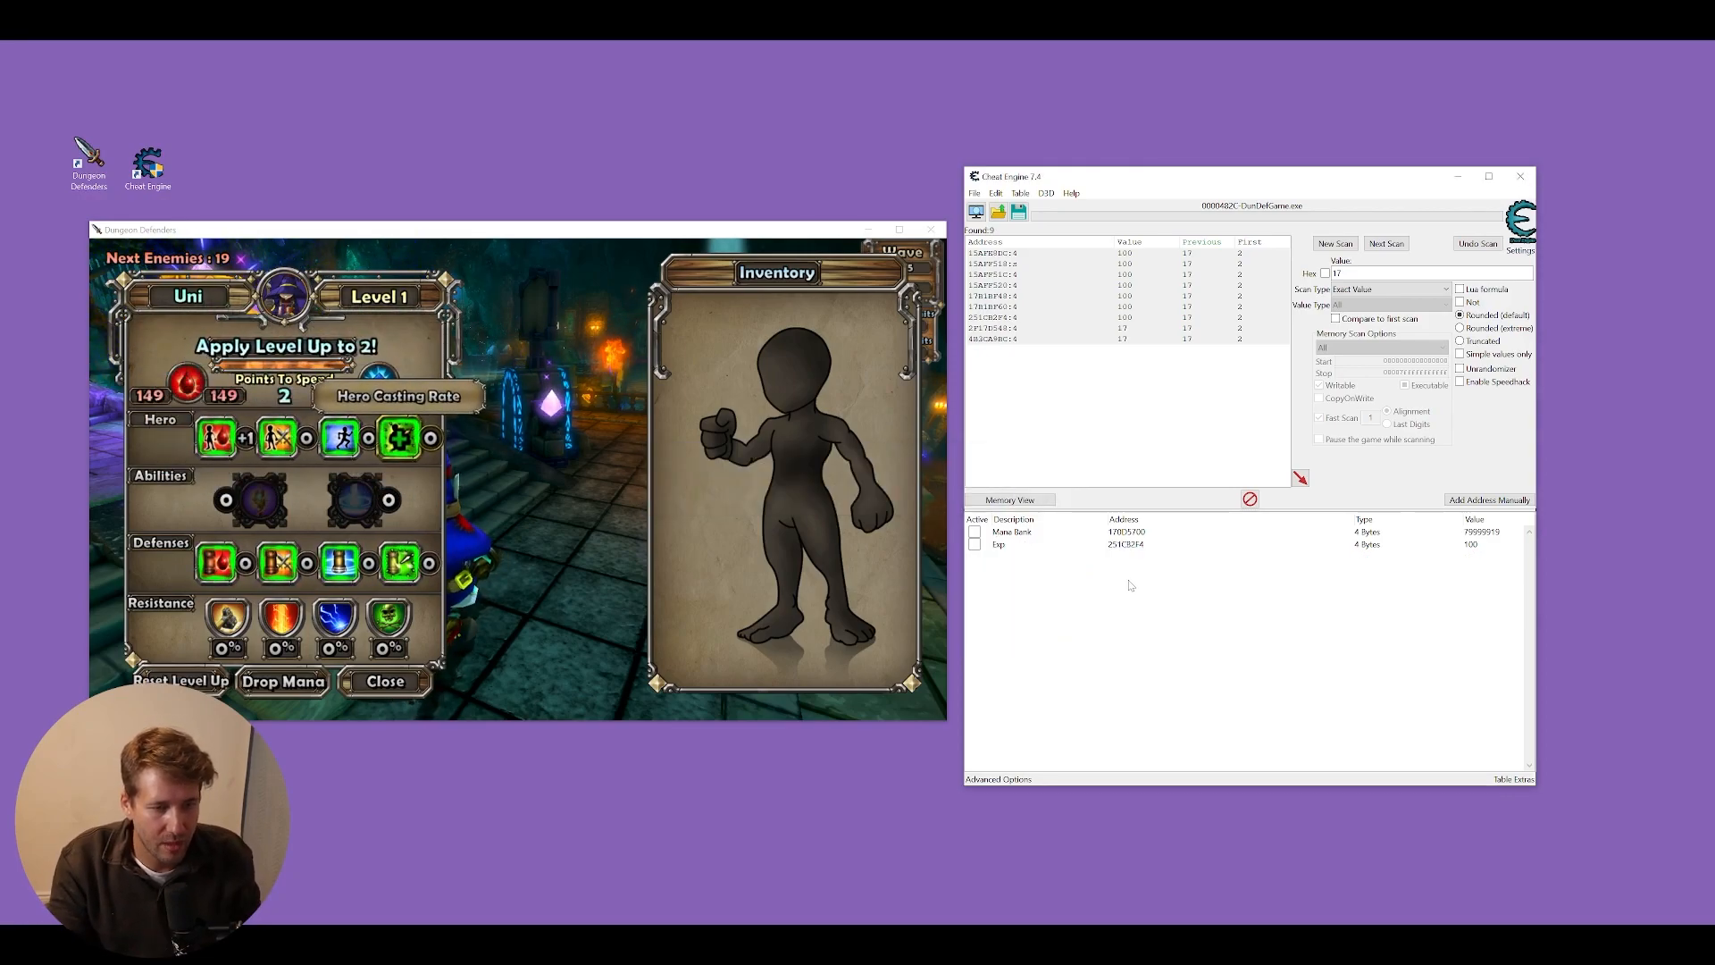
left_click(998, 544)
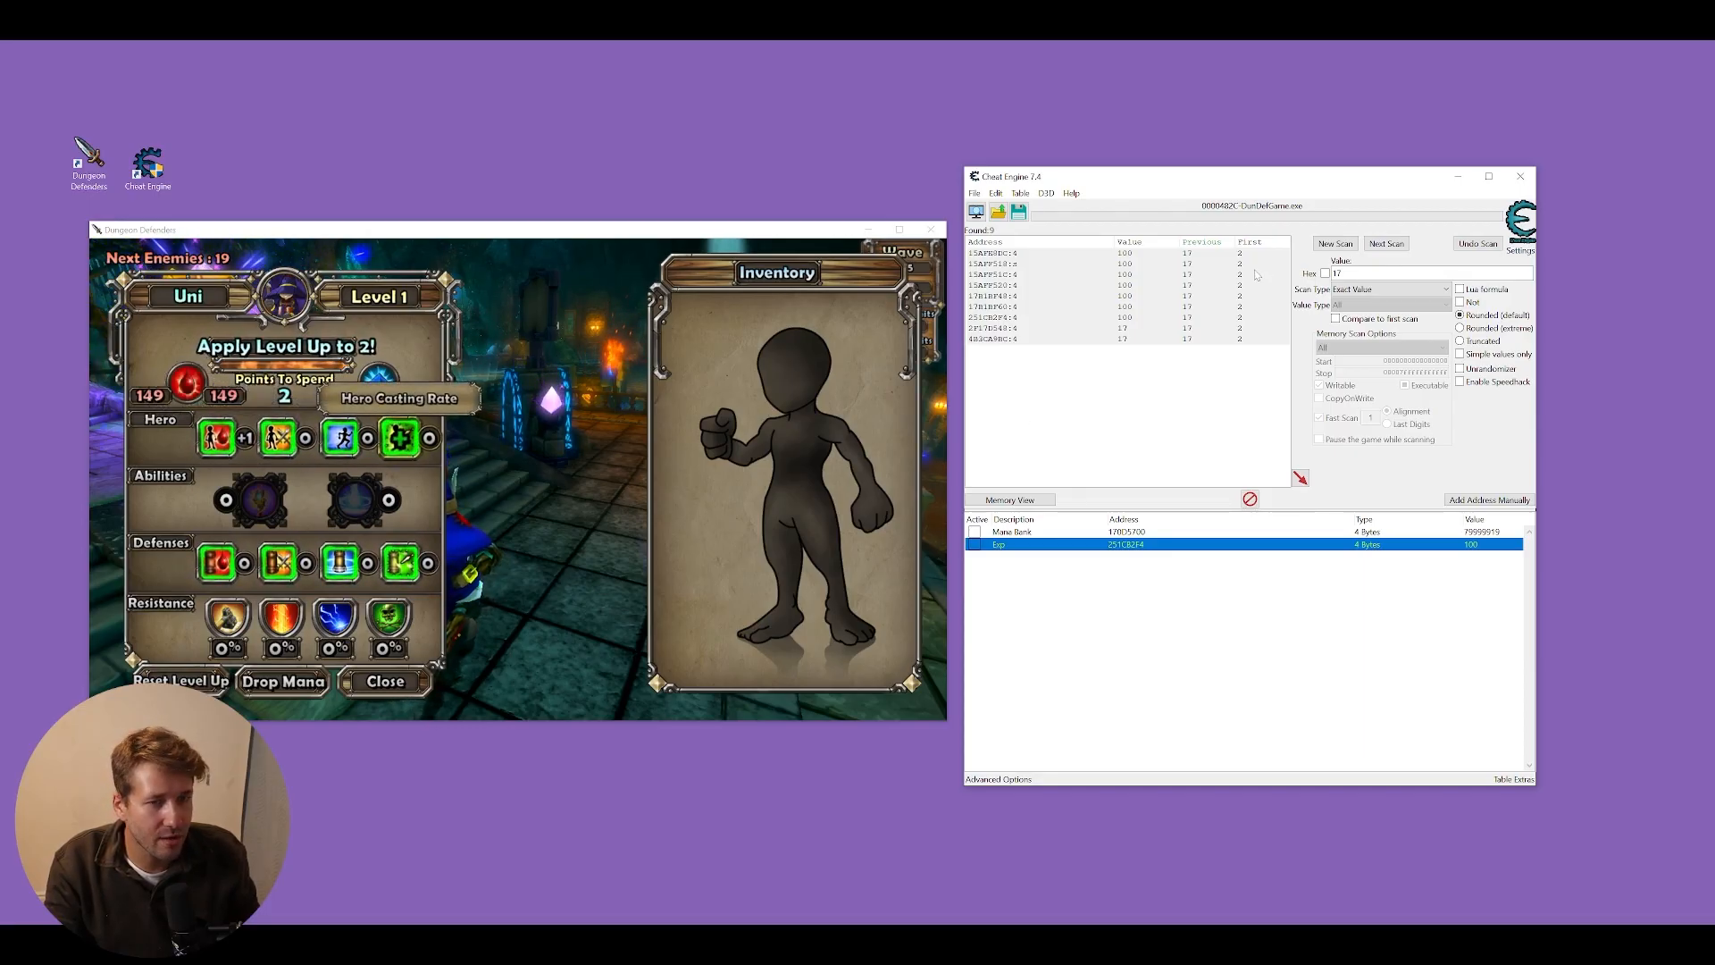
- Start a fresh first scan for hero health and set Exp to 500
left_click(1334, 243)
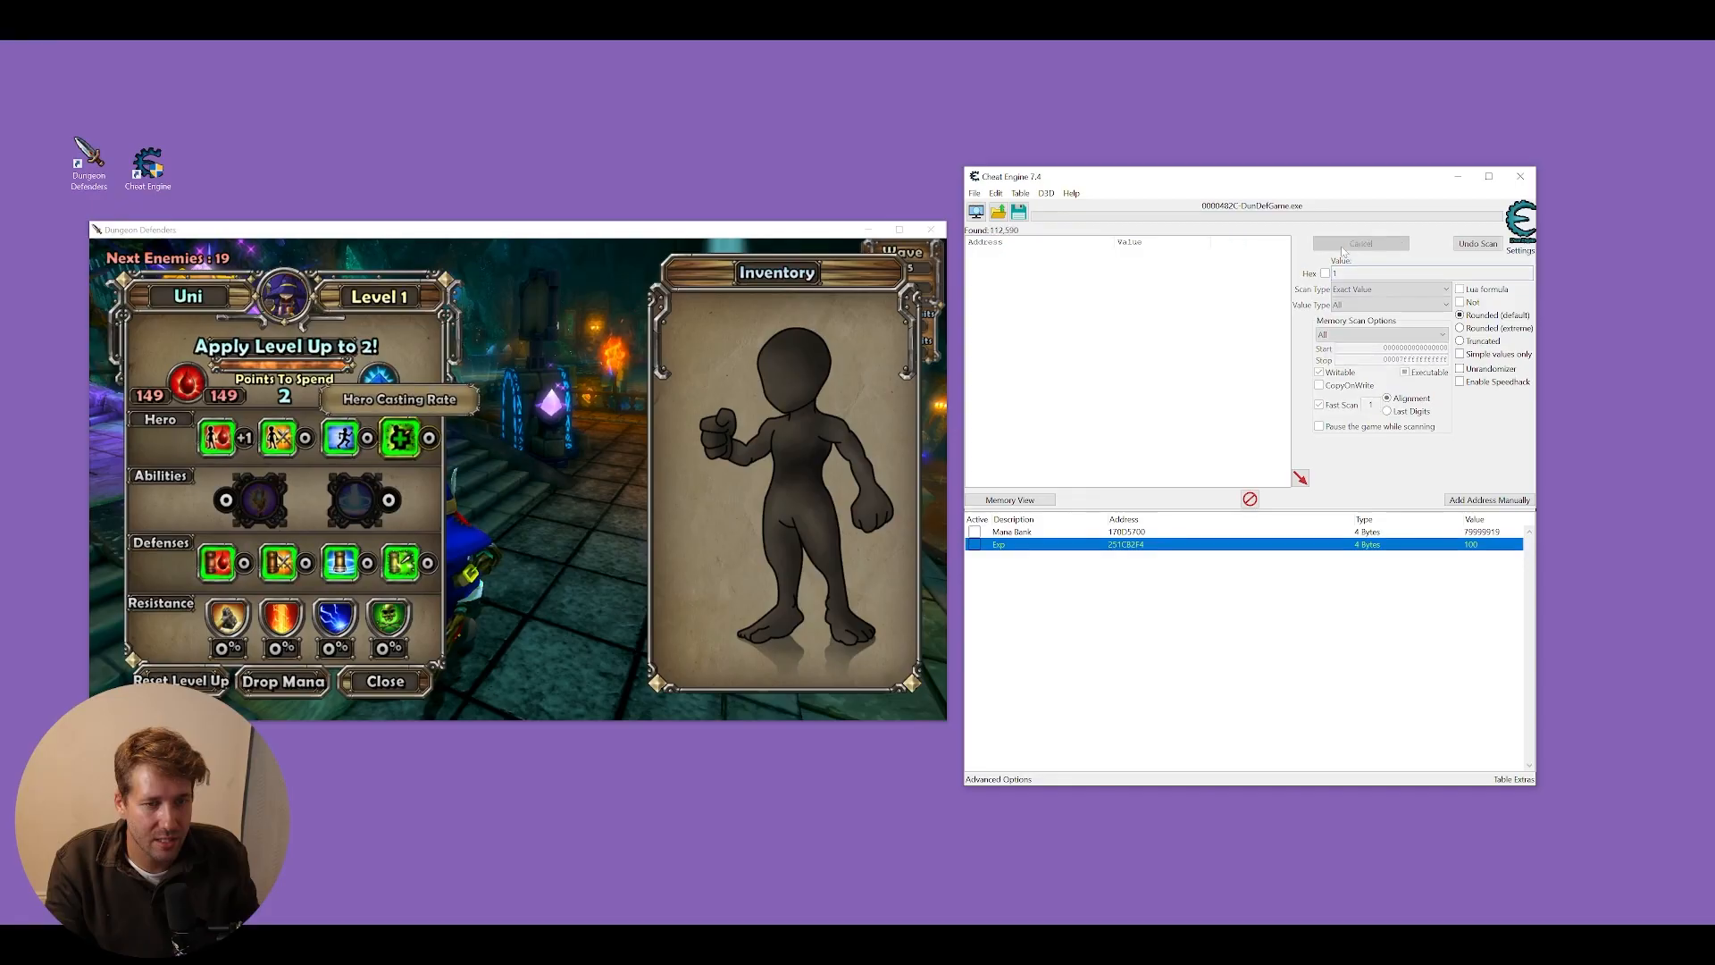
left_click(1359, 243)
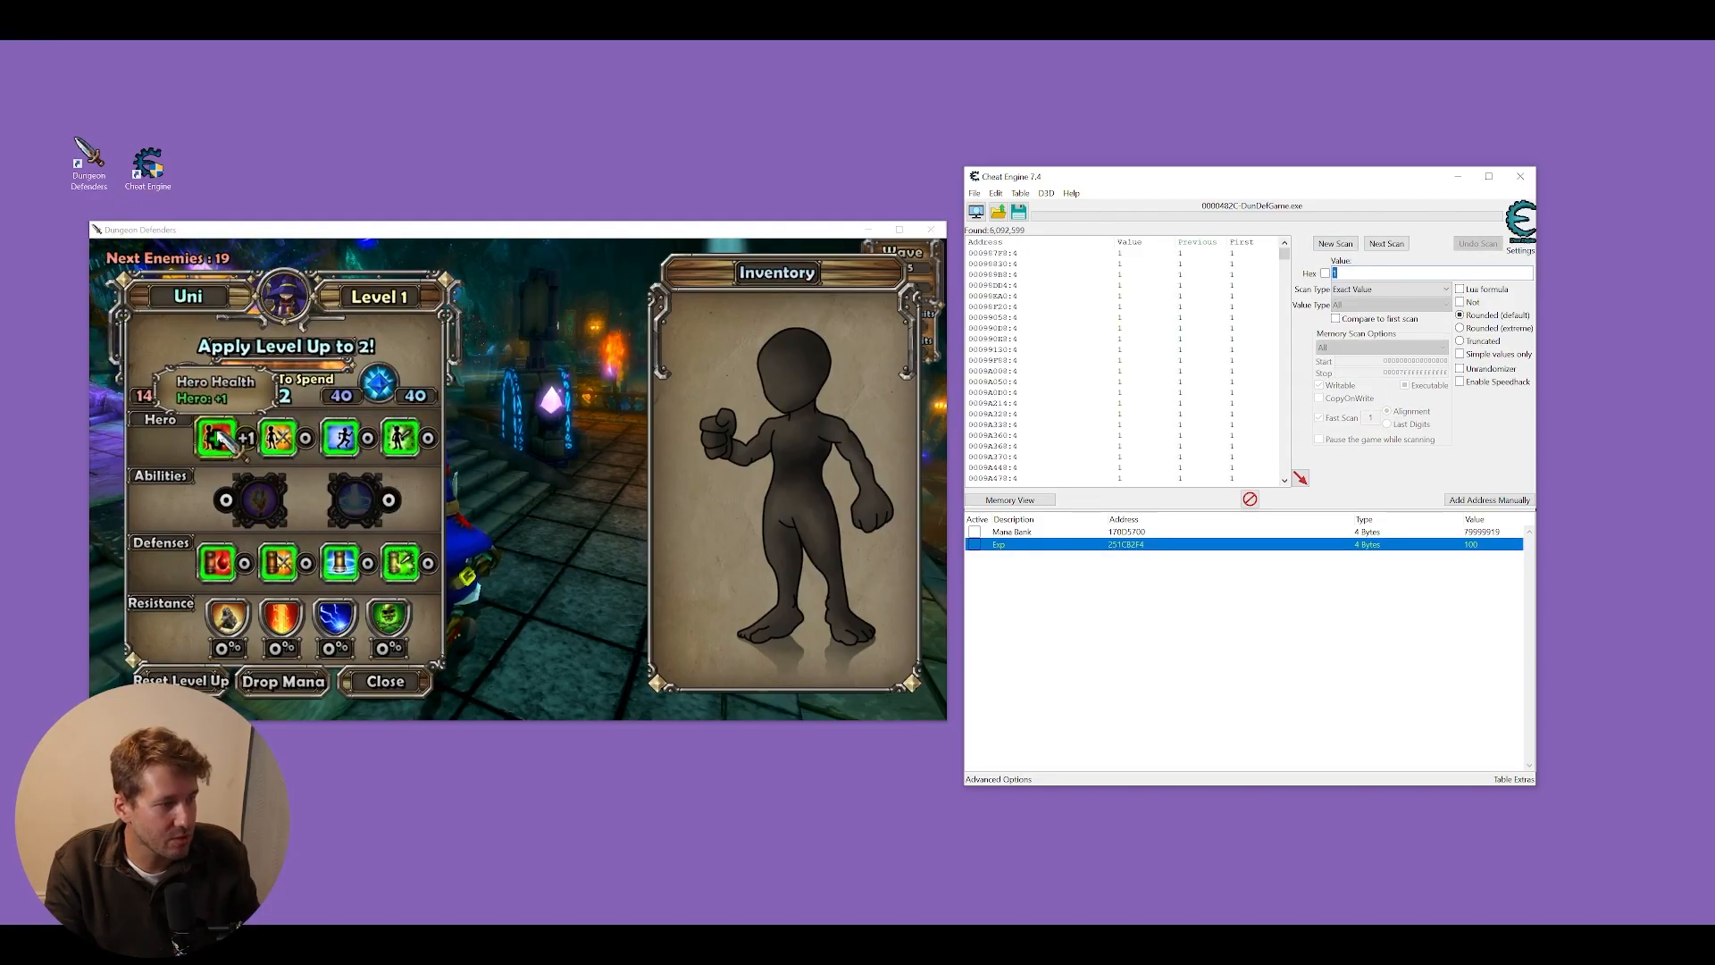
left_click(215, 437)
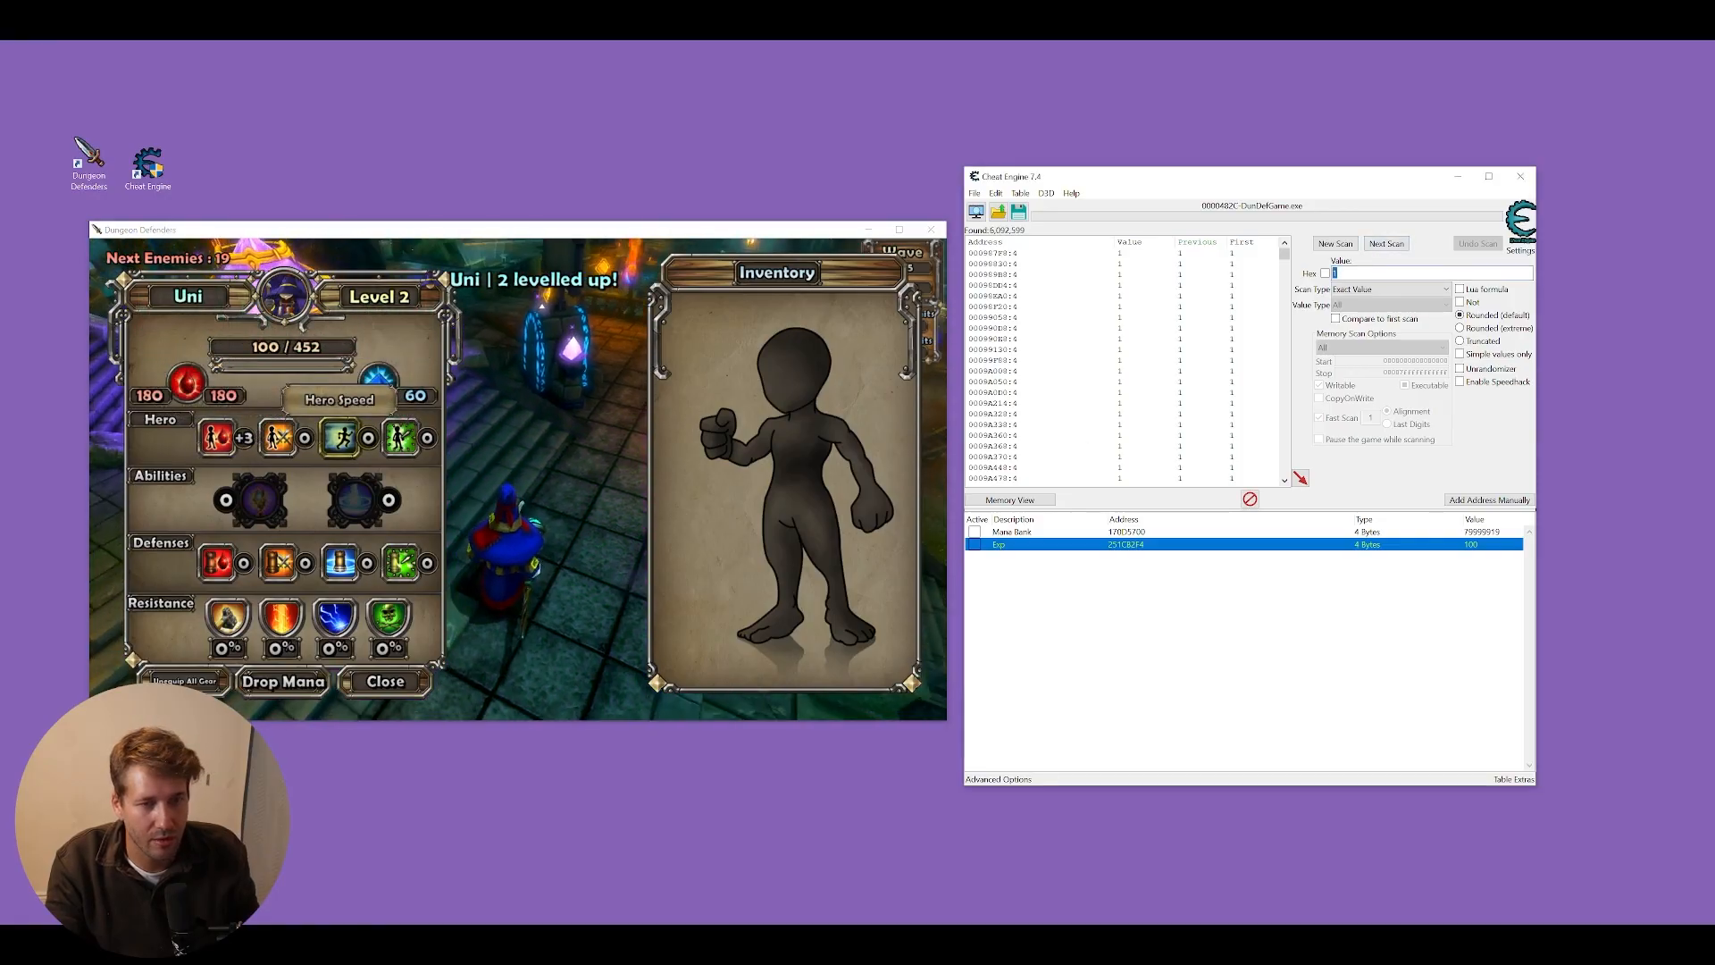
double_click(1471, 544)
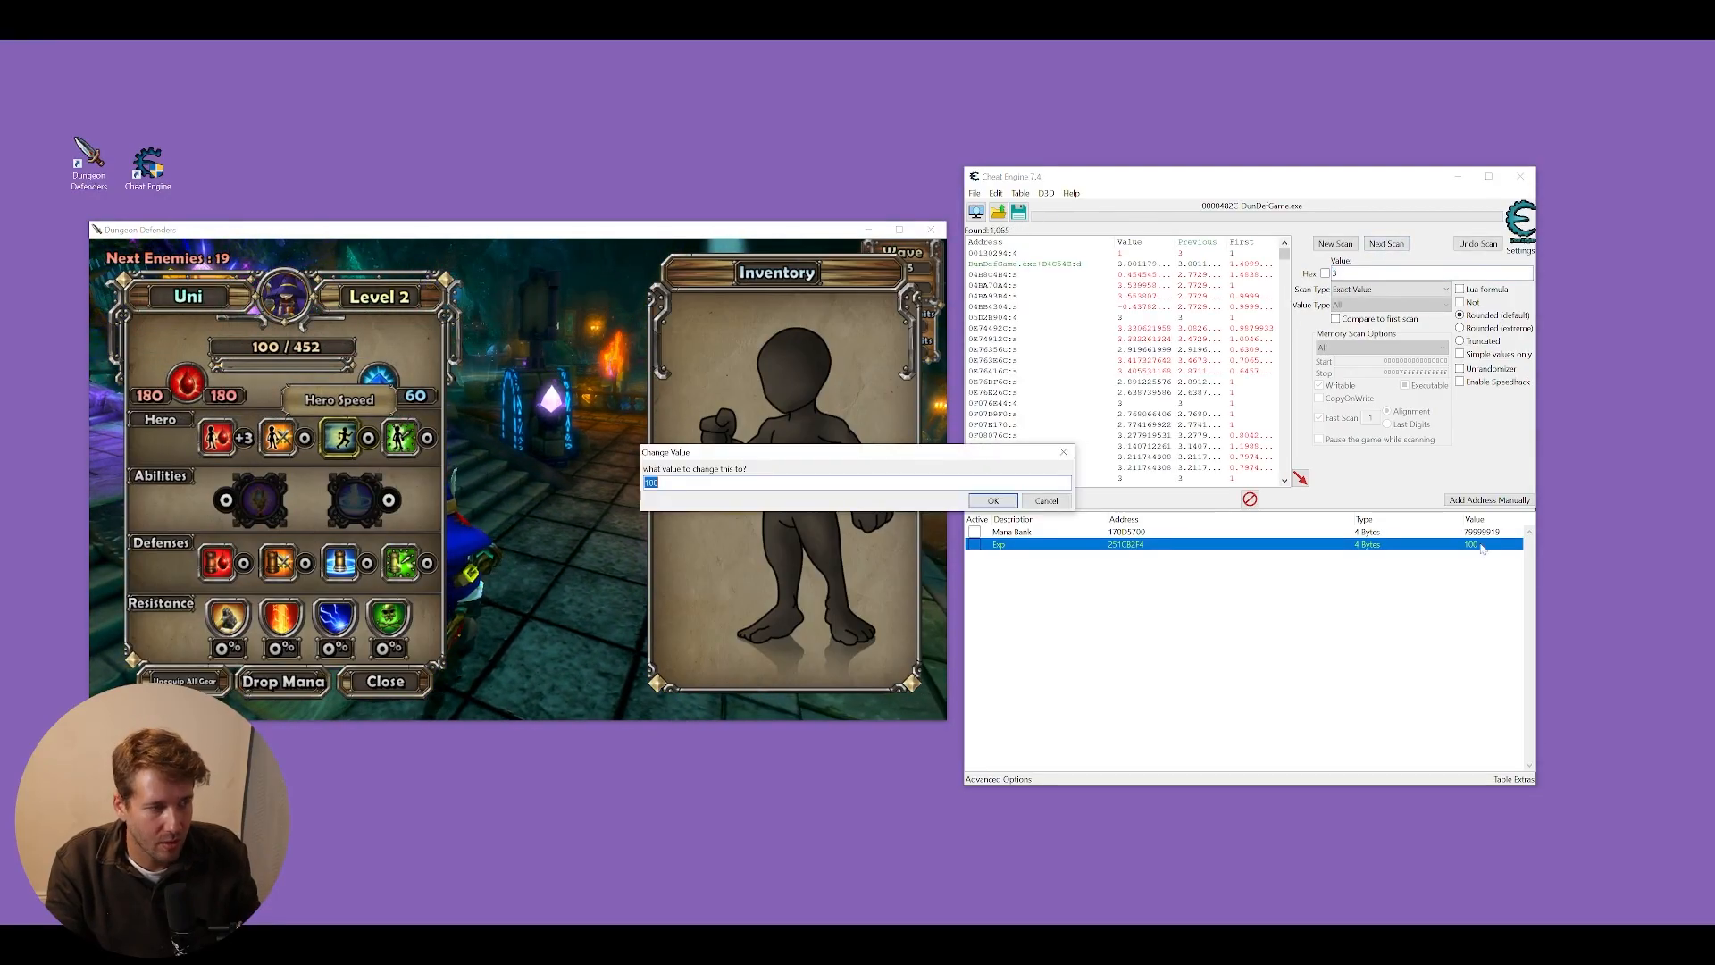
left_click(990, 500)
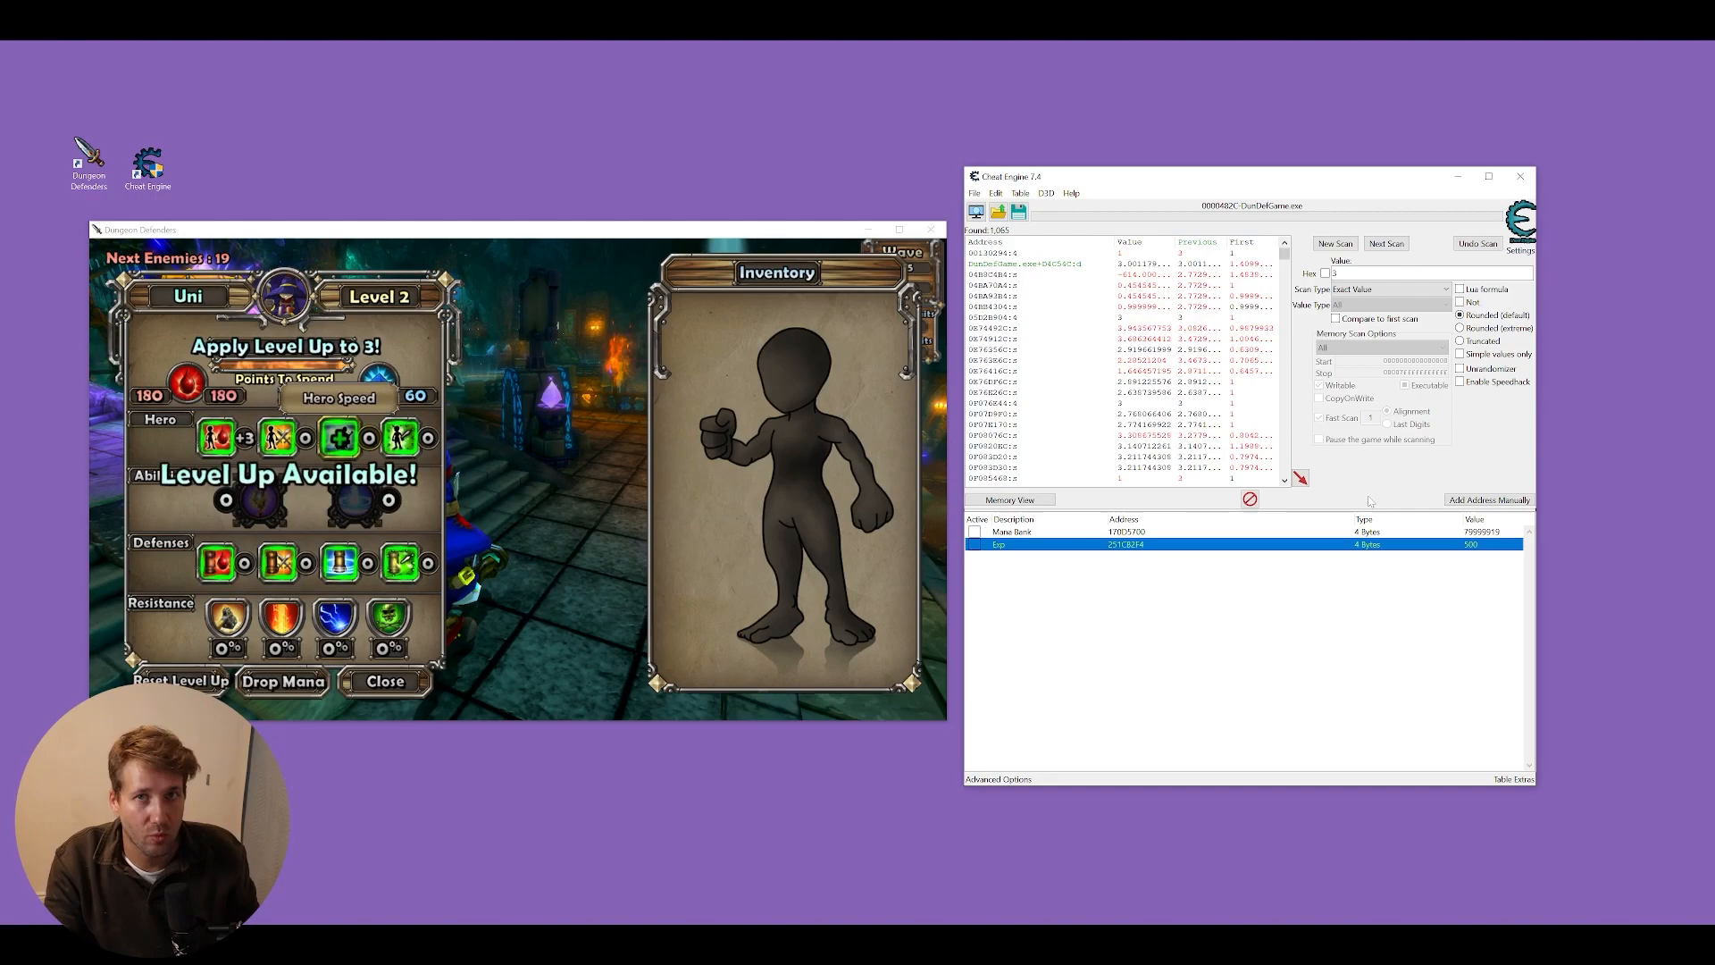
- Spend level-up points on Hero Health and rescan for the new value 5
left_click(215, 437)
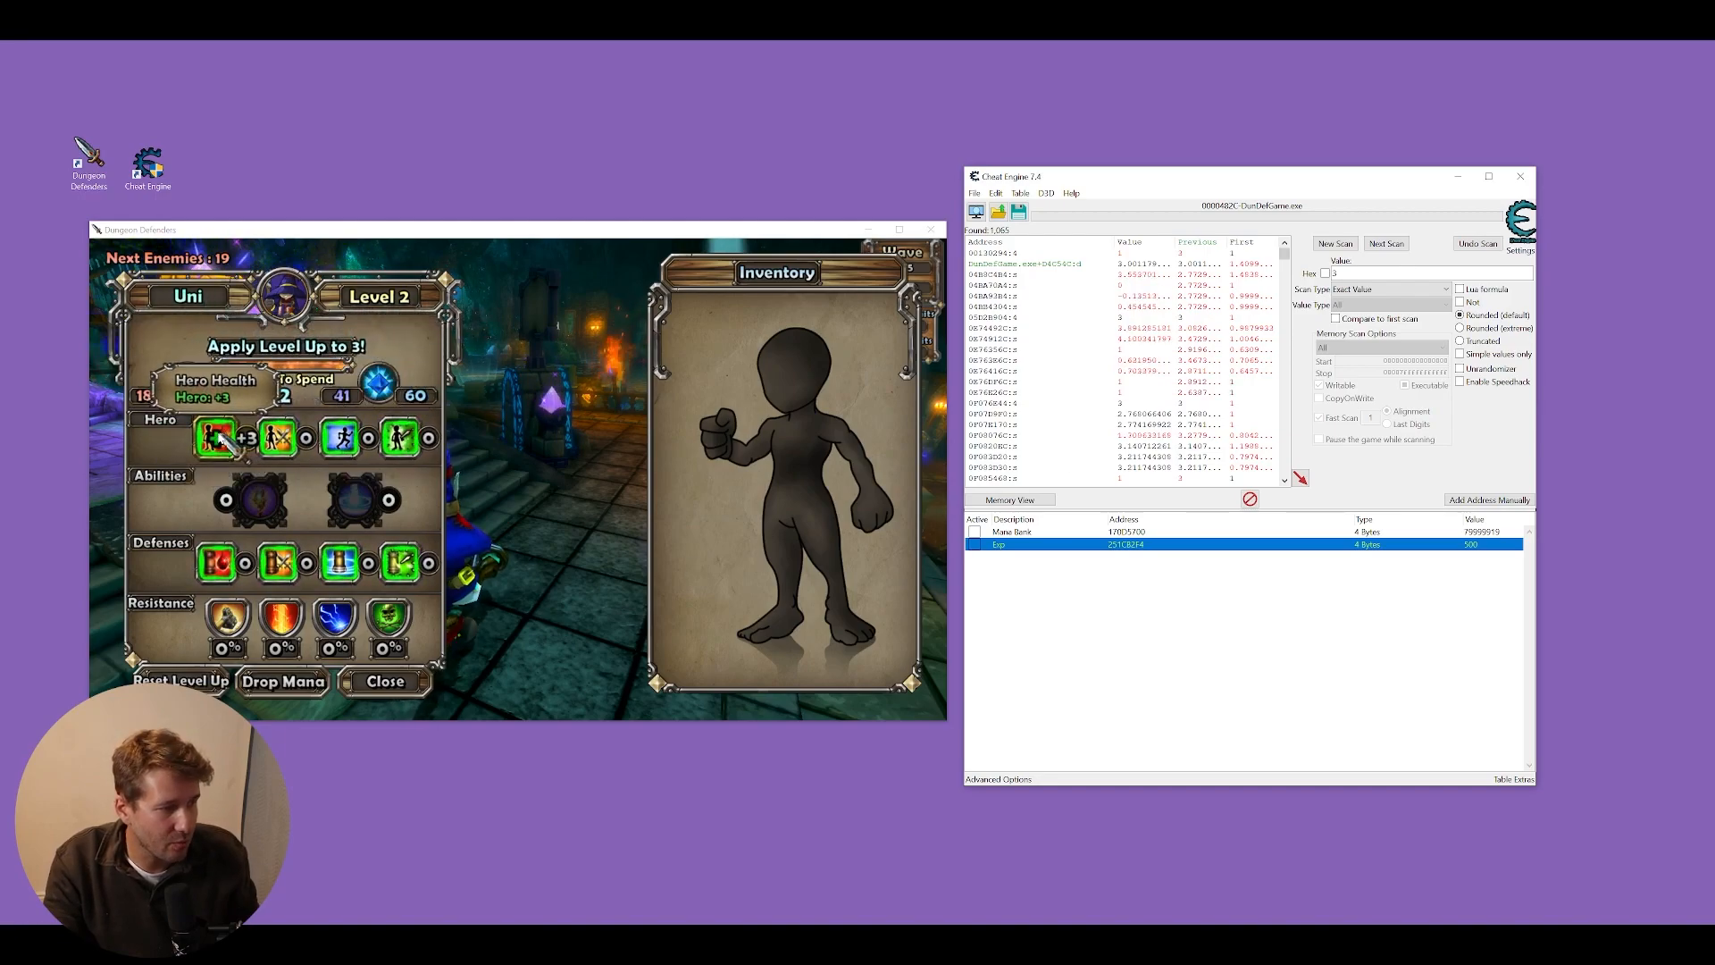
left_click(214, 424)
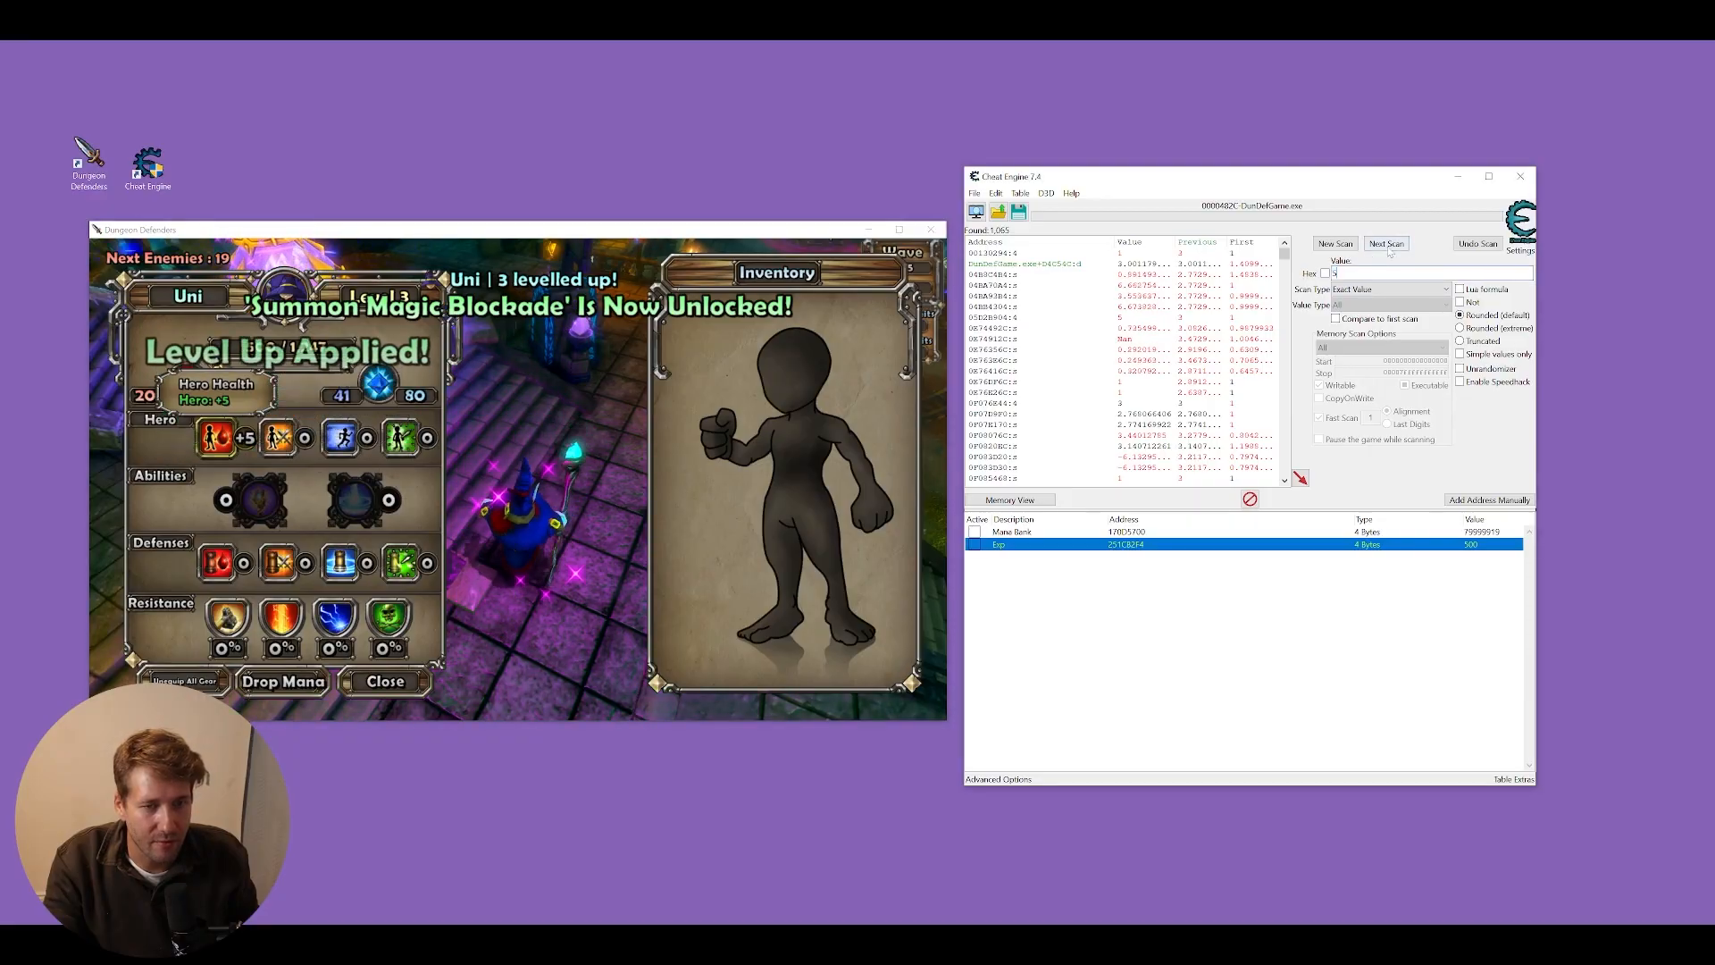
left_click(1385, 243)
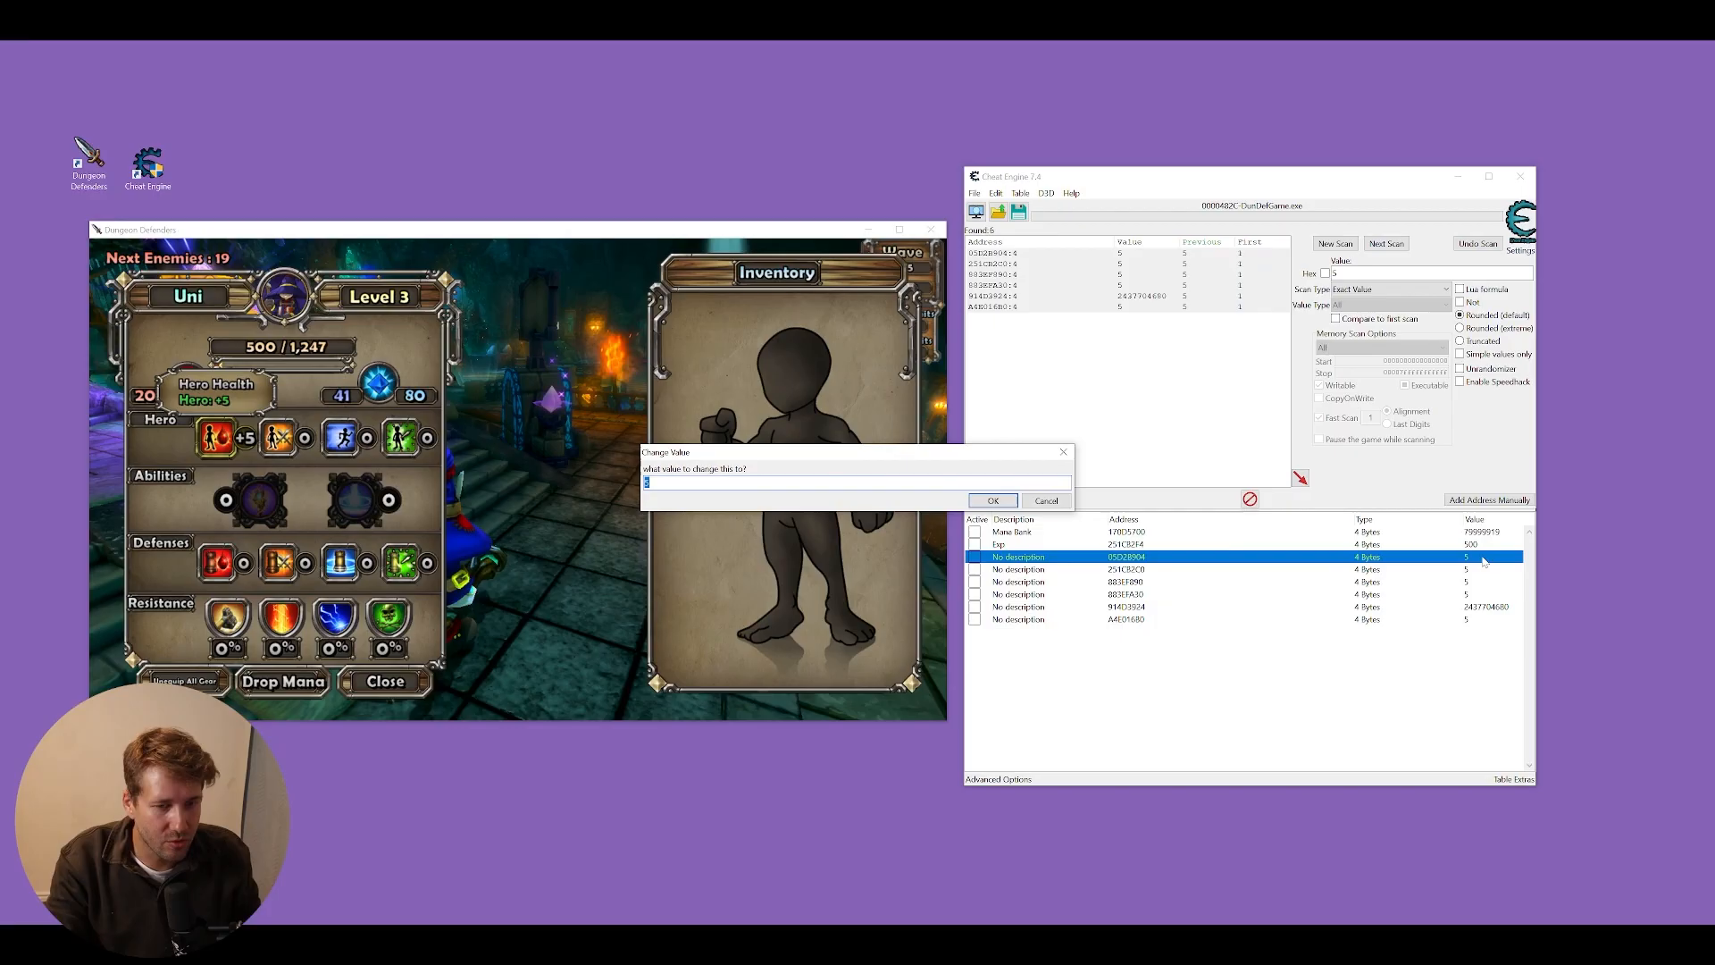
- Test candidate values and rename the working health address Hero Health at 99
left_click(991, 500)
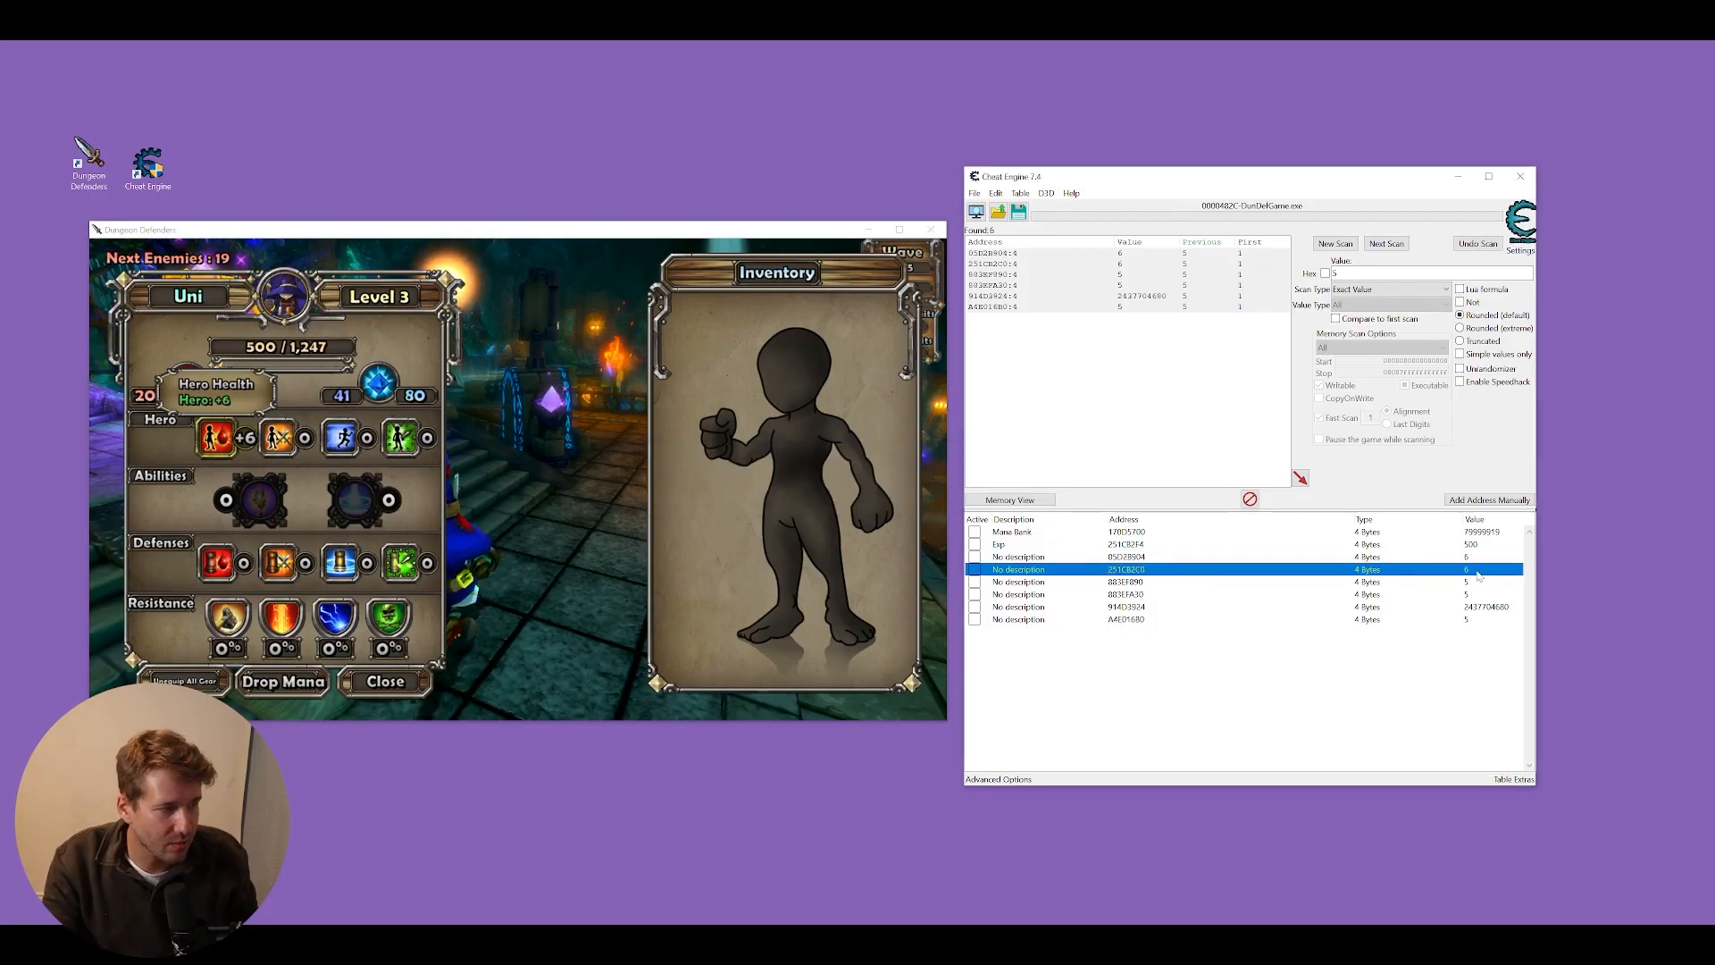
double_click(1017, 569)
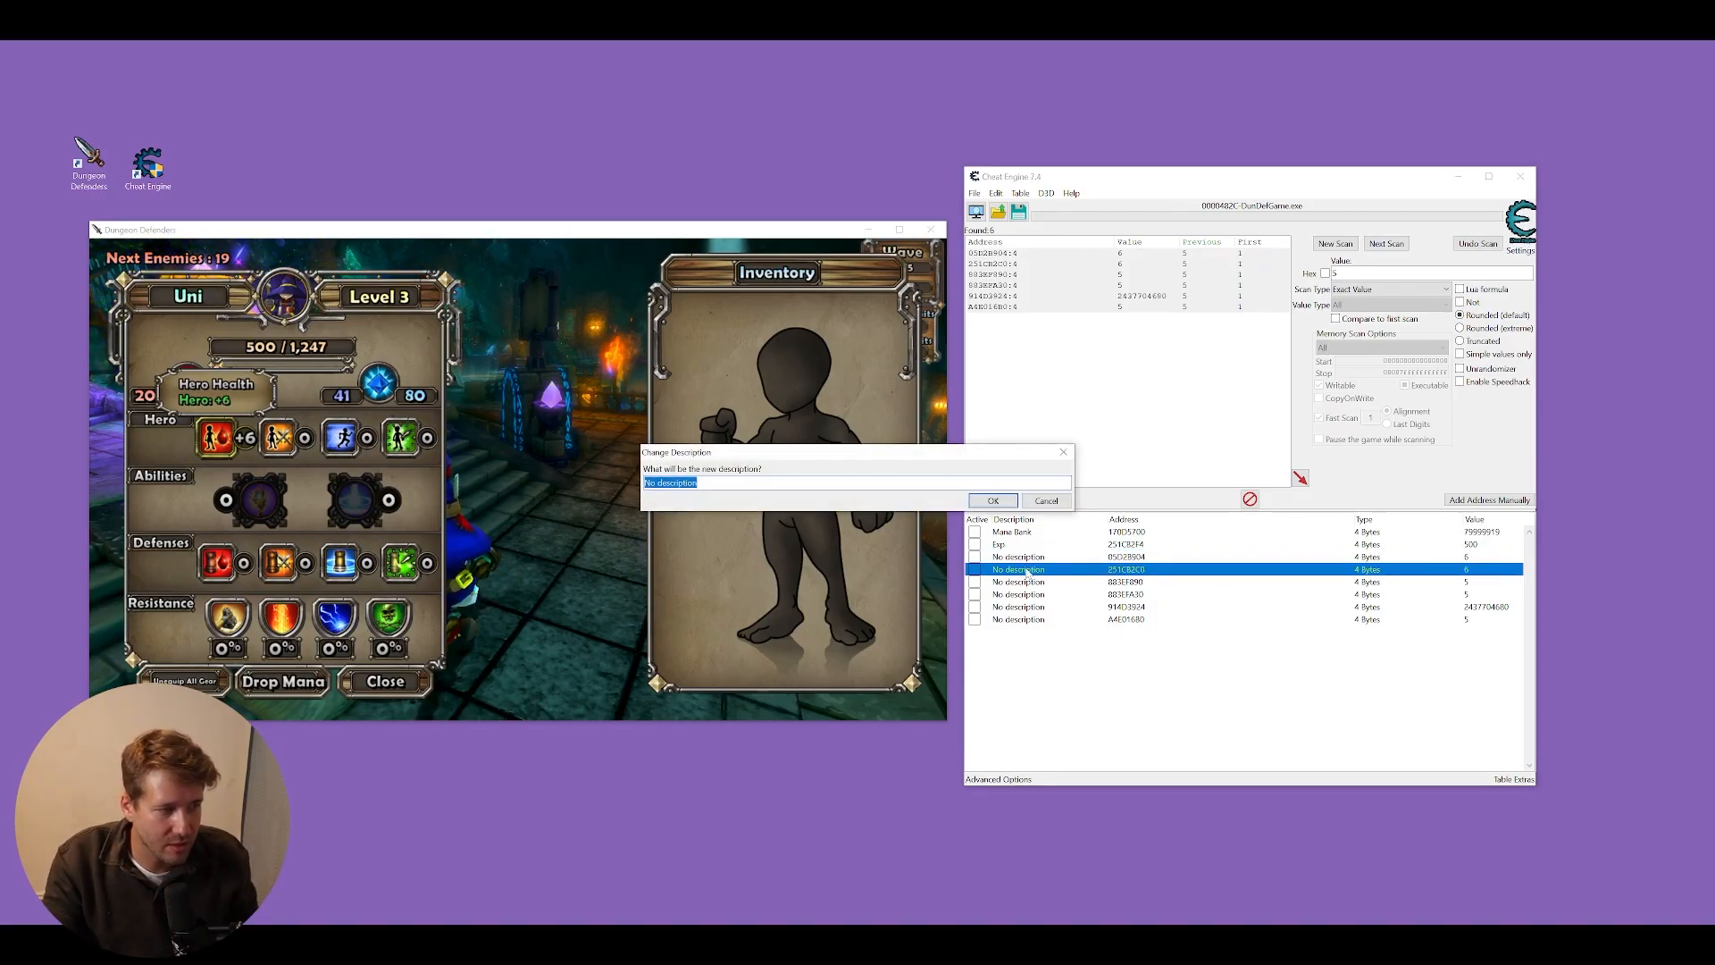
left_click(990, 500)
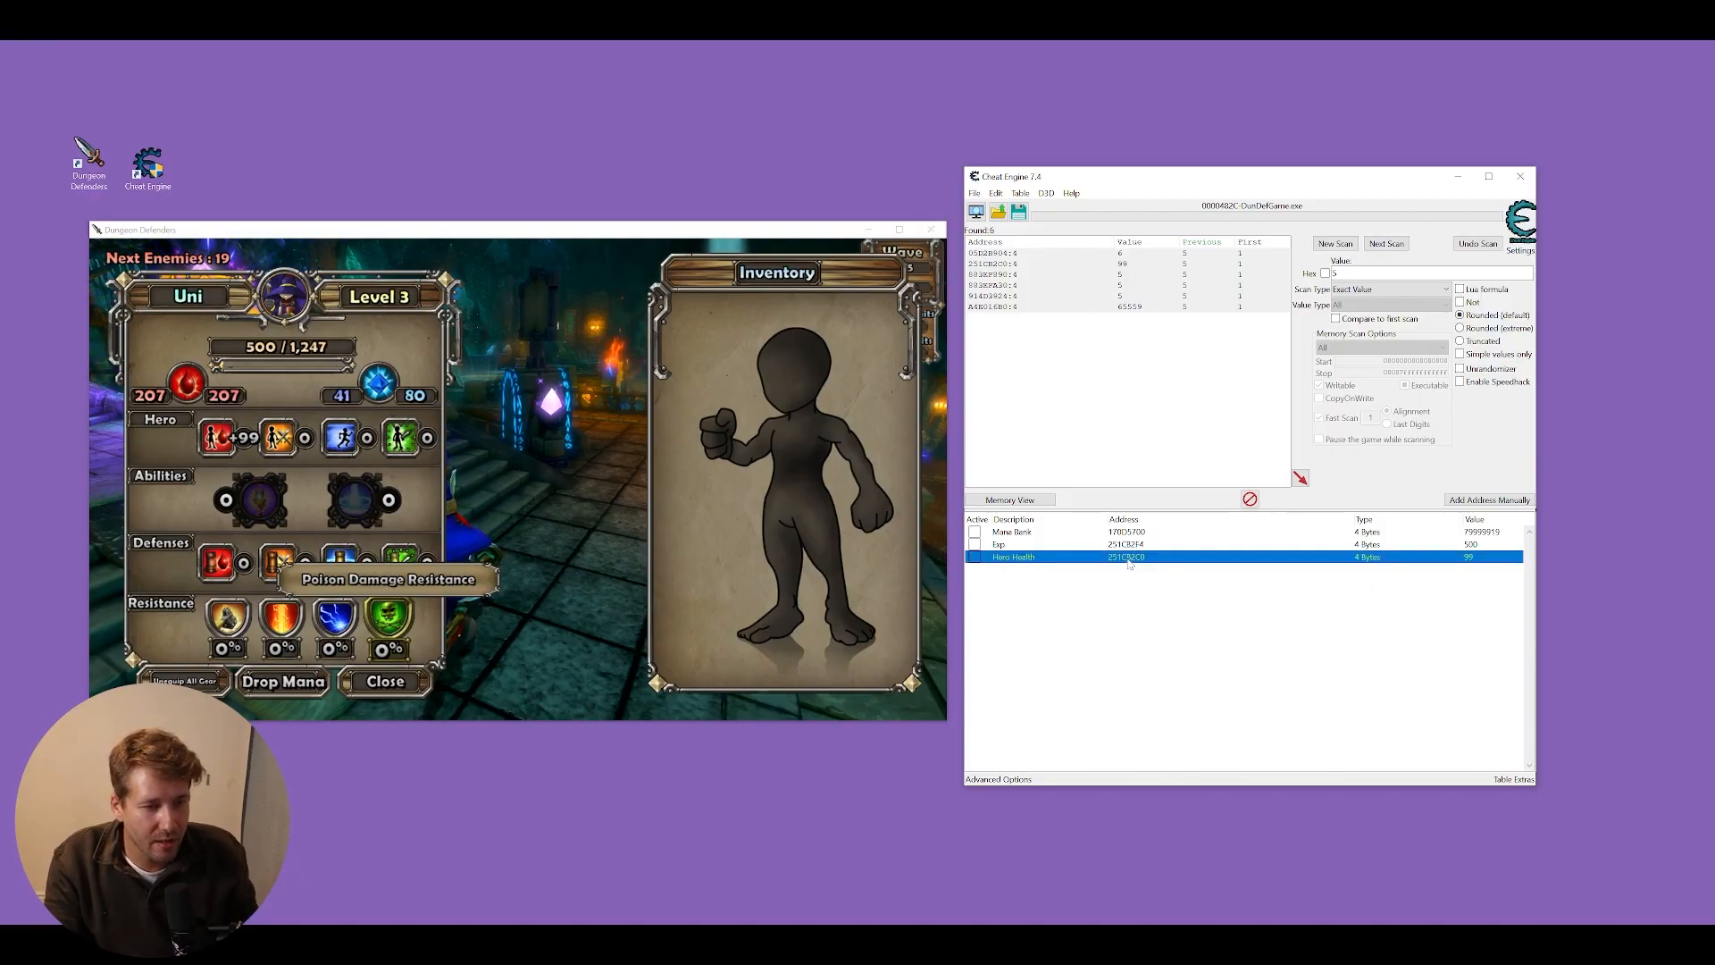
- Browse Hero Health's memory region and define a new structure in Dissect data/structures
right_click(1126, 557)
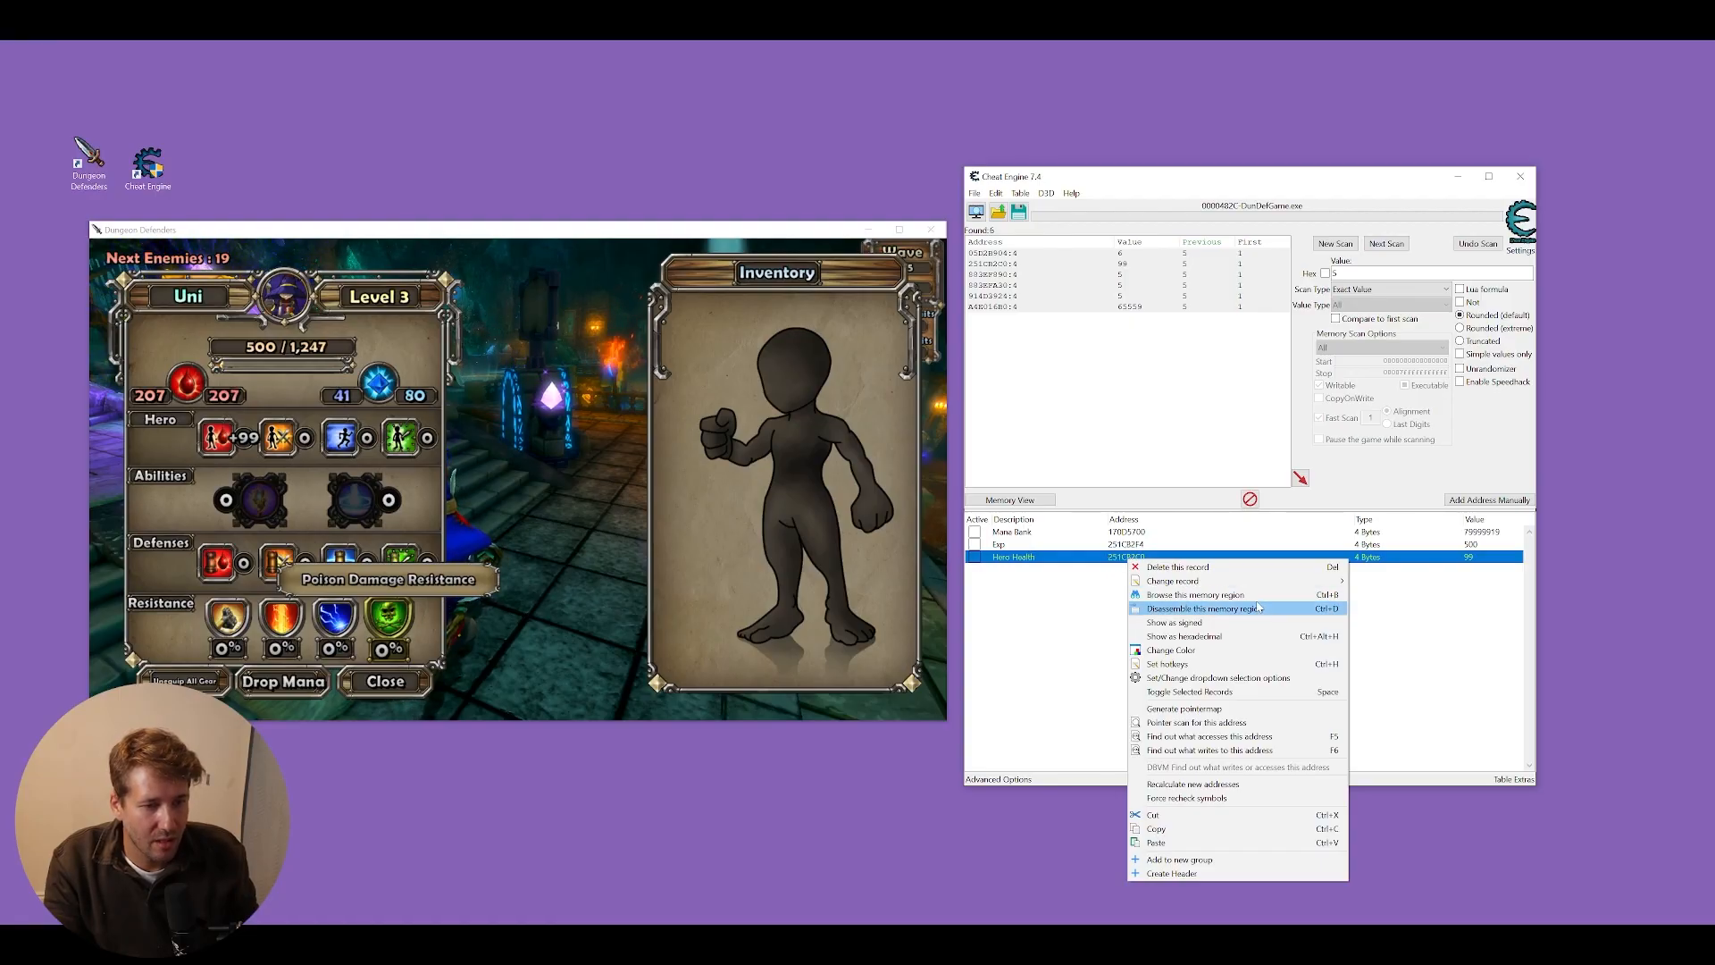
mouse_move(1195, 594)
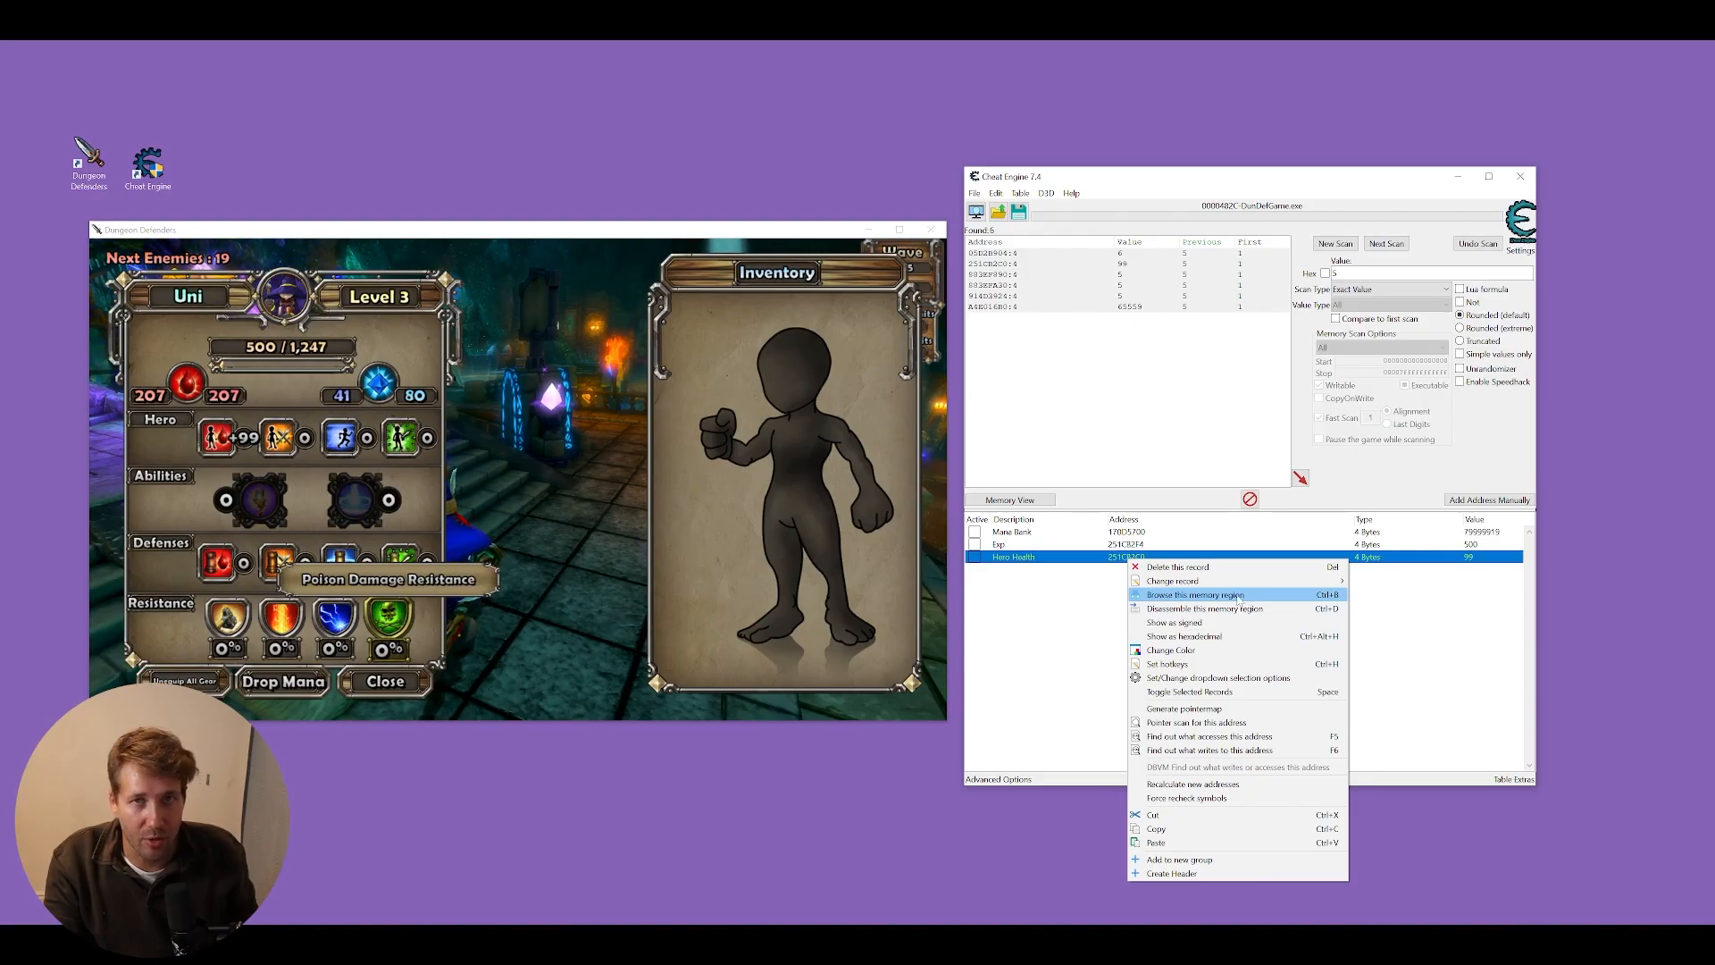
left_click(1197, 594)
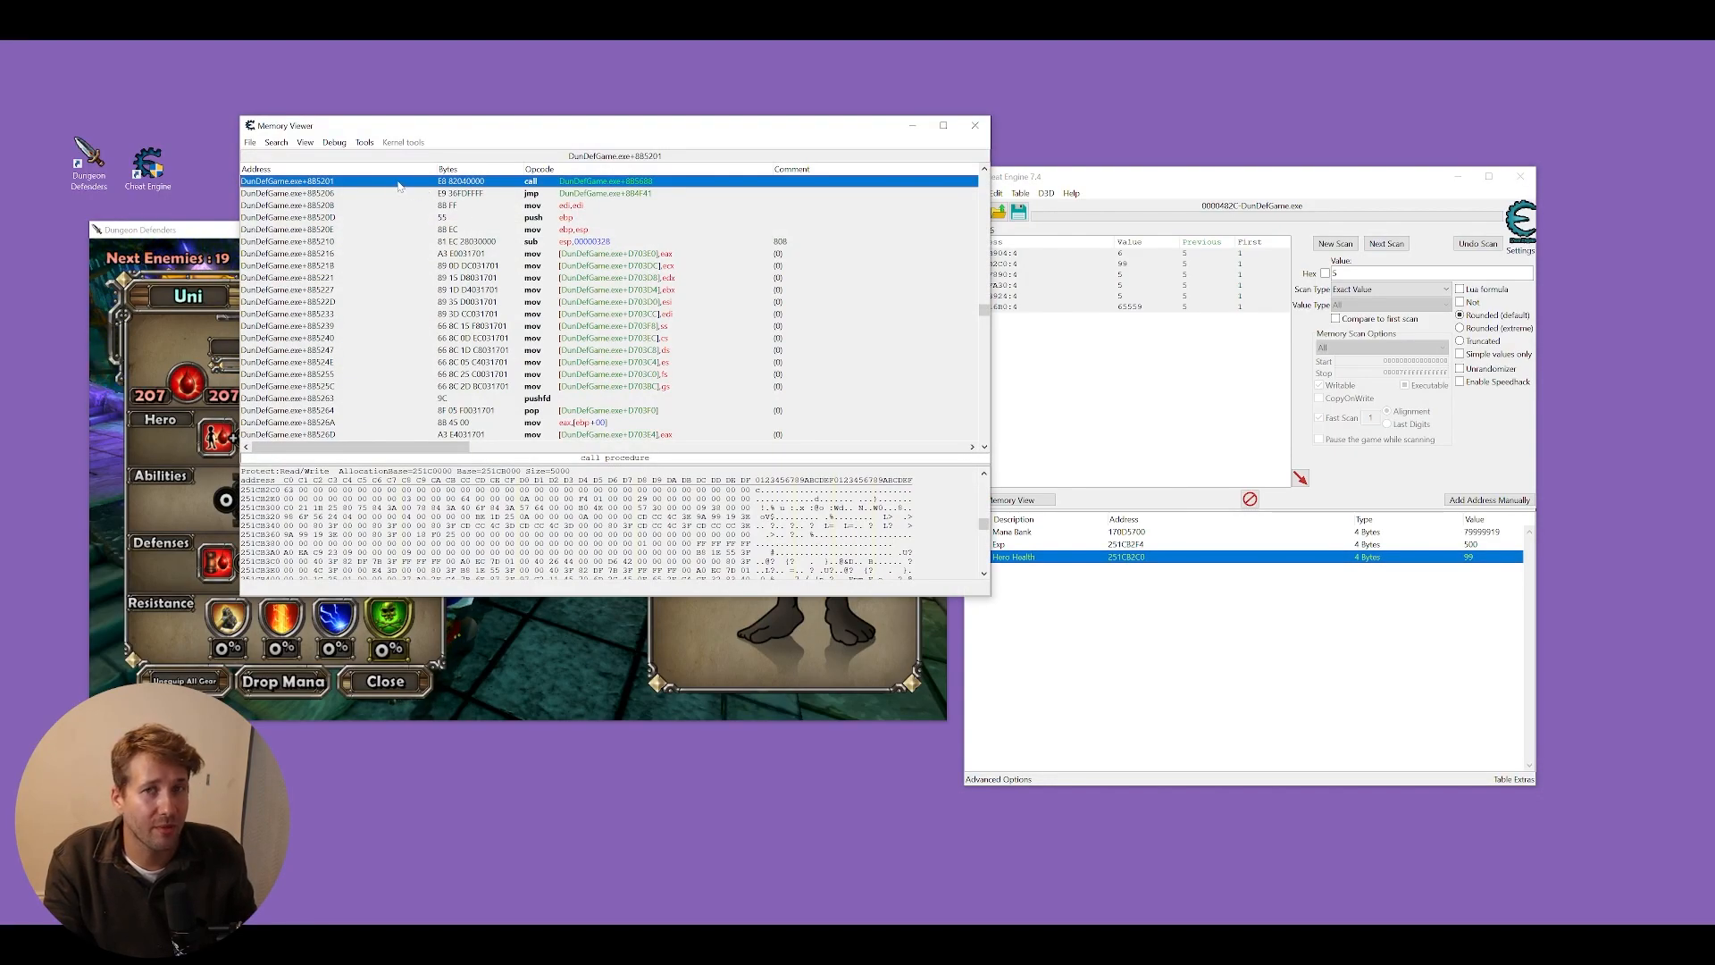
left_click(365, 141)
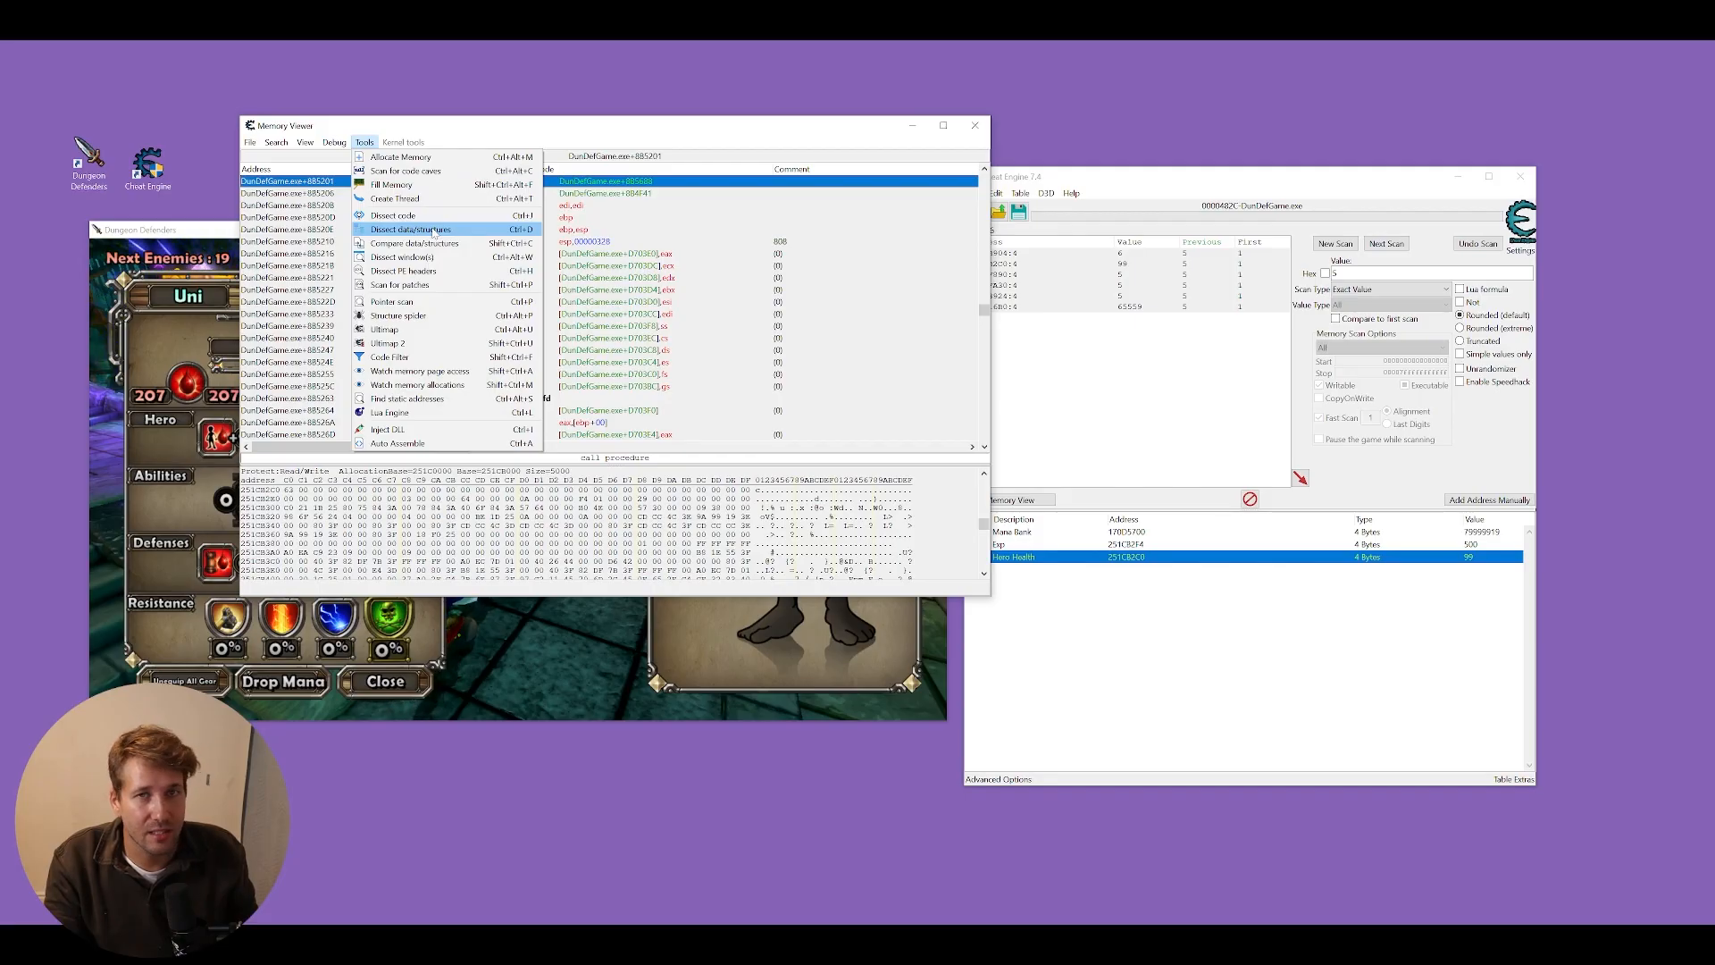
left_click(410, 229)
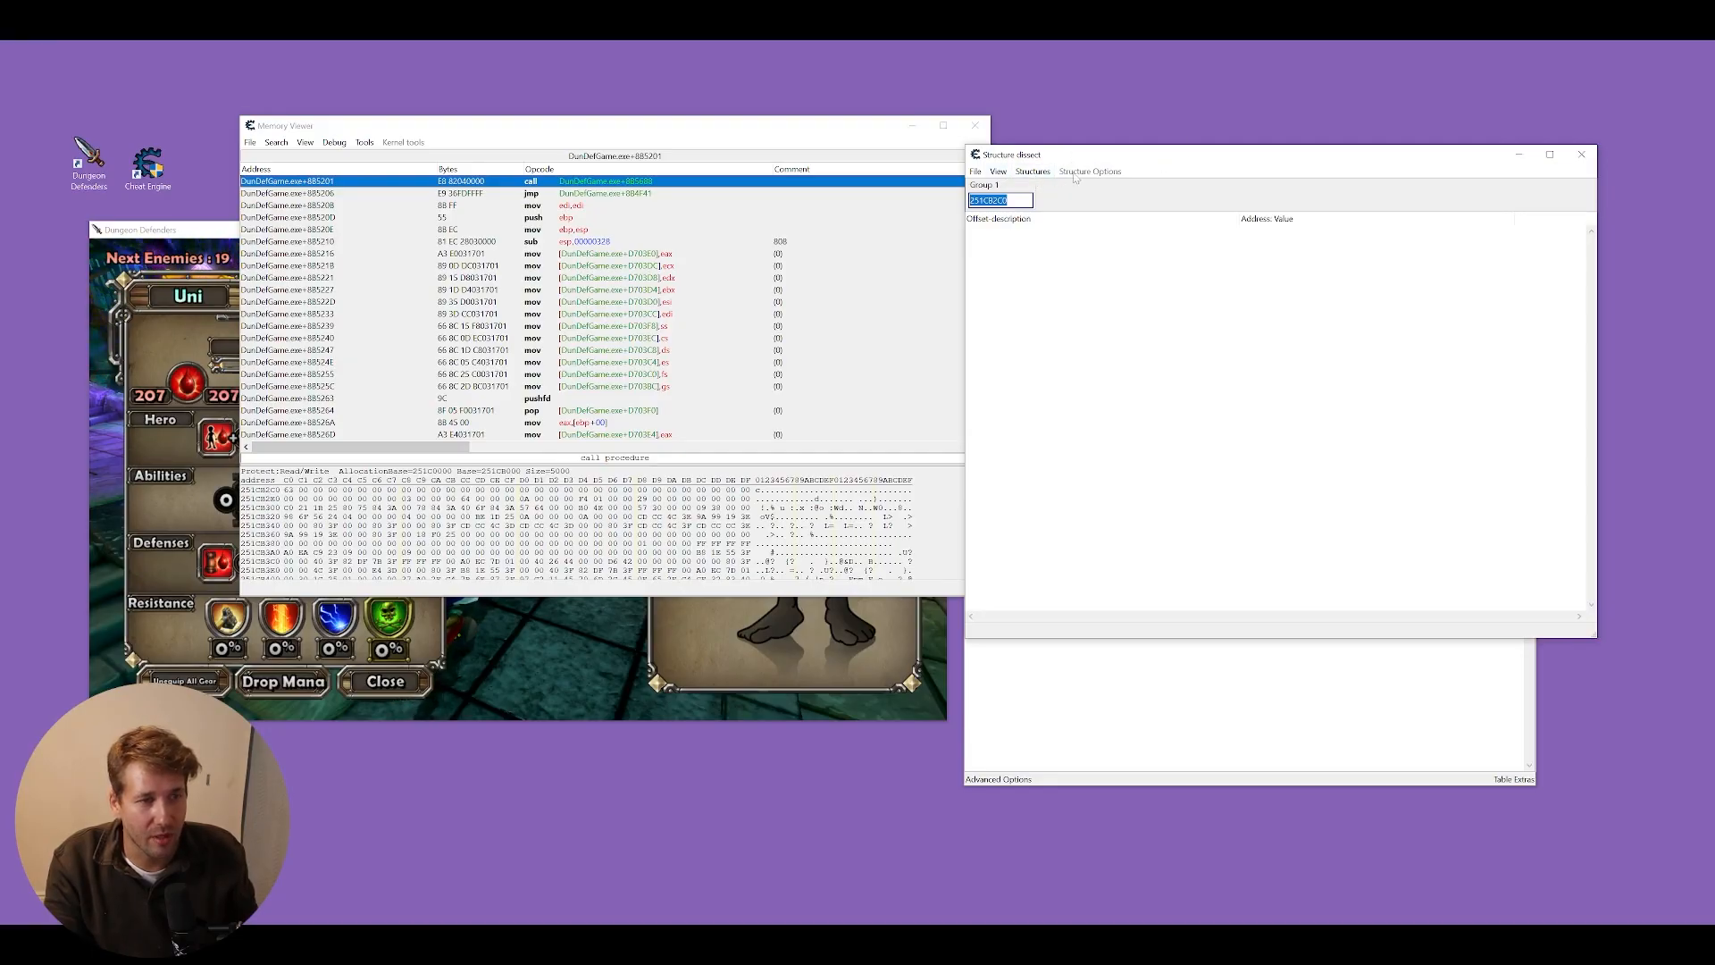
left_click(1032, 170)
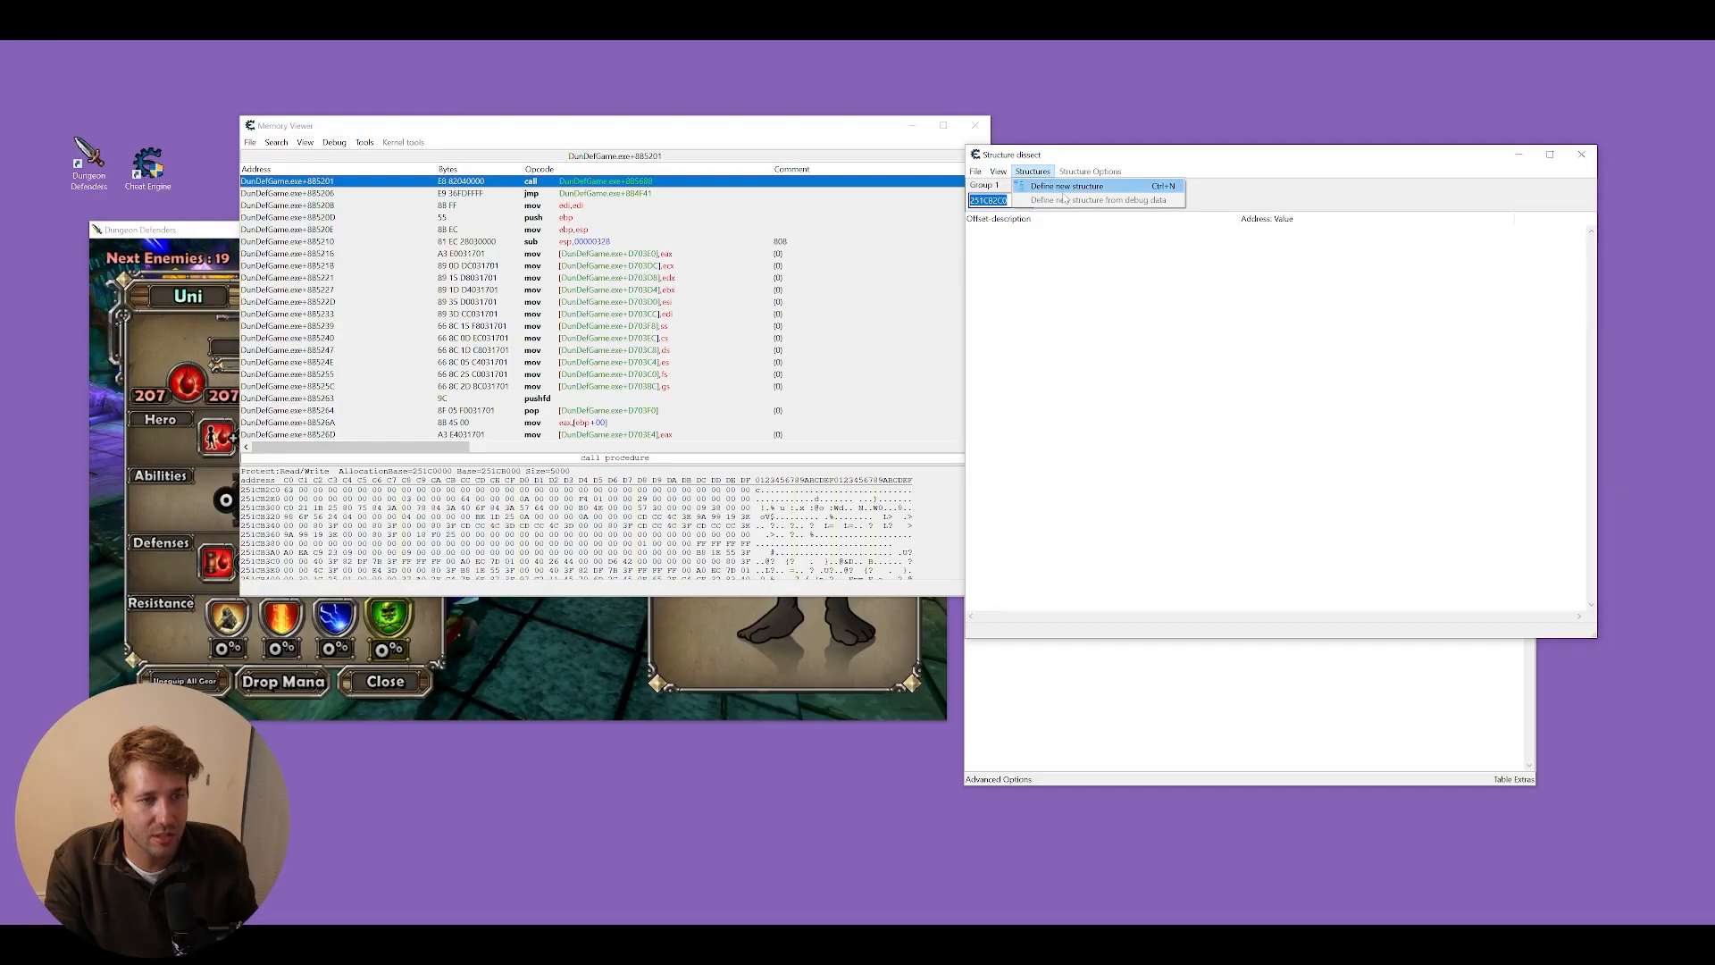
left_click(1066, 185)
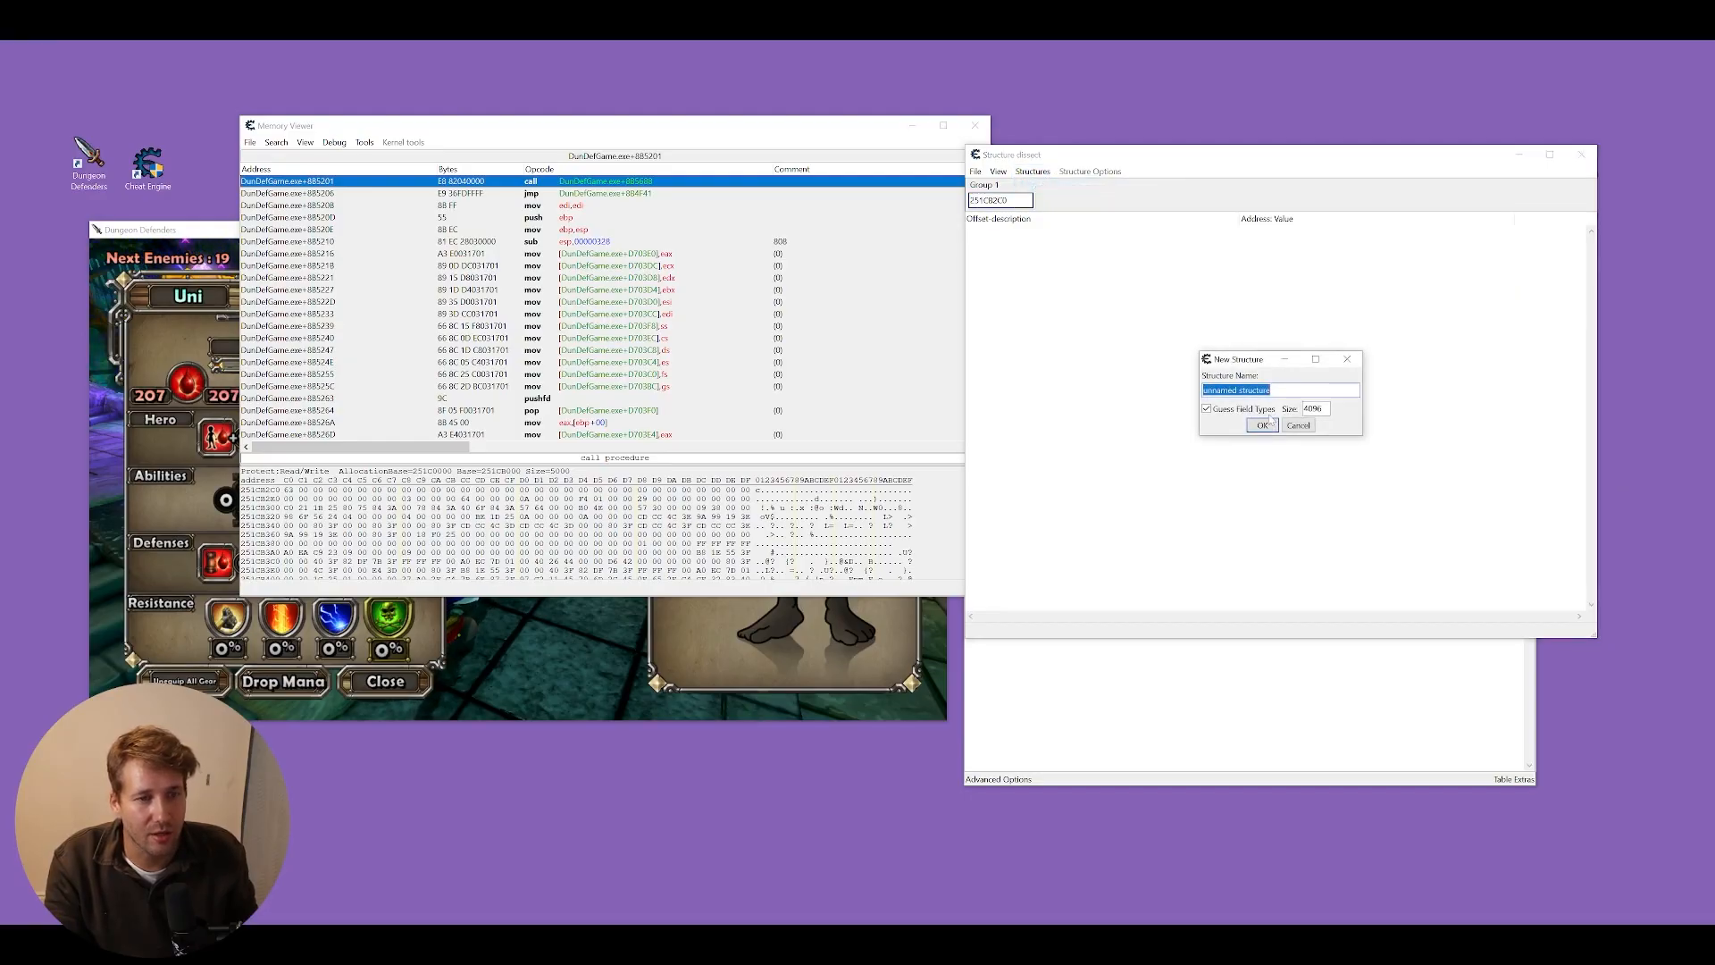
- Create the structure and set the hero, ability and defense stat fields to 99
left_click(1260, 425)
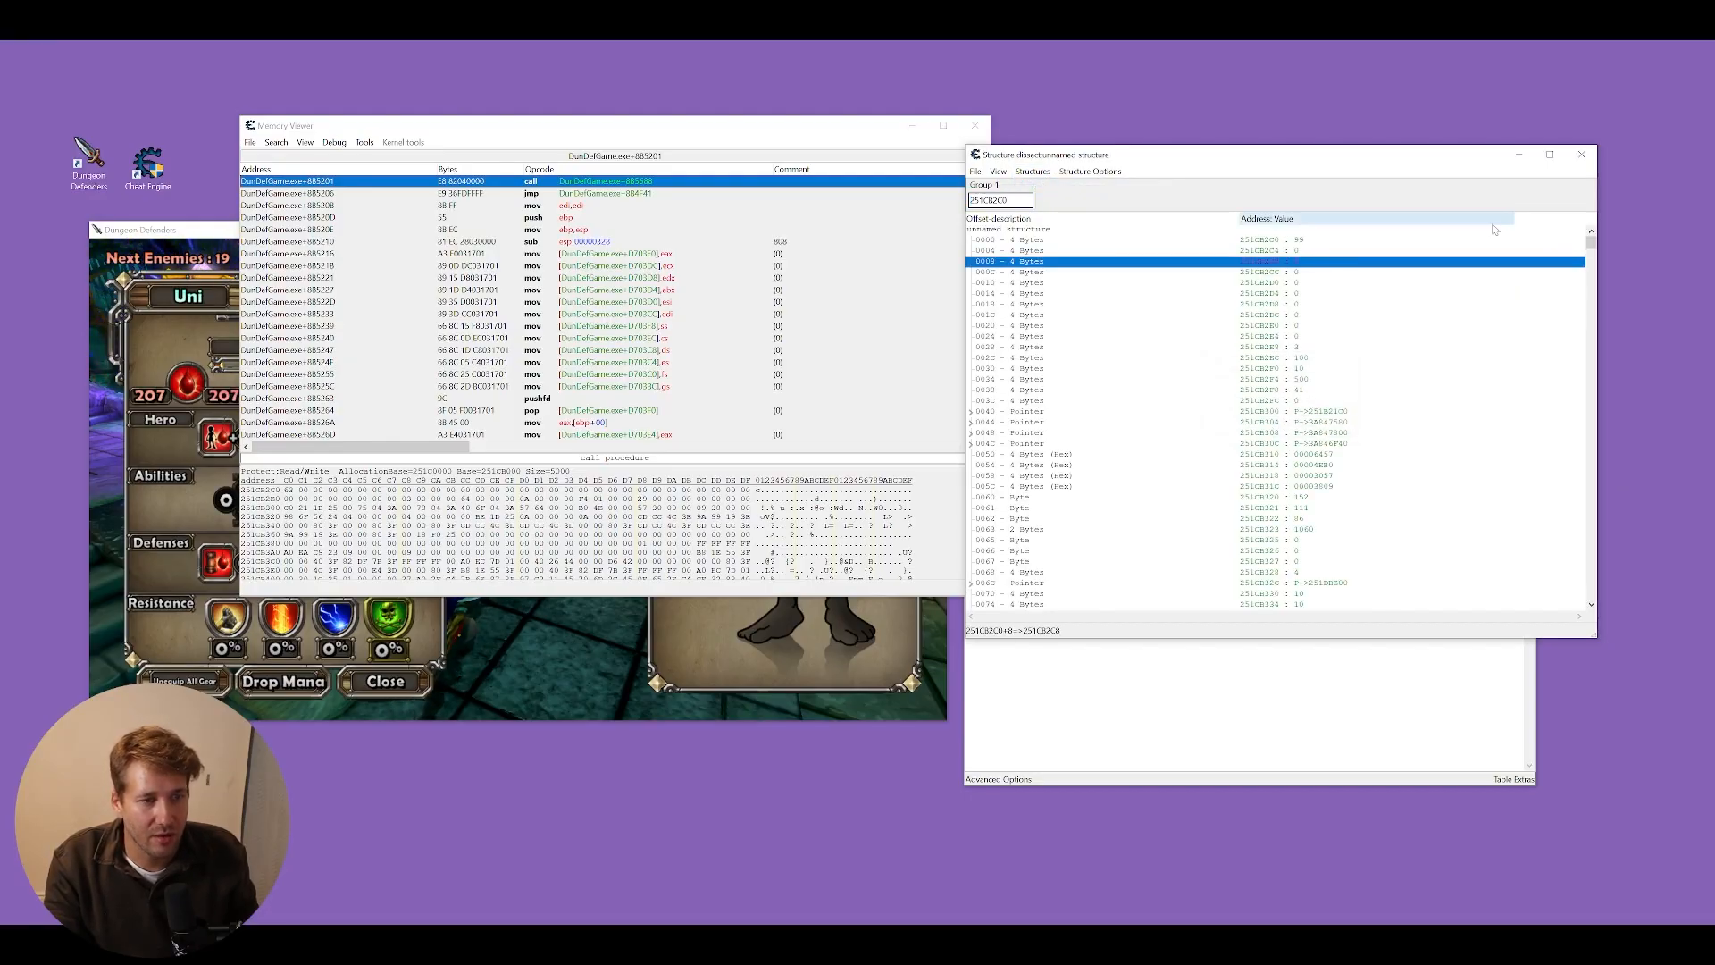
left_click(1093, 239)
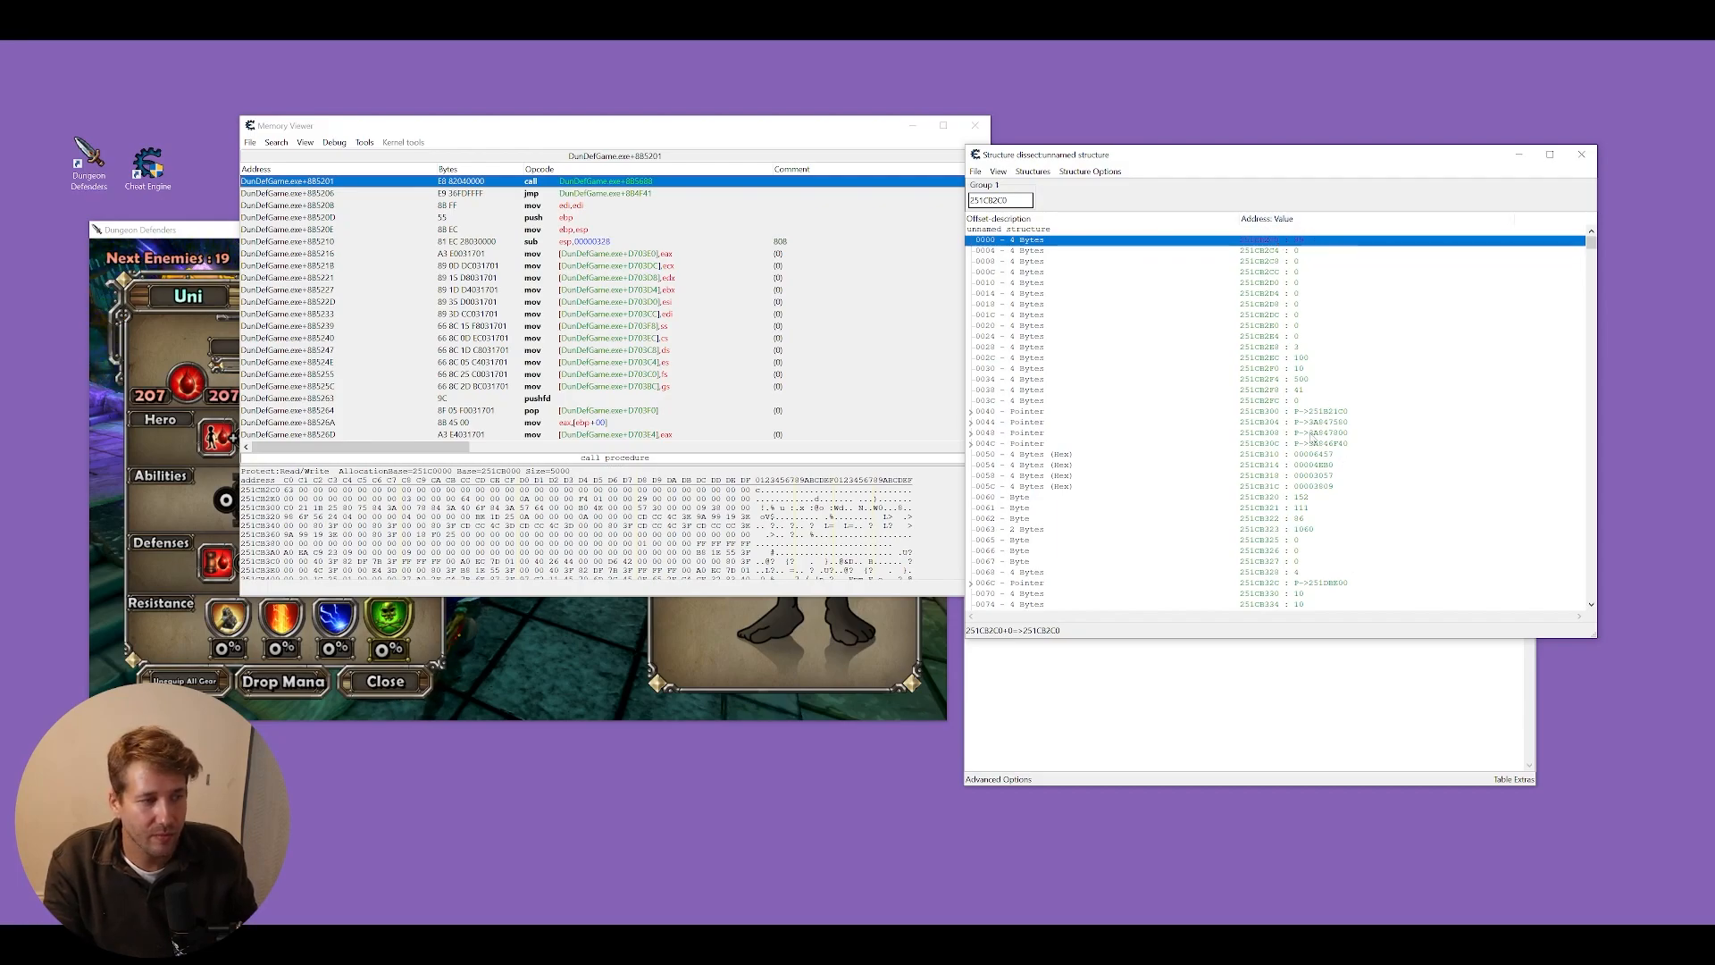
left_click(973, 125)
type("99")
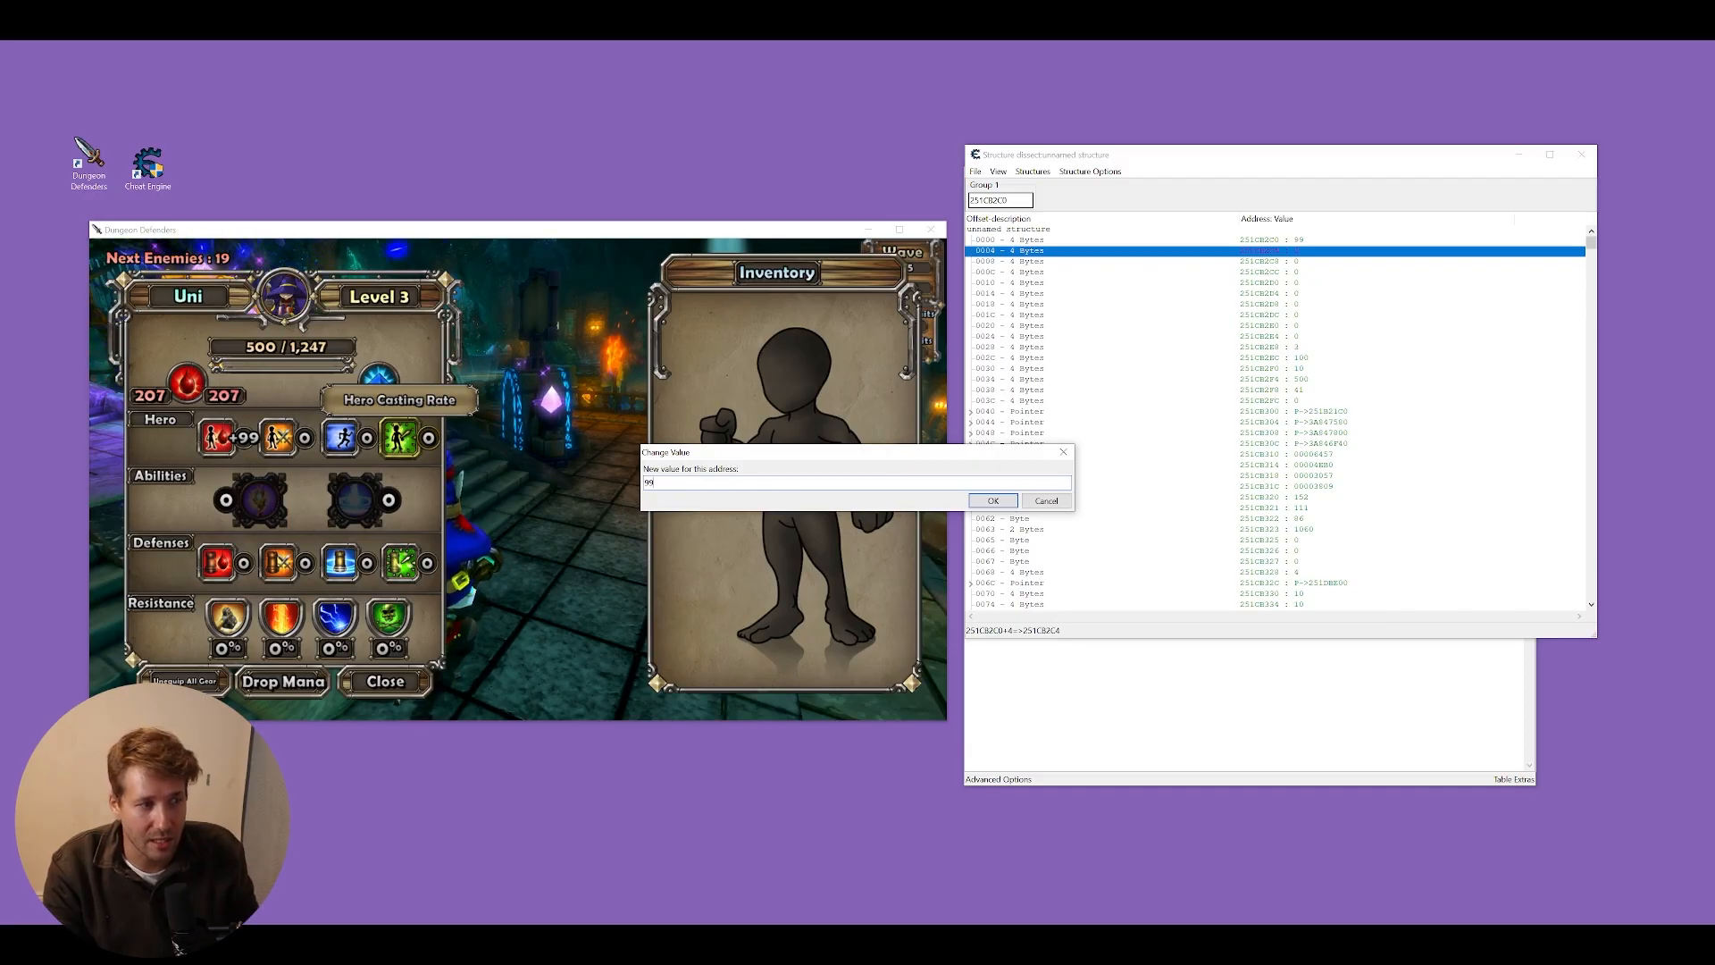
left_click(990, 500)
type("9")
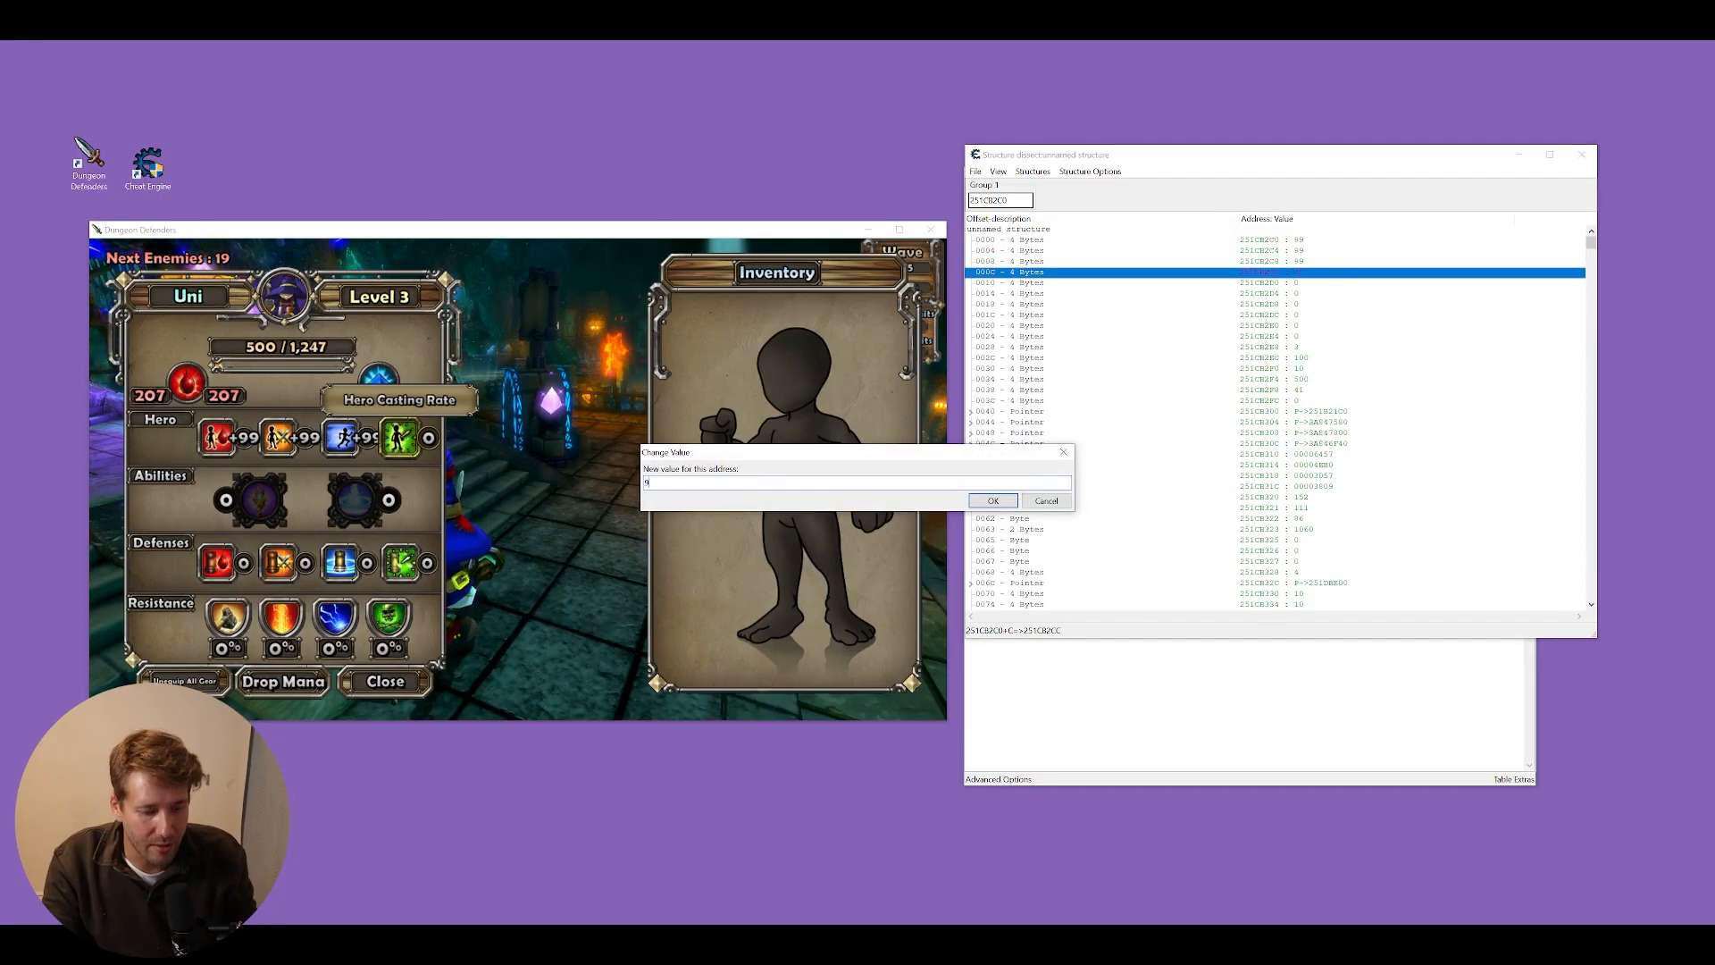
left_click(990, 500)
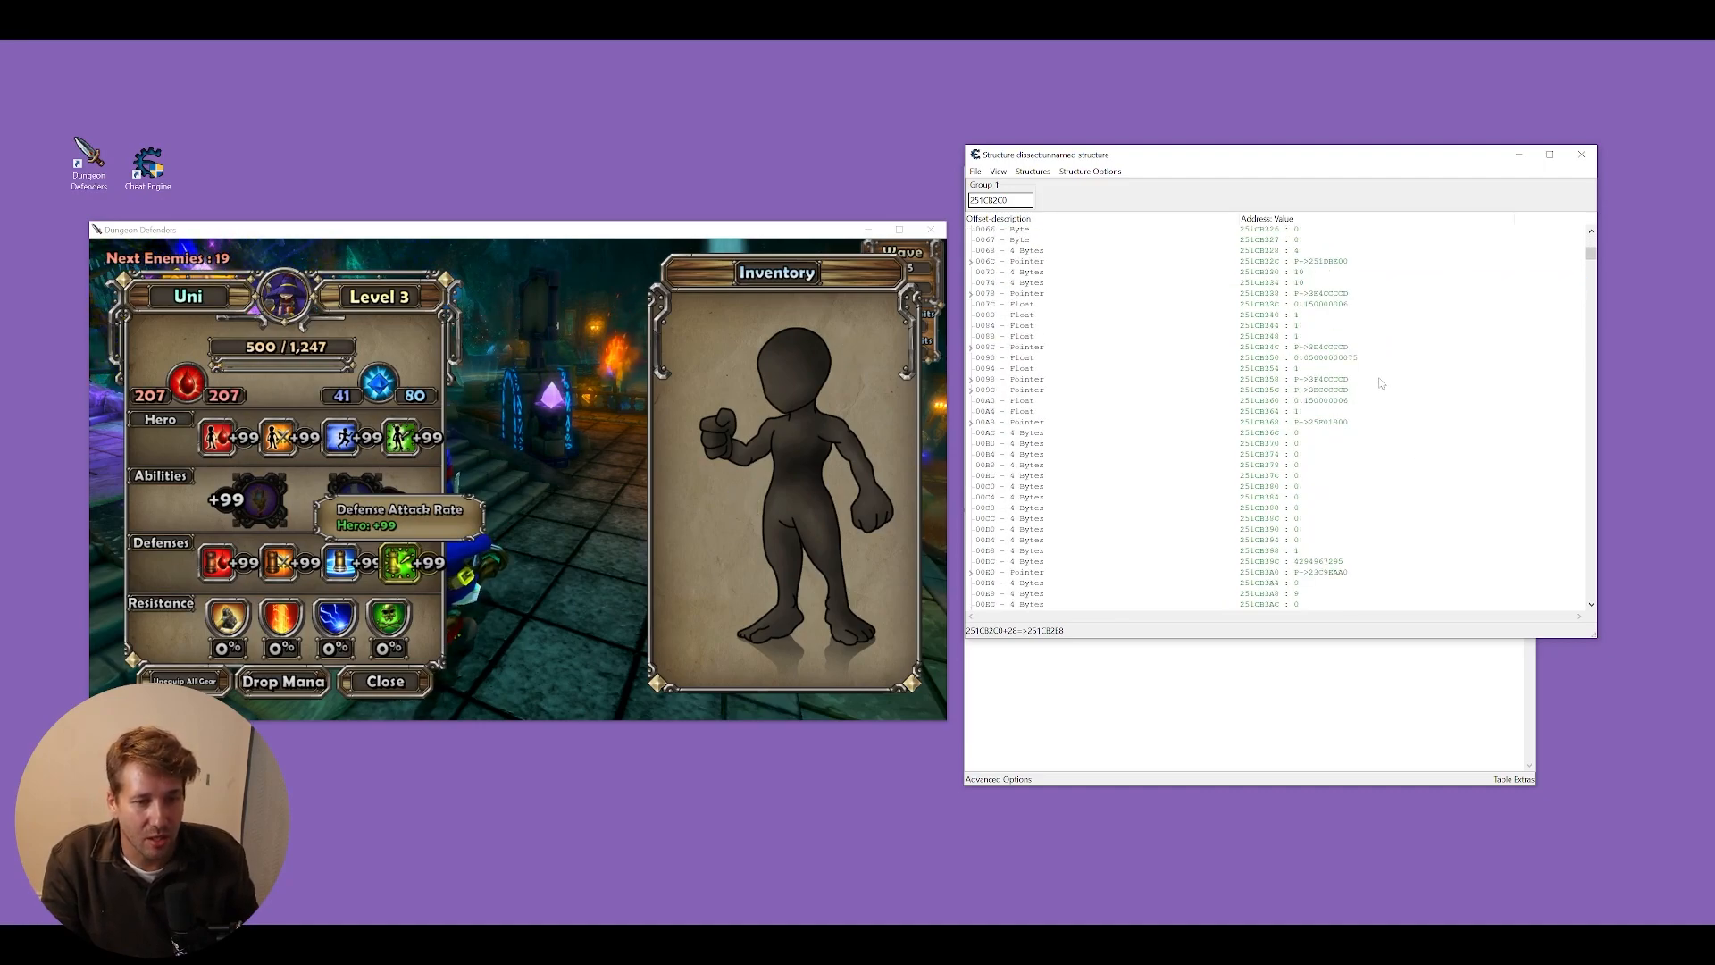
scroll("down", 3)
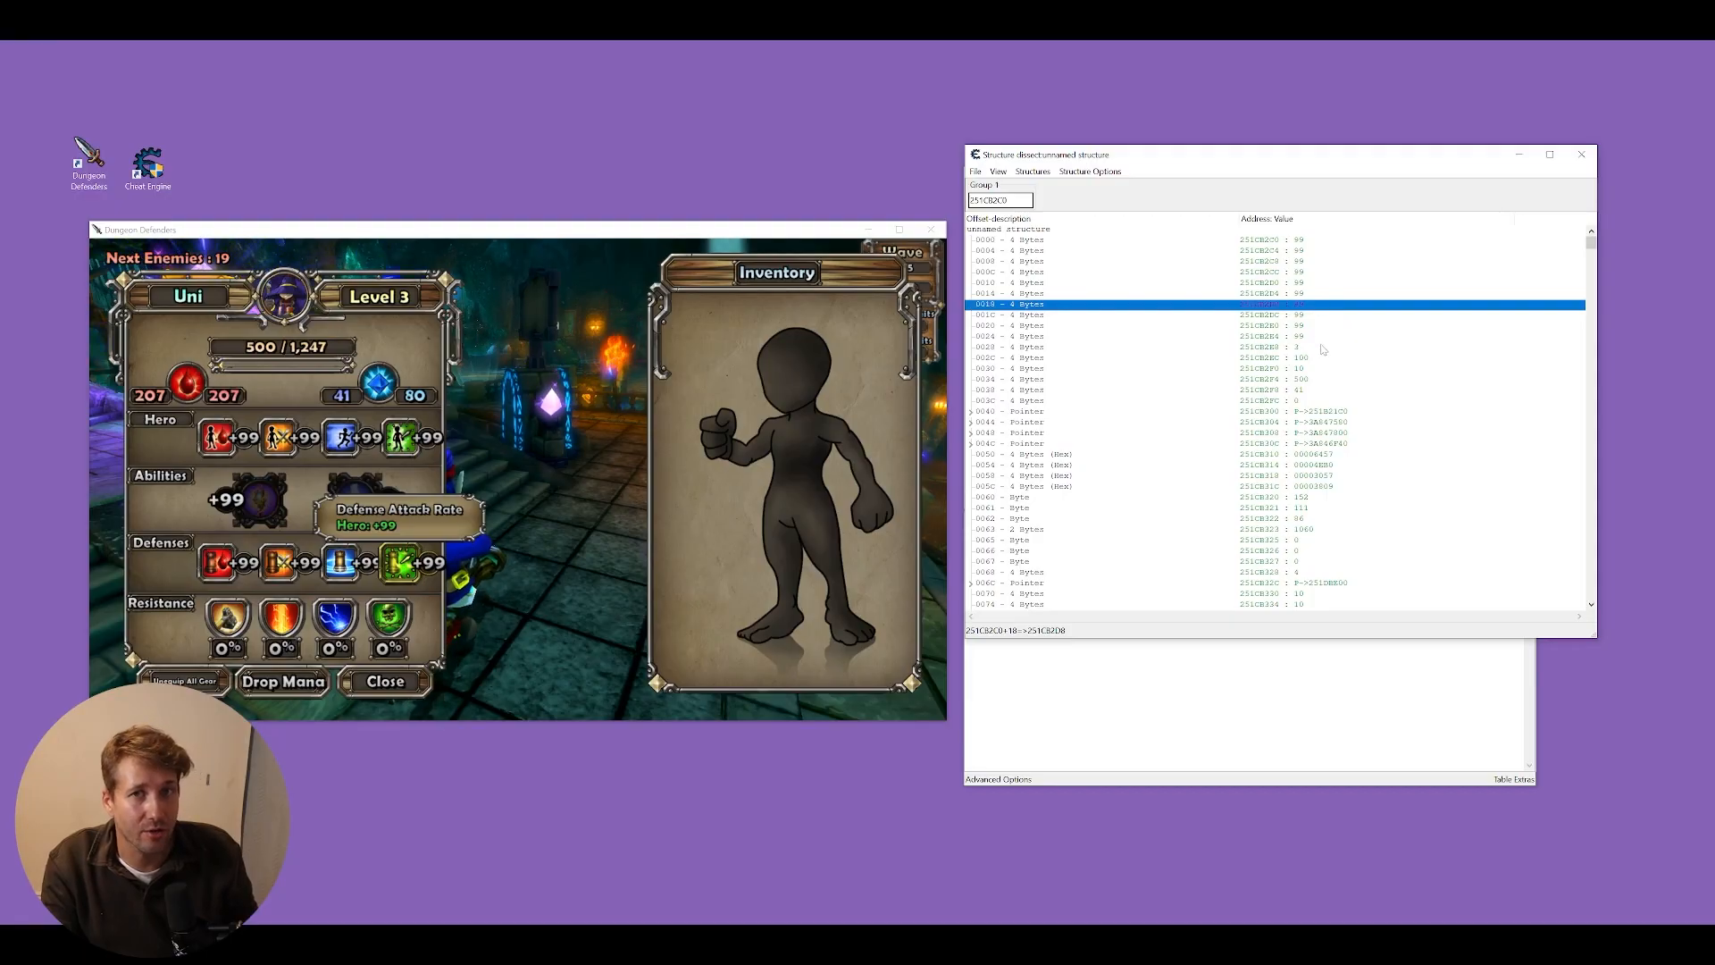
left_click(1012, 293)
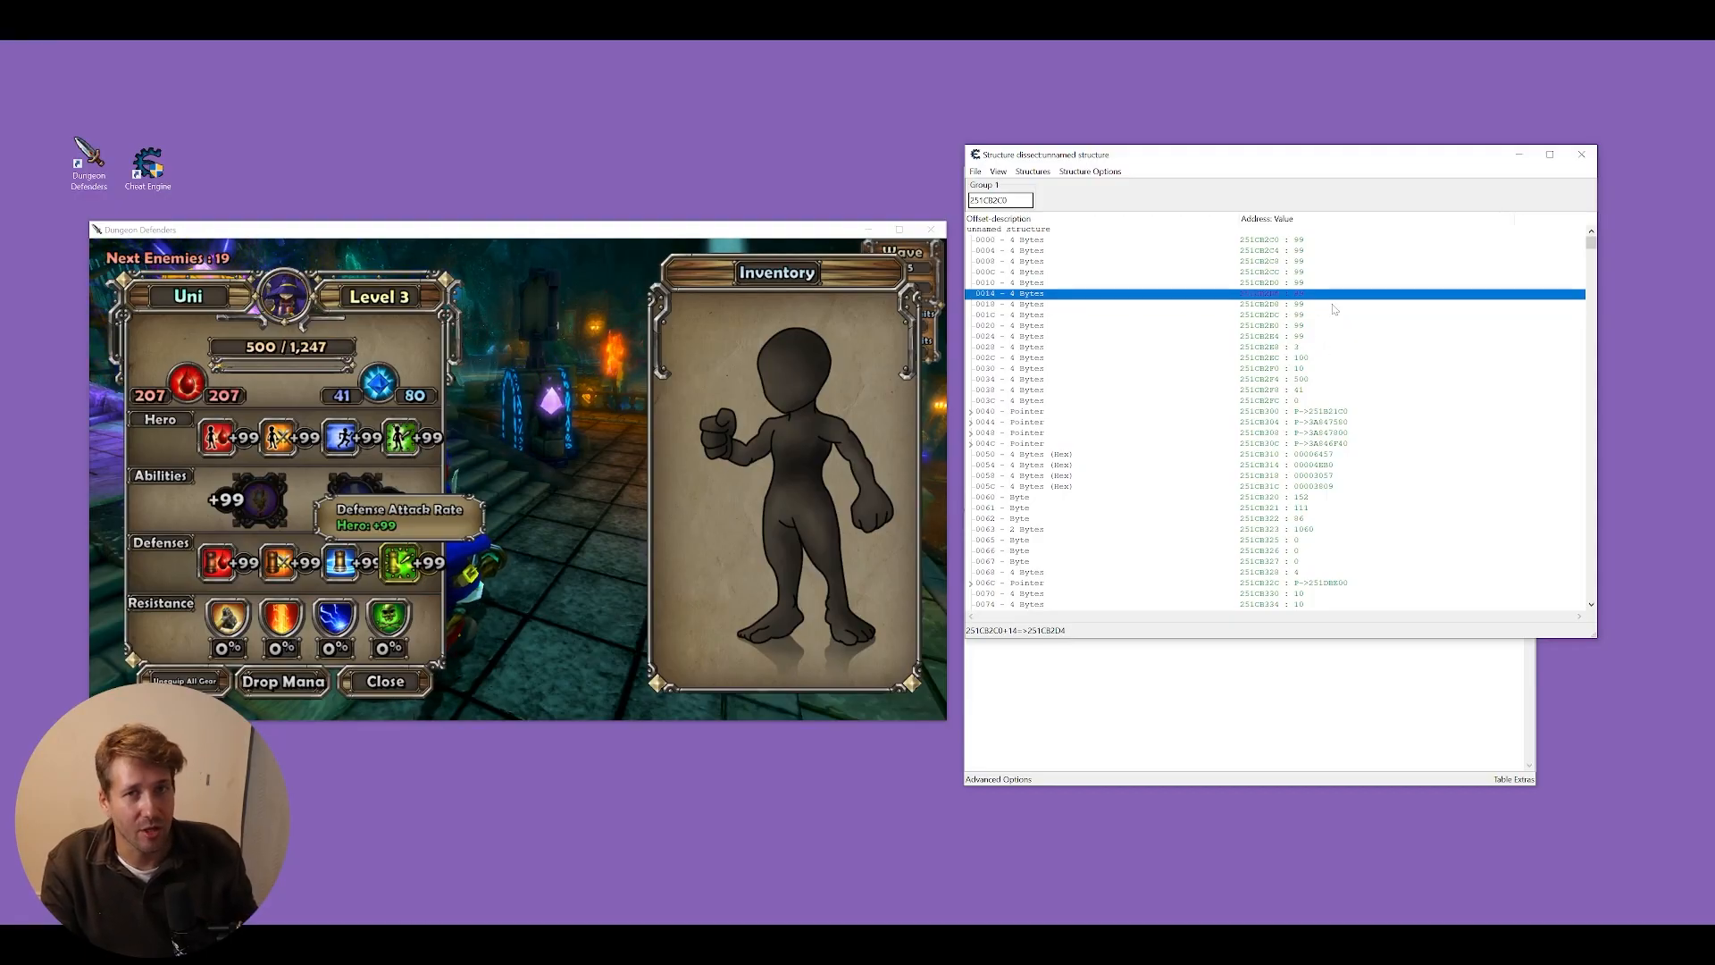
left_click(1093, 303)
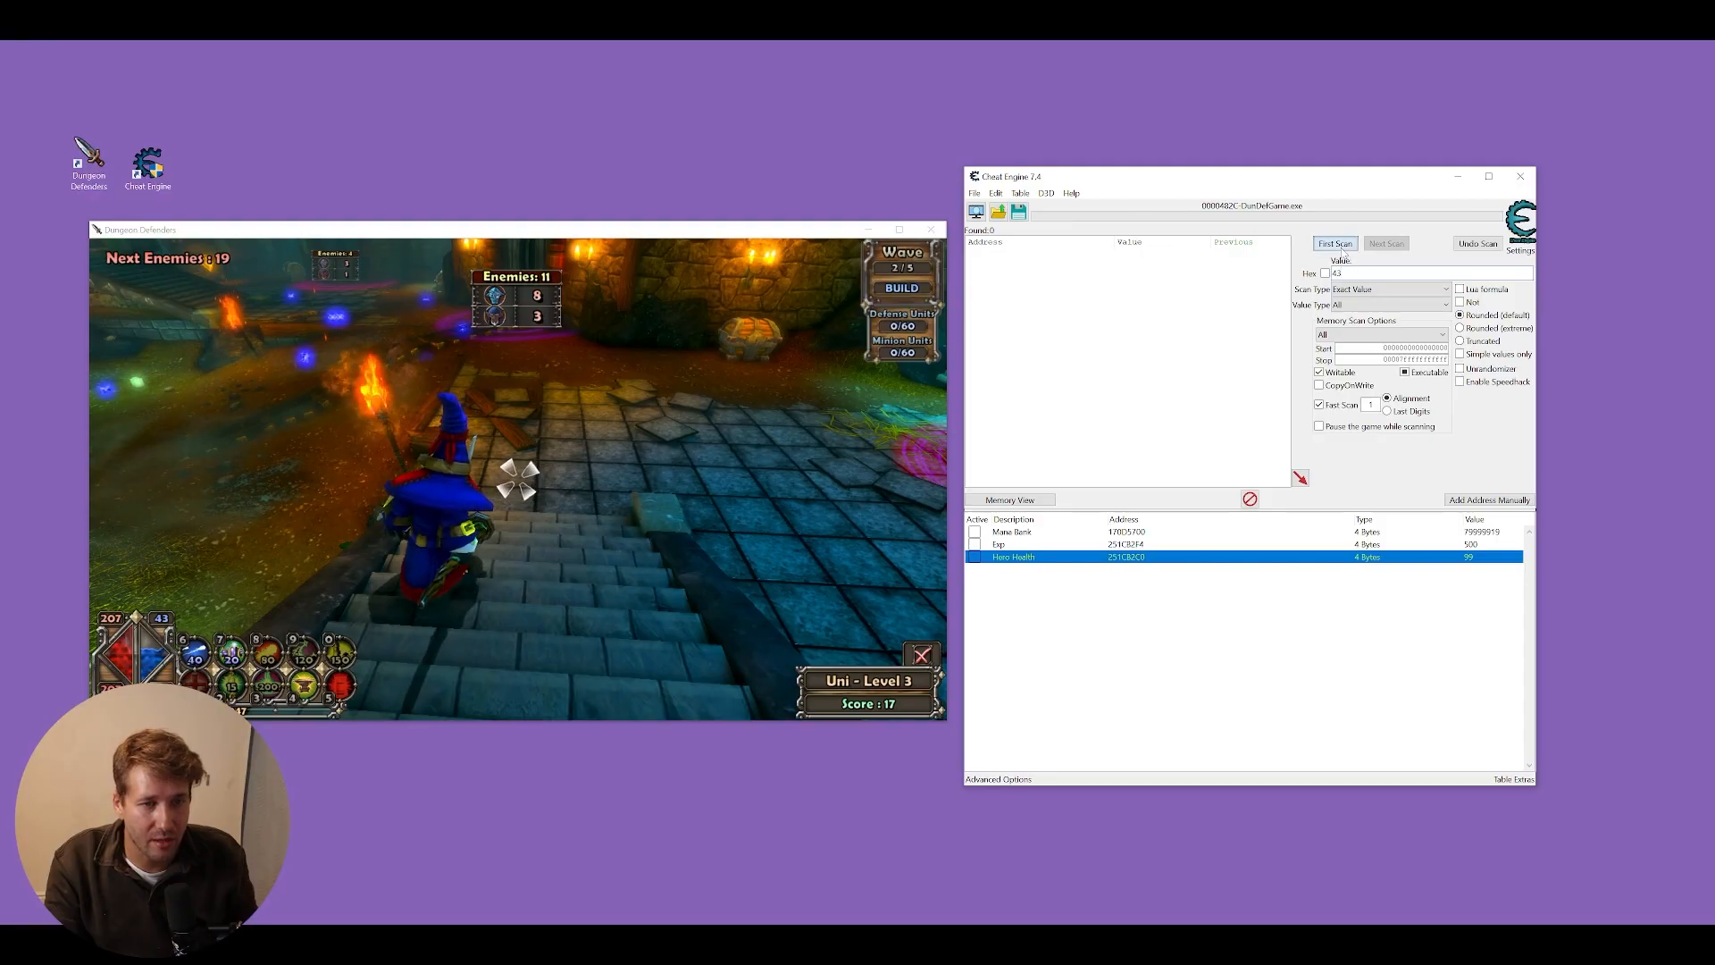
- Scan for mana 43, test a candidate, name it Max MAna, and set it to 2000
left_click(1334, 243)
type("46")
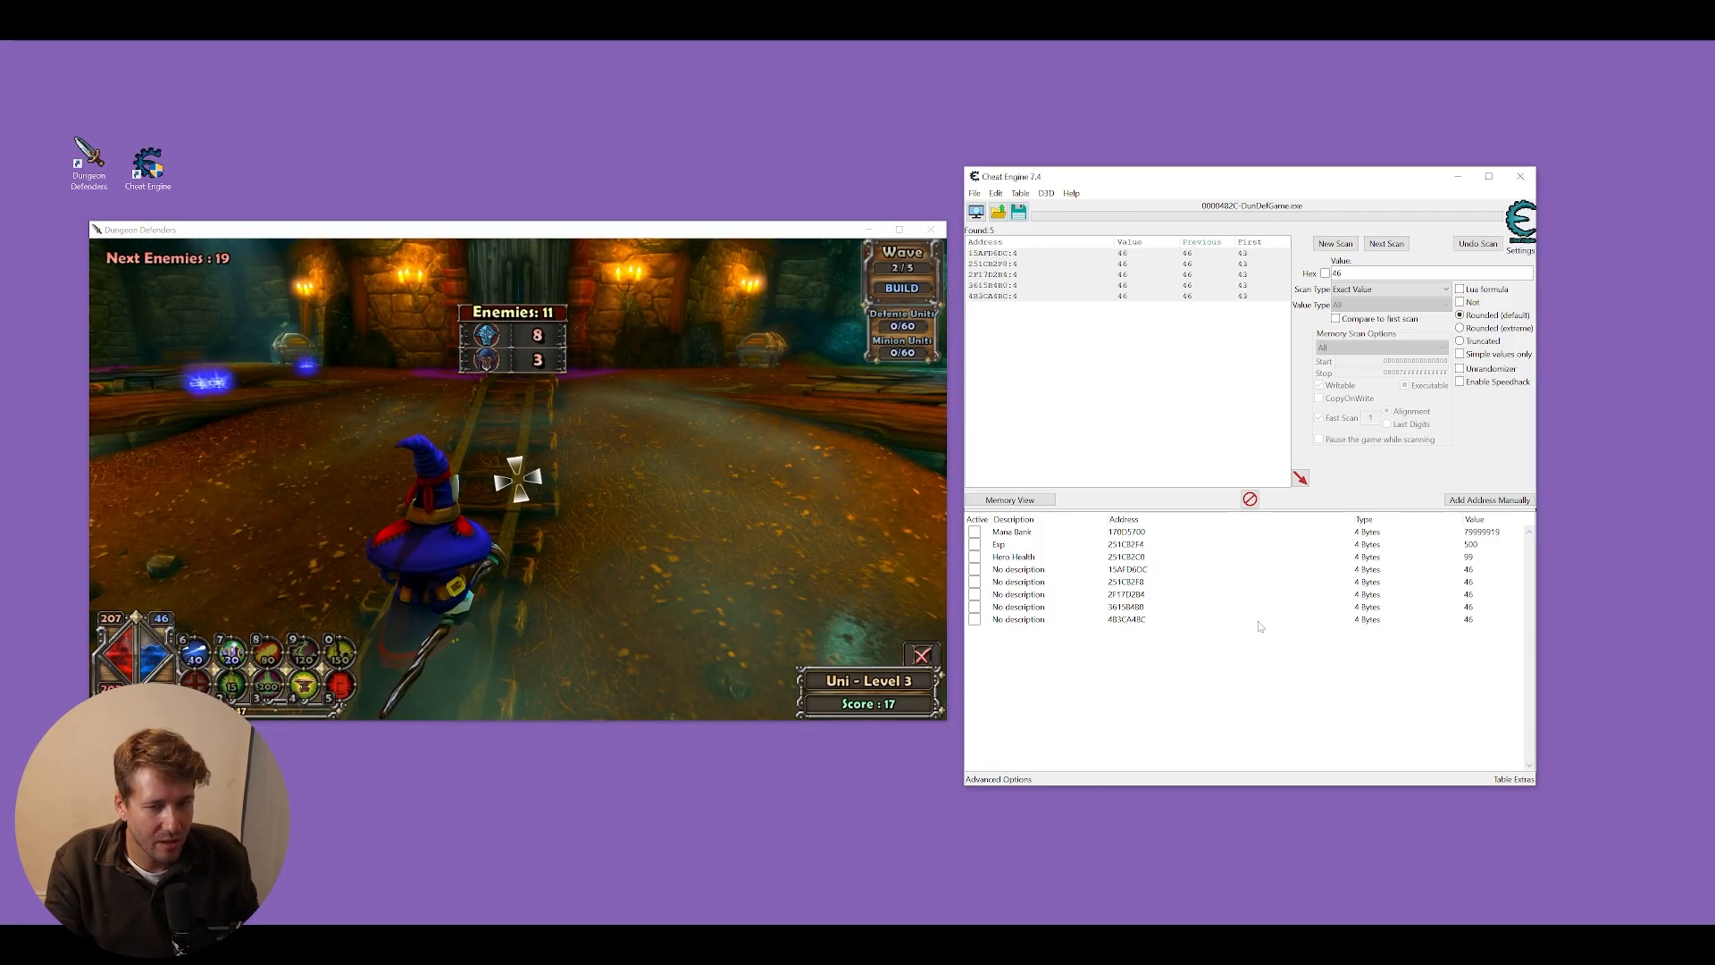
double_click(1471, 569)
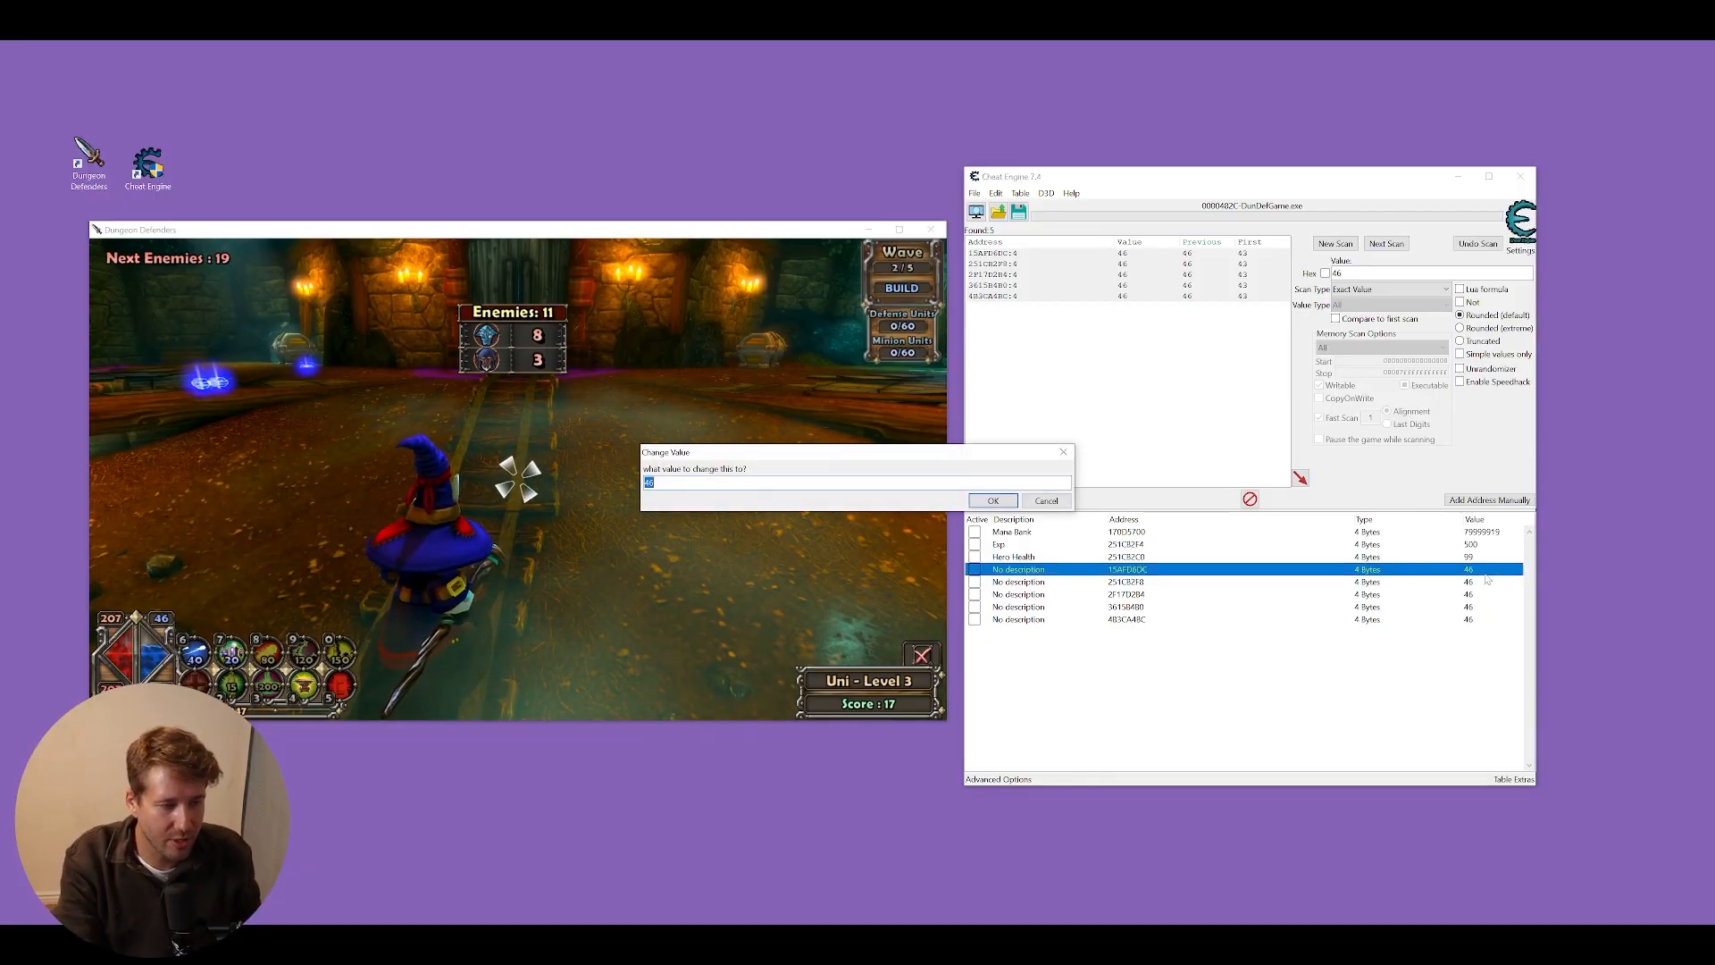
left_click(990, 500)
type("Max")
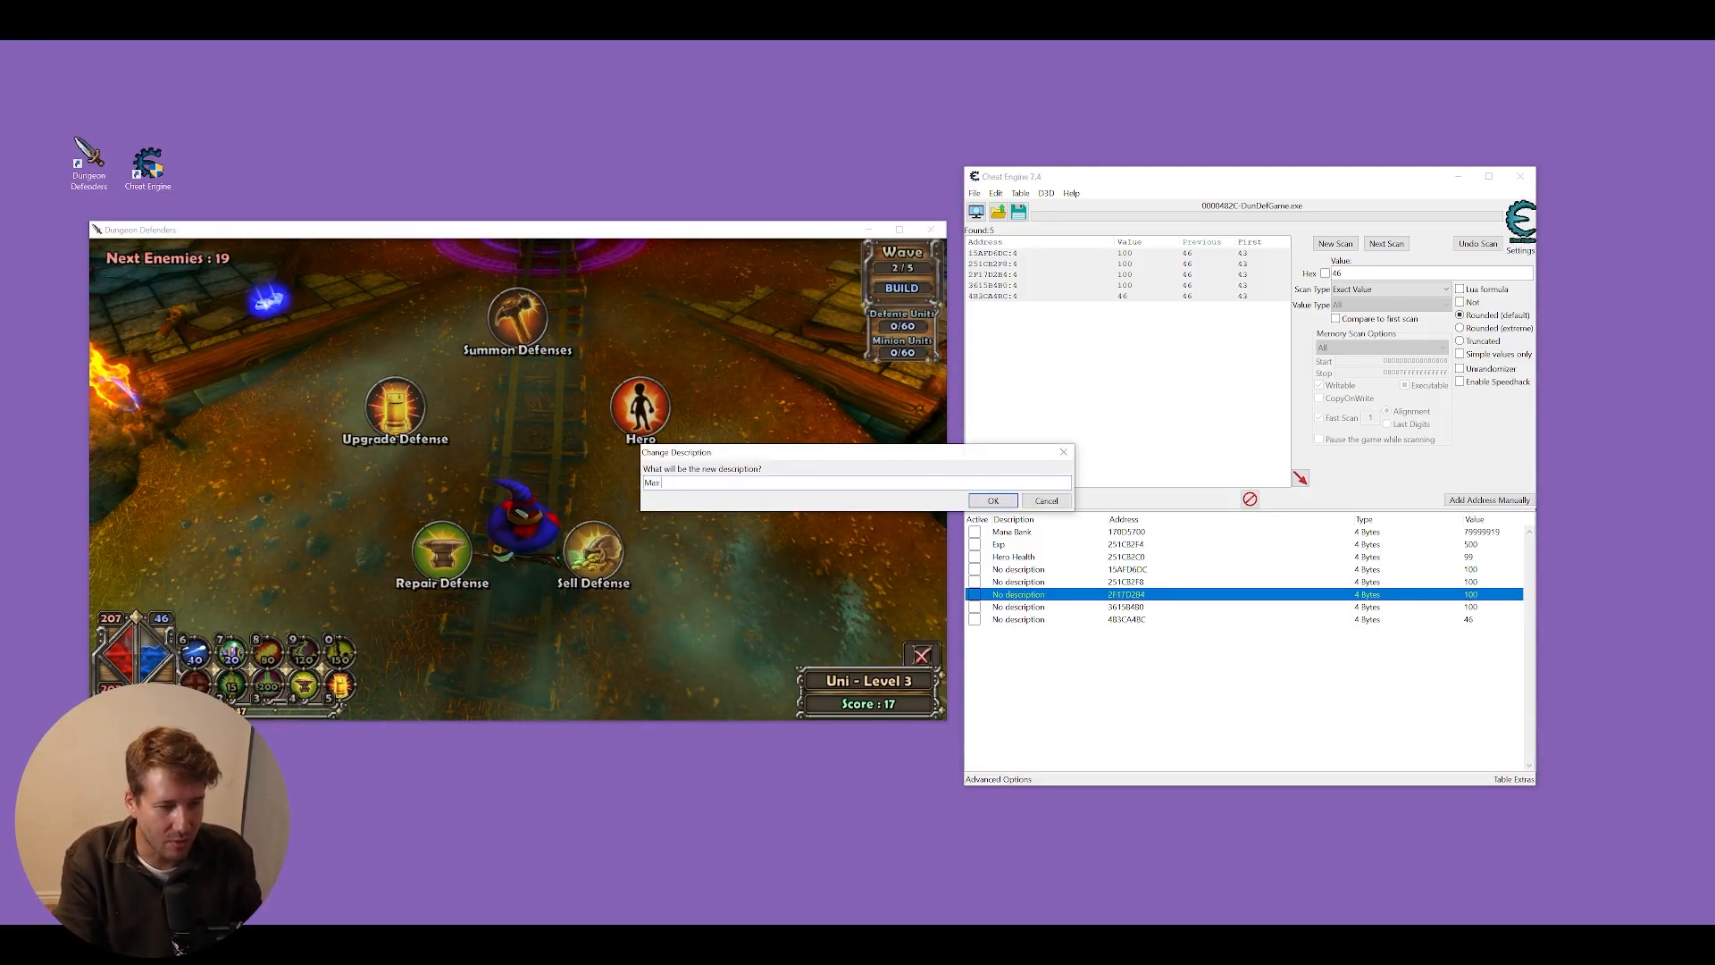
left_click(991, 500)
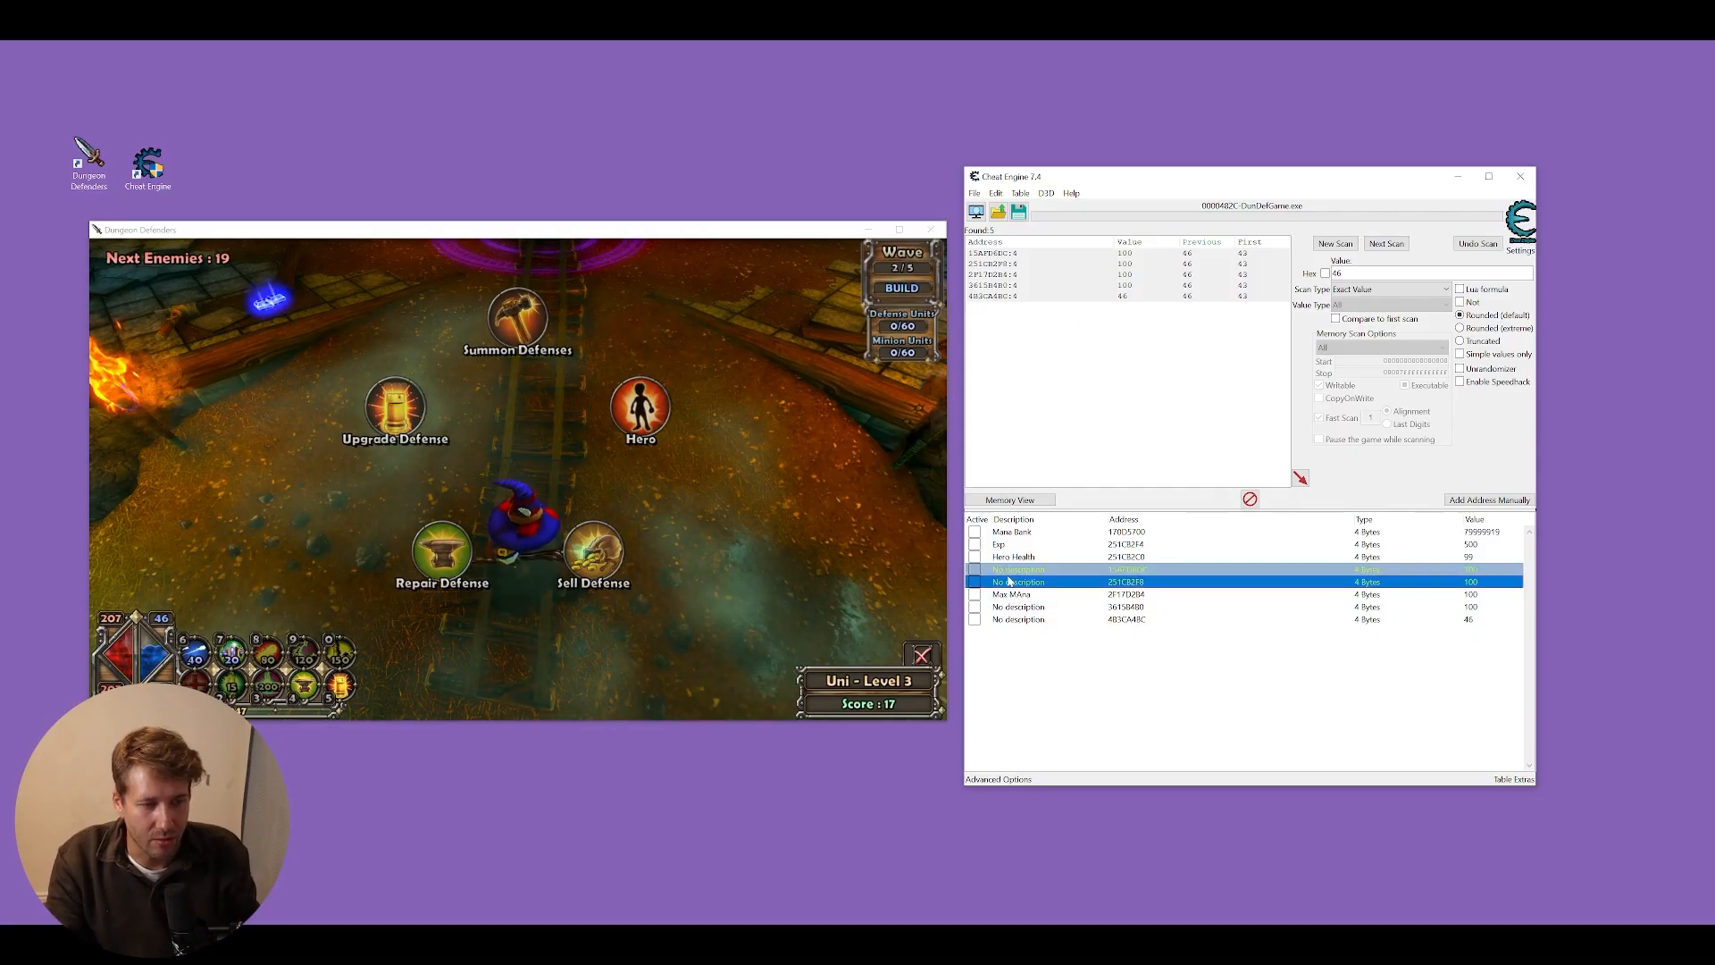
double_click(1471, 569)
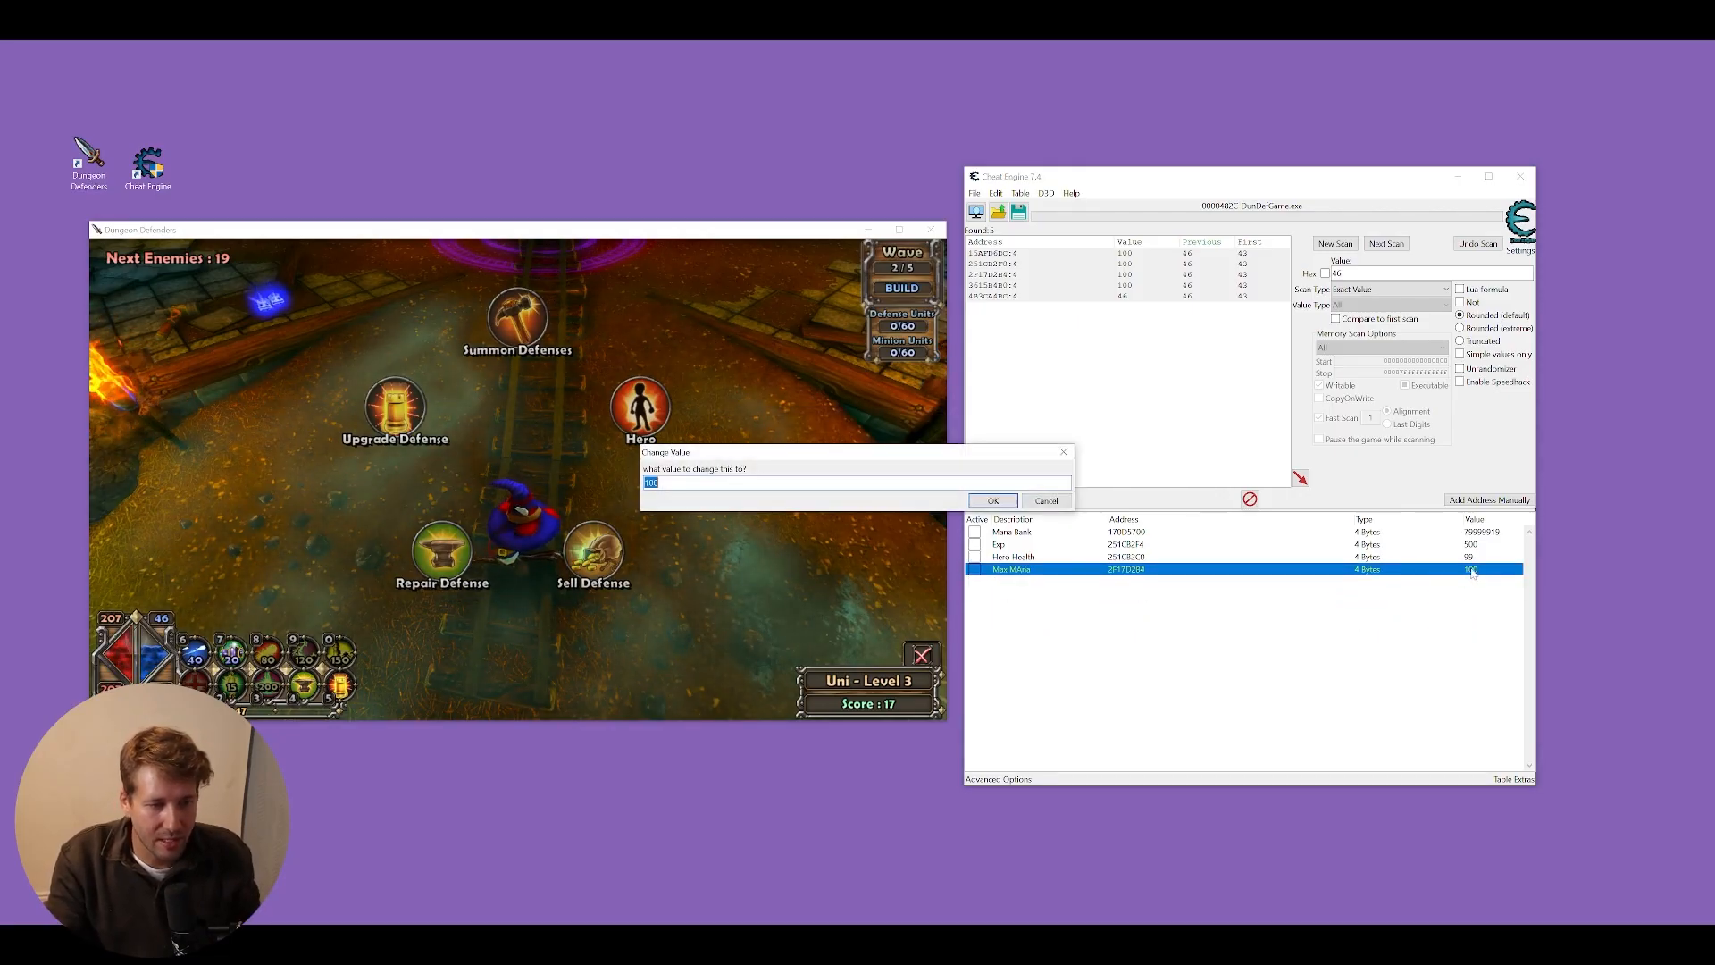
left_click(990, 501)
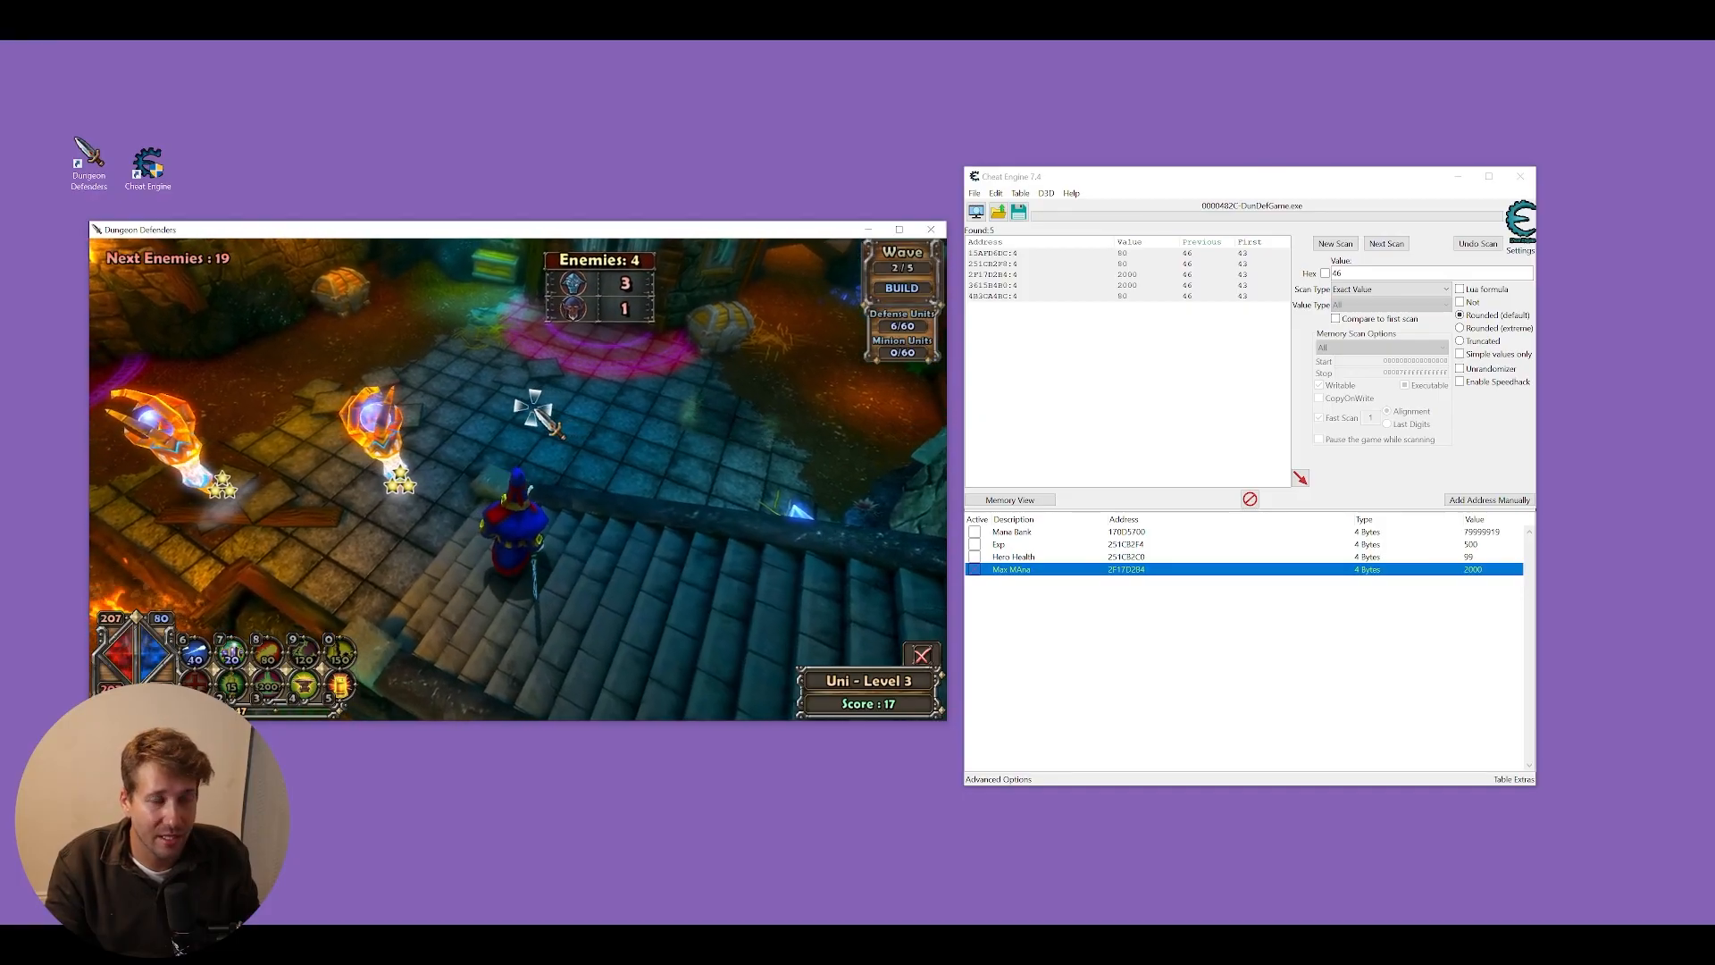
- Scan for the changed defense unit count, add candidates, and test a new value
left_click(1334, 243)
type("6")
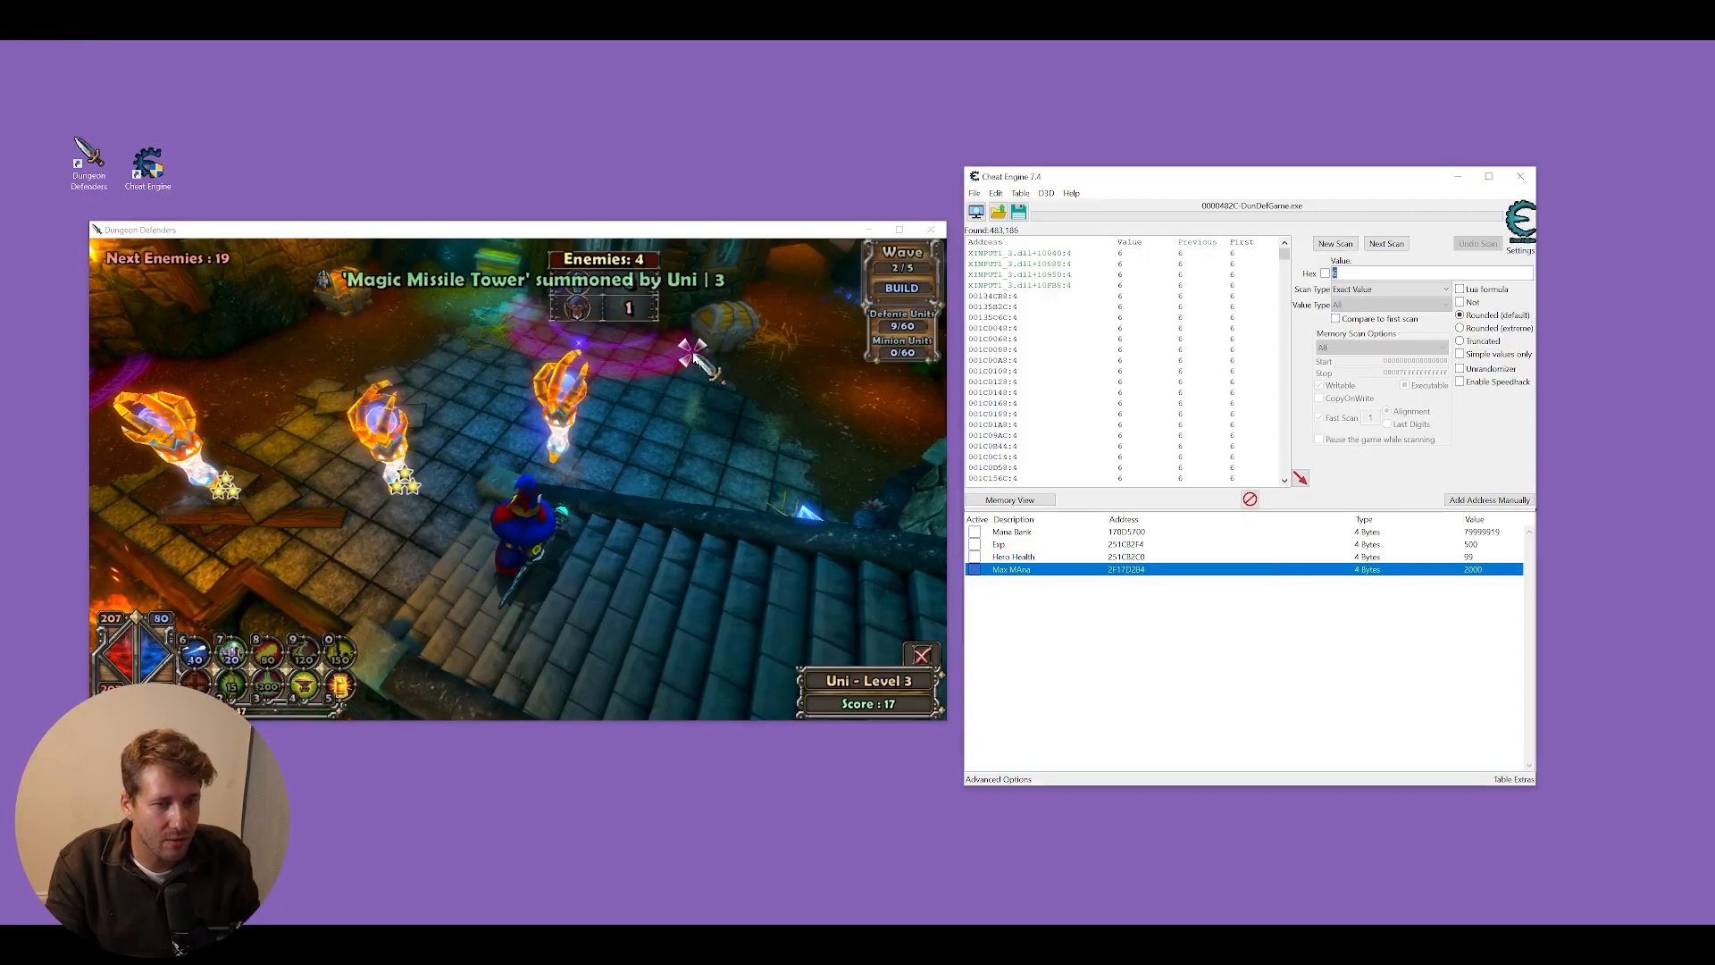
left_click(1384, 243)
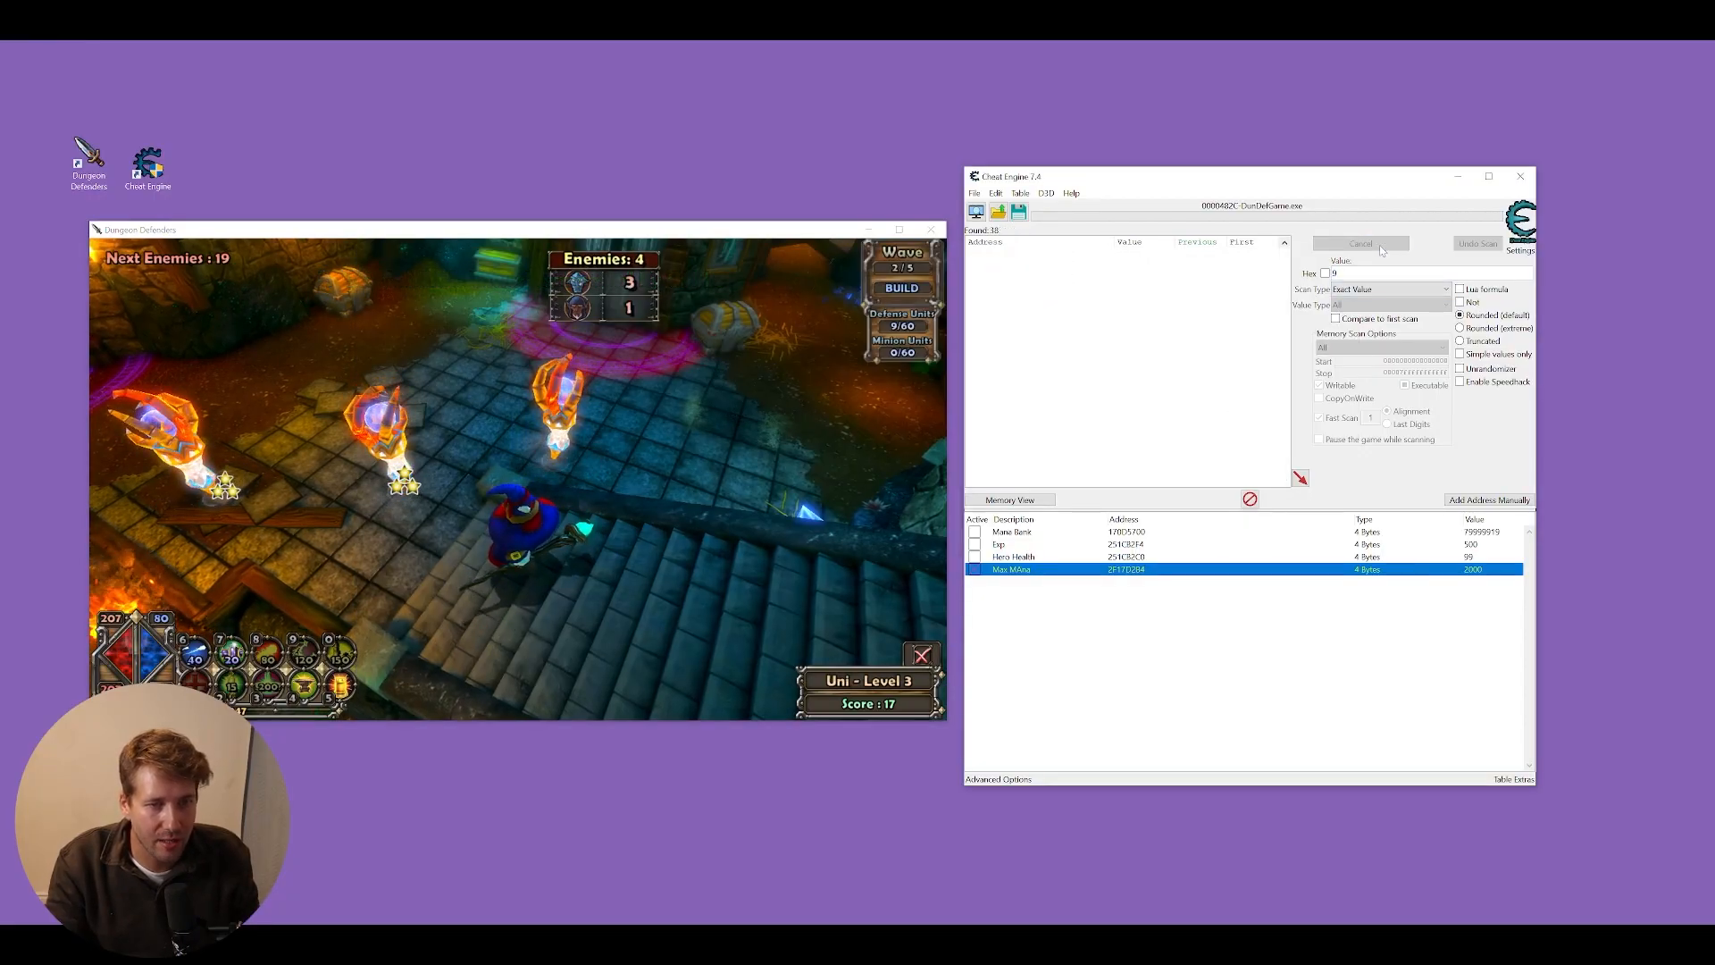
left_click(1358, 243)
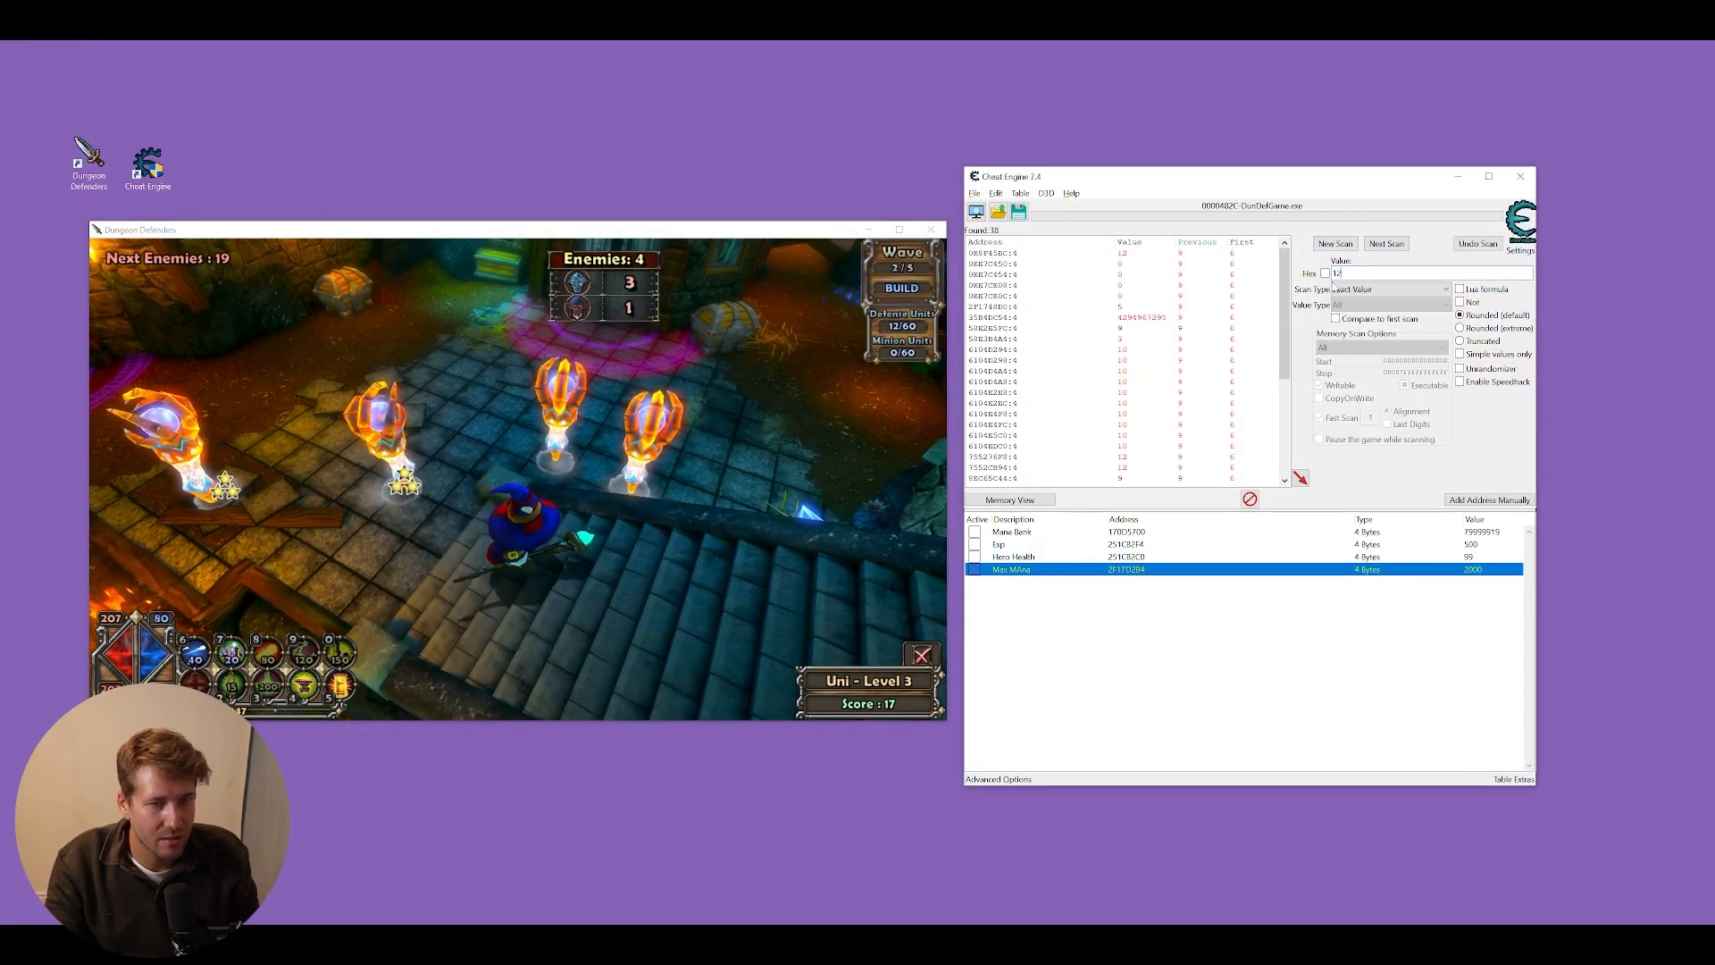
left_click(1384, 243)
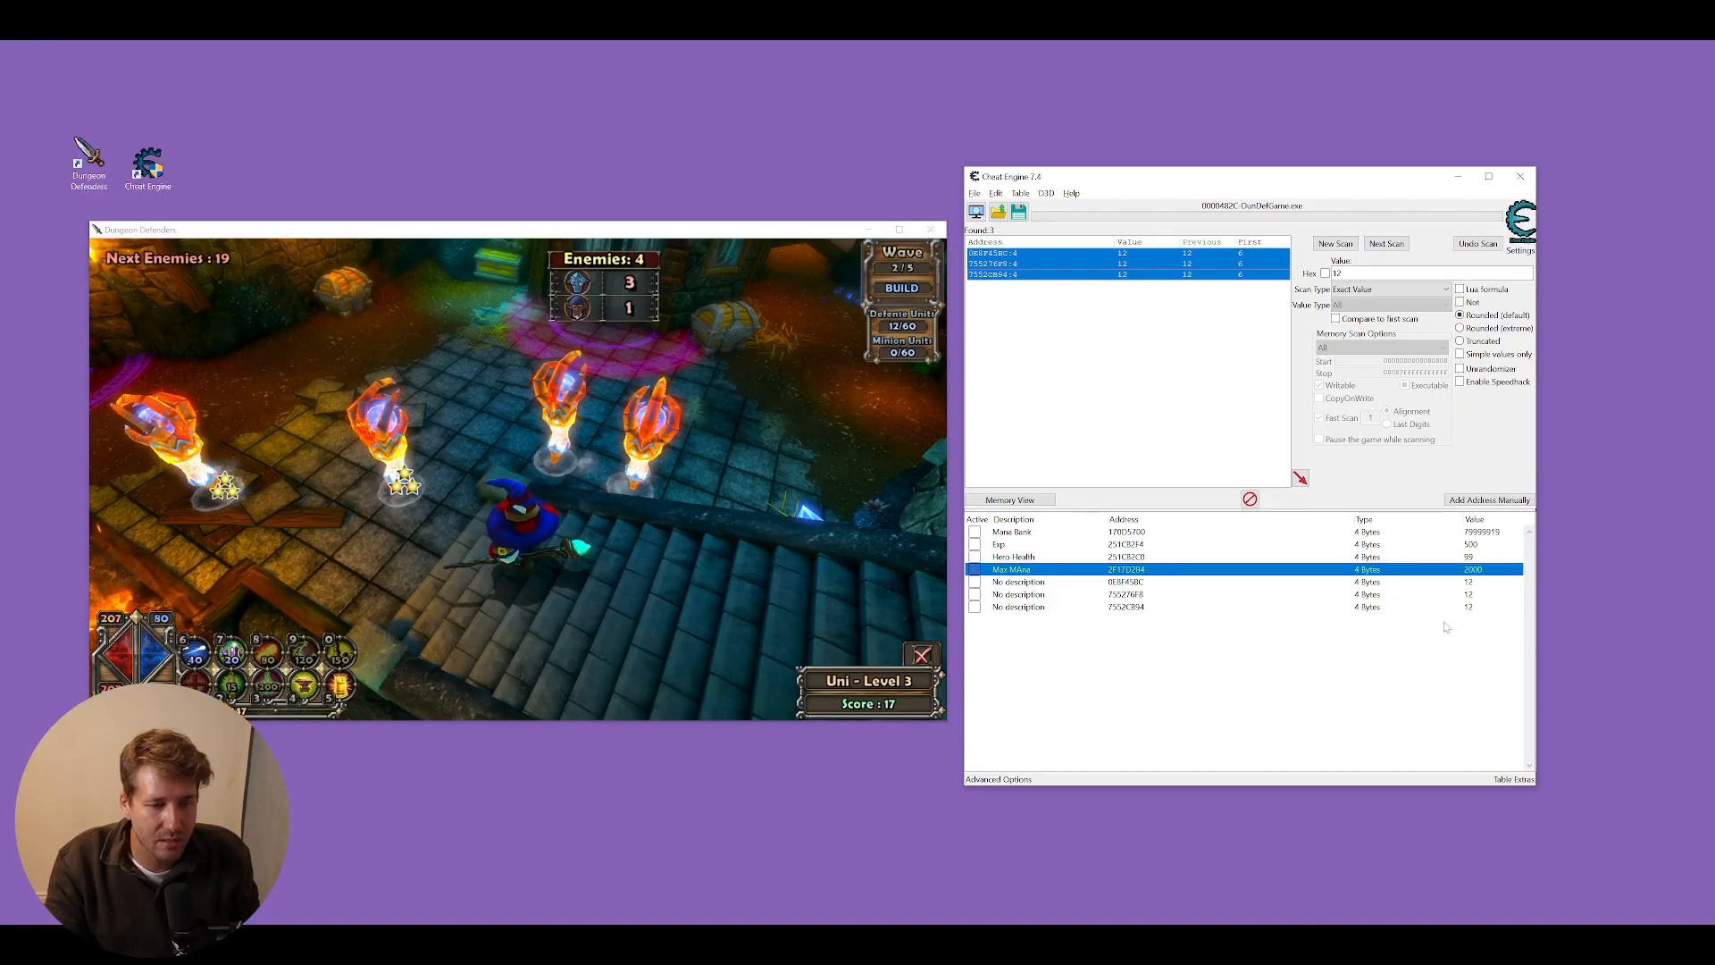
double_click(1469, 580)
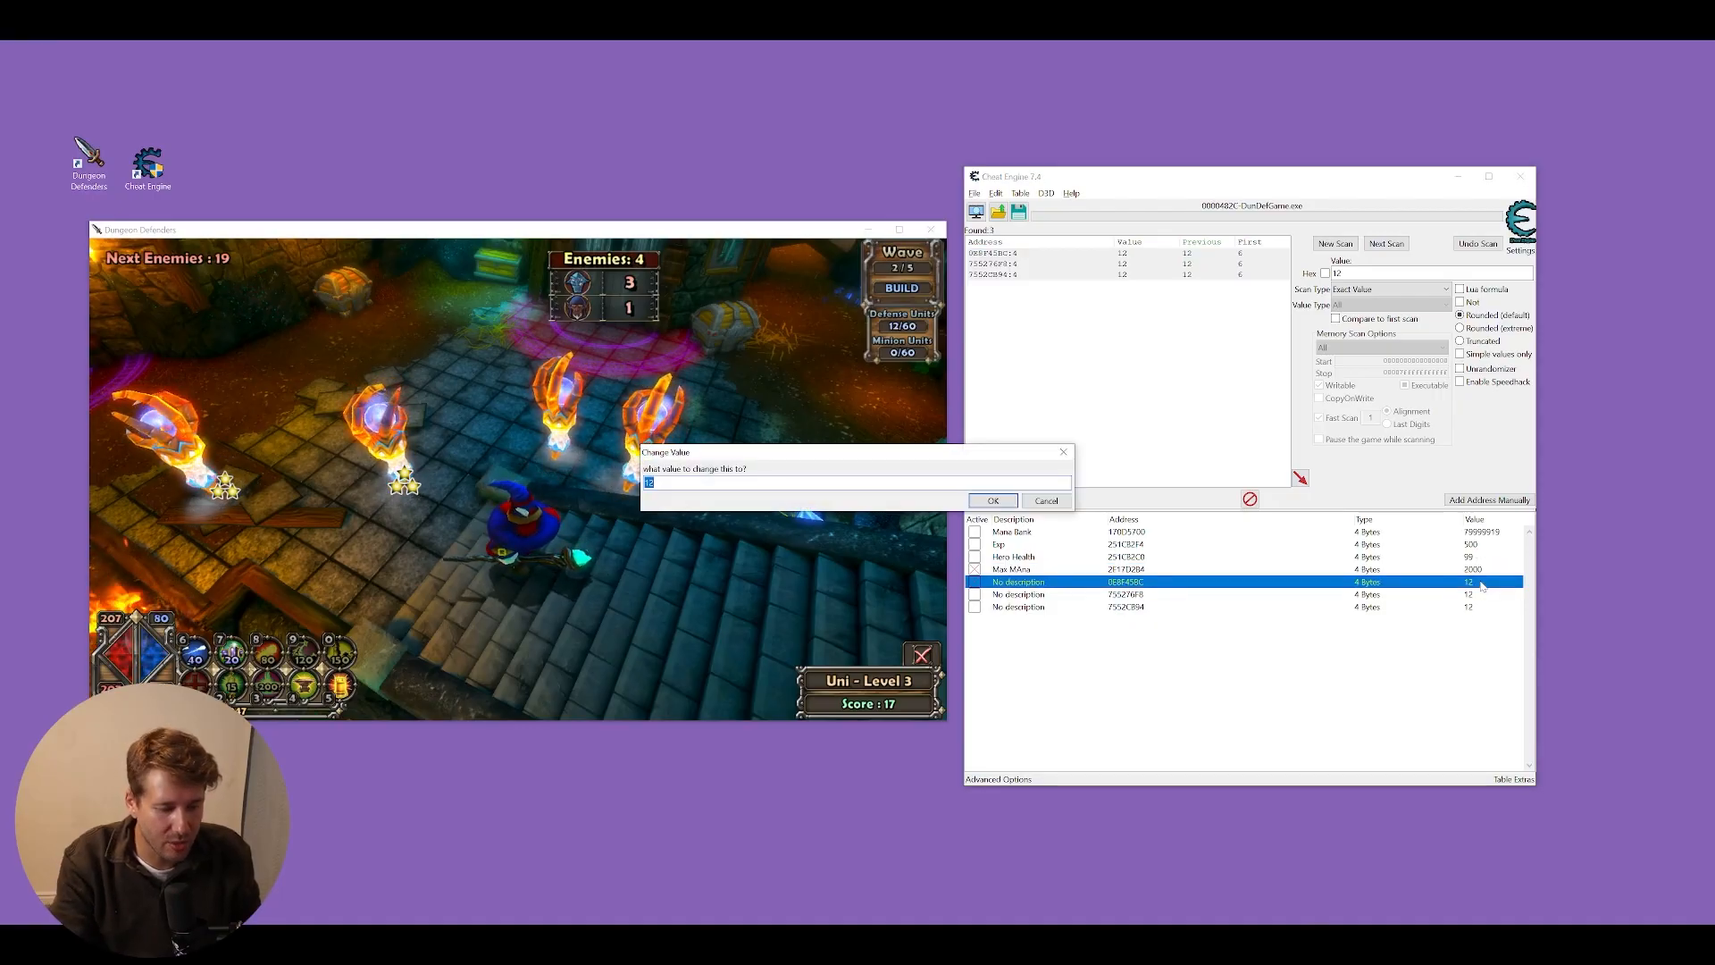
left_click(990, 501)
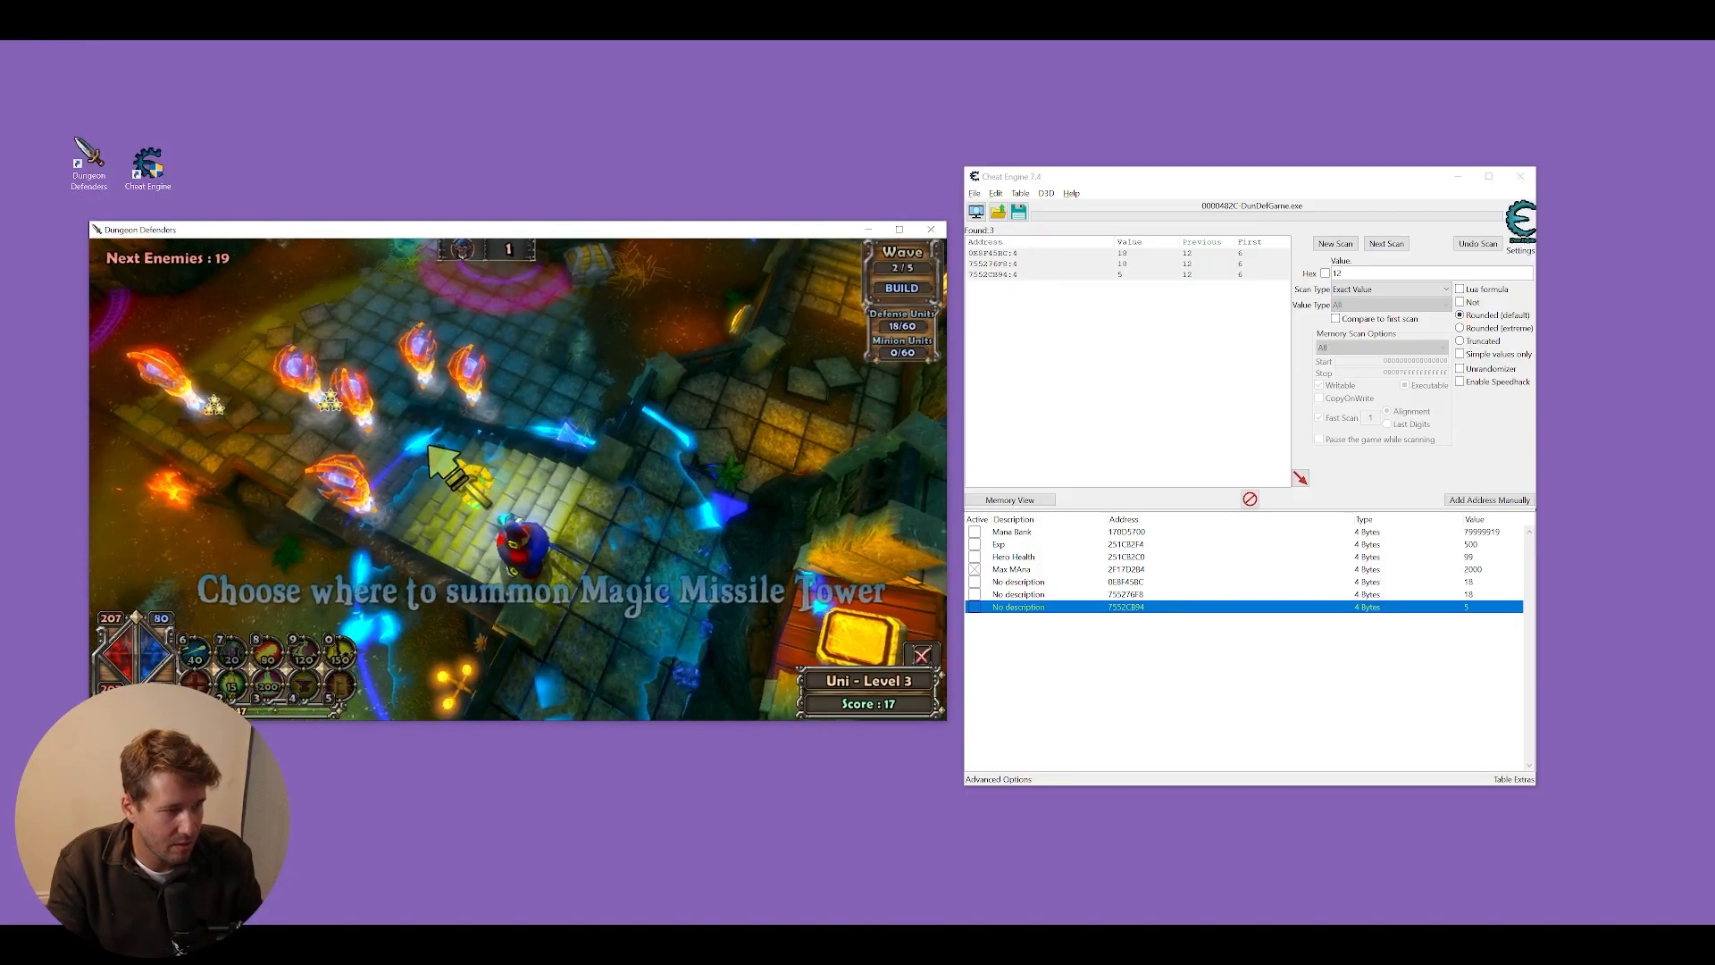
- Rename the remaining defense entry 'Defense Units'
left_click(459, 459)
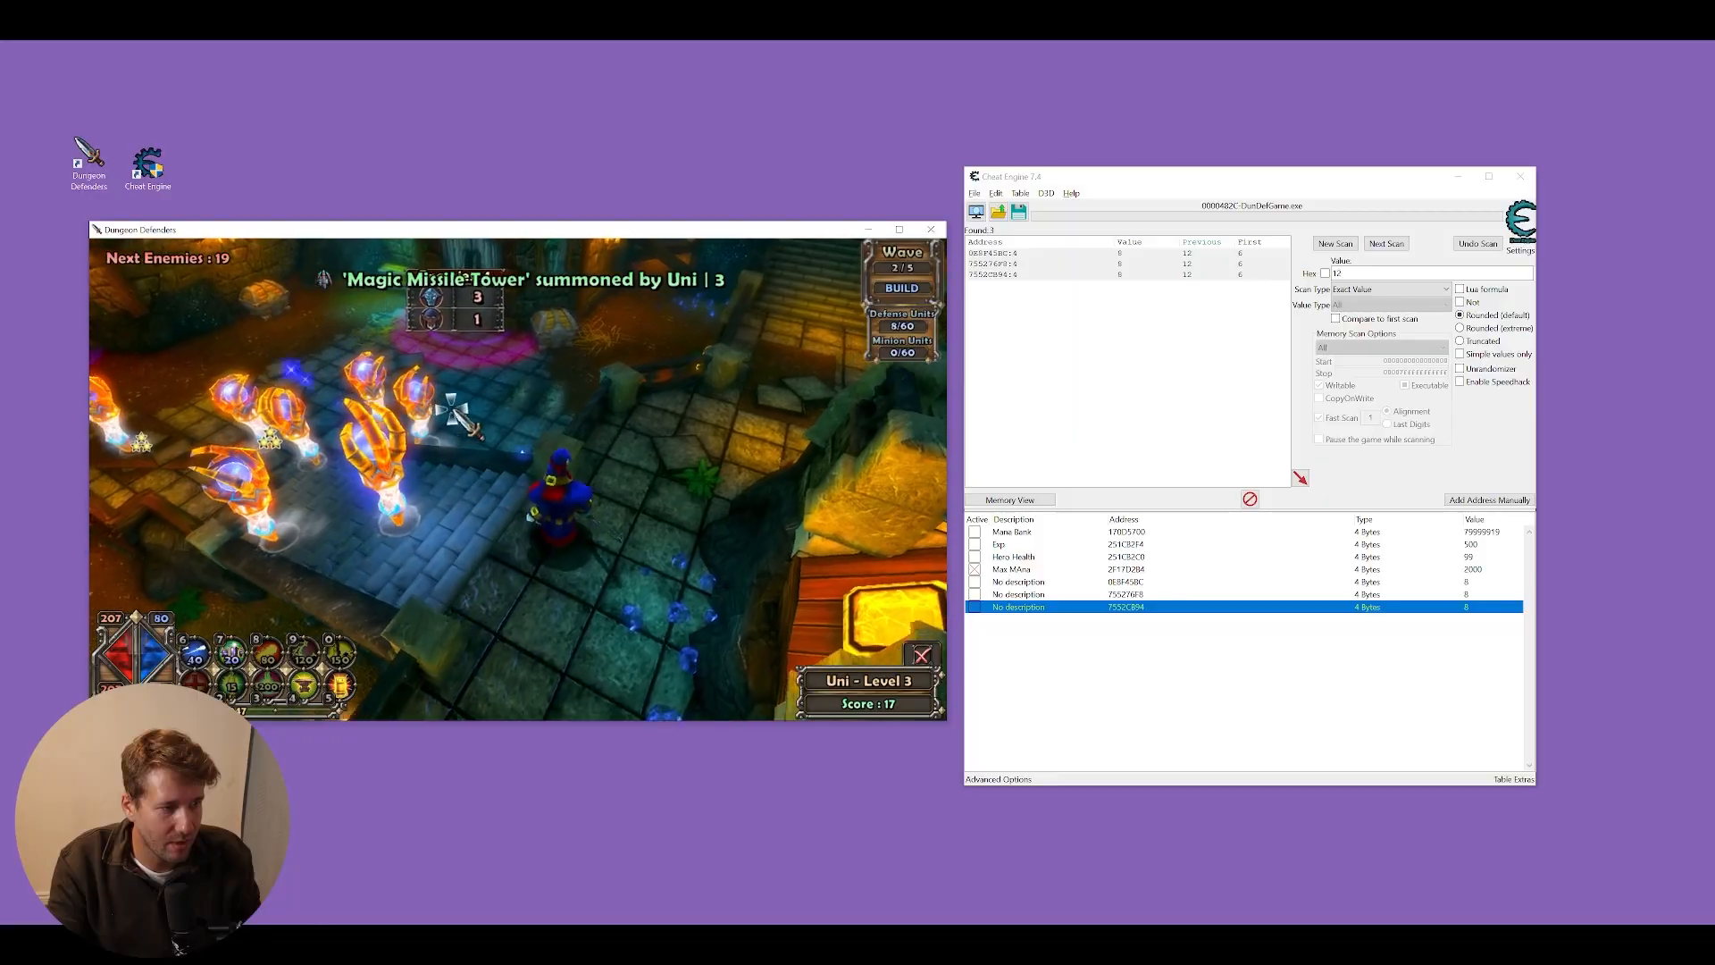
double_click(1017, 581)
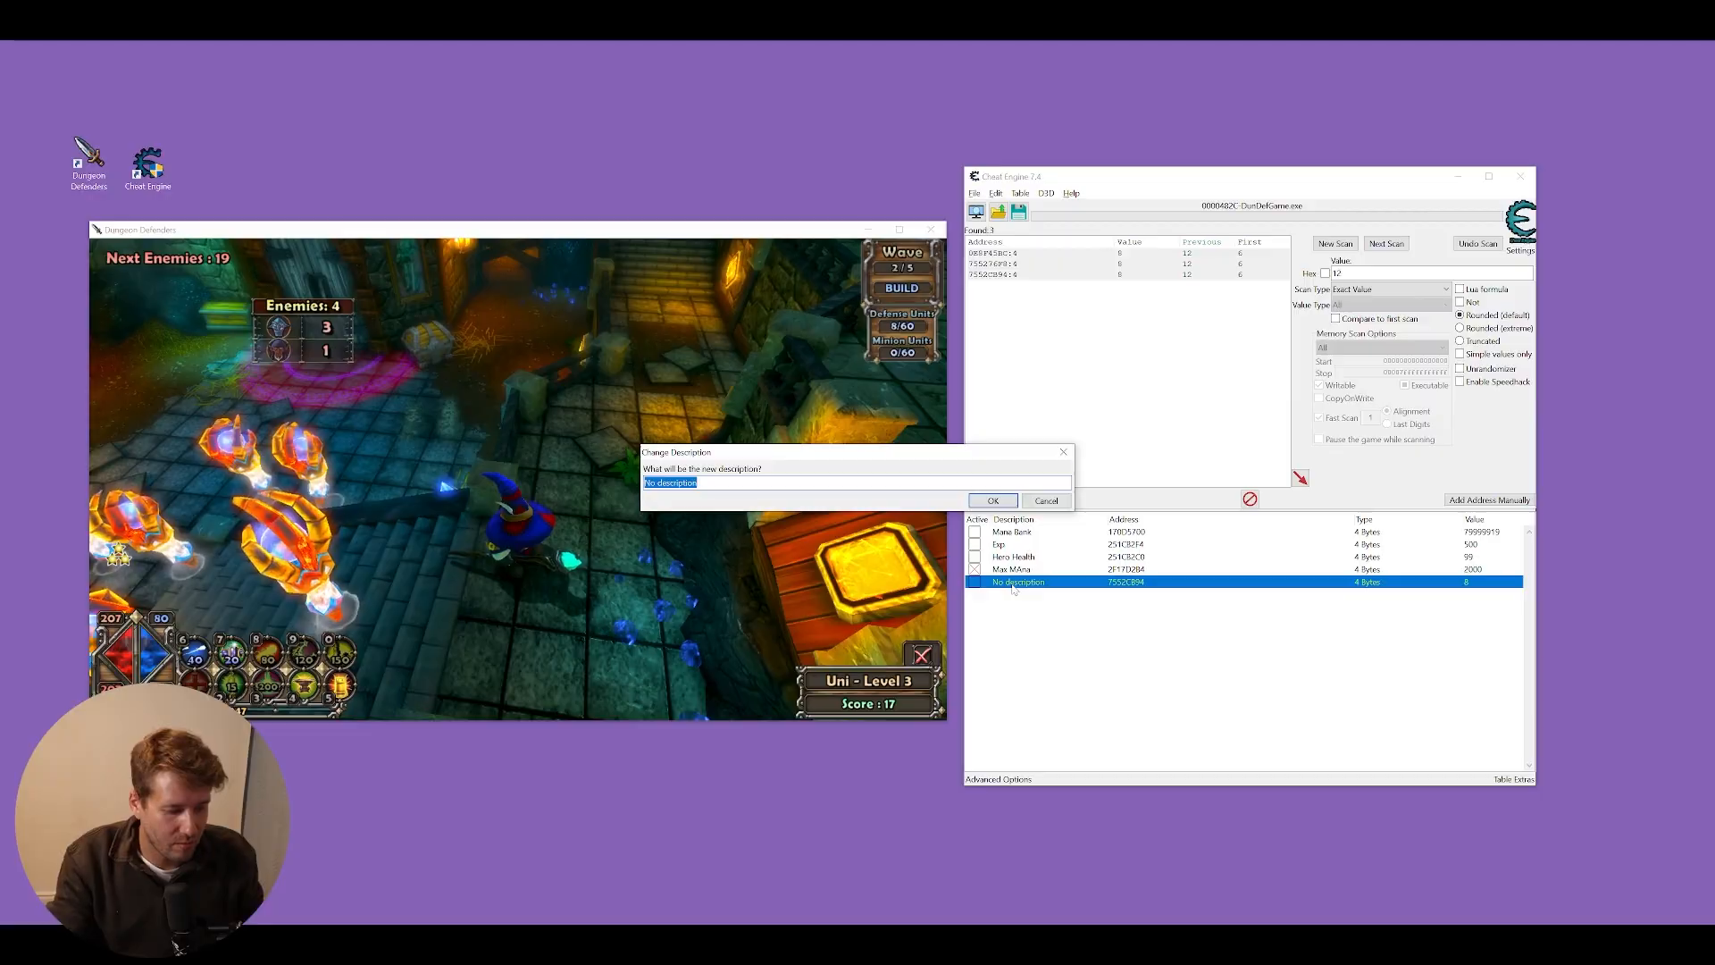
type("Defense Units")
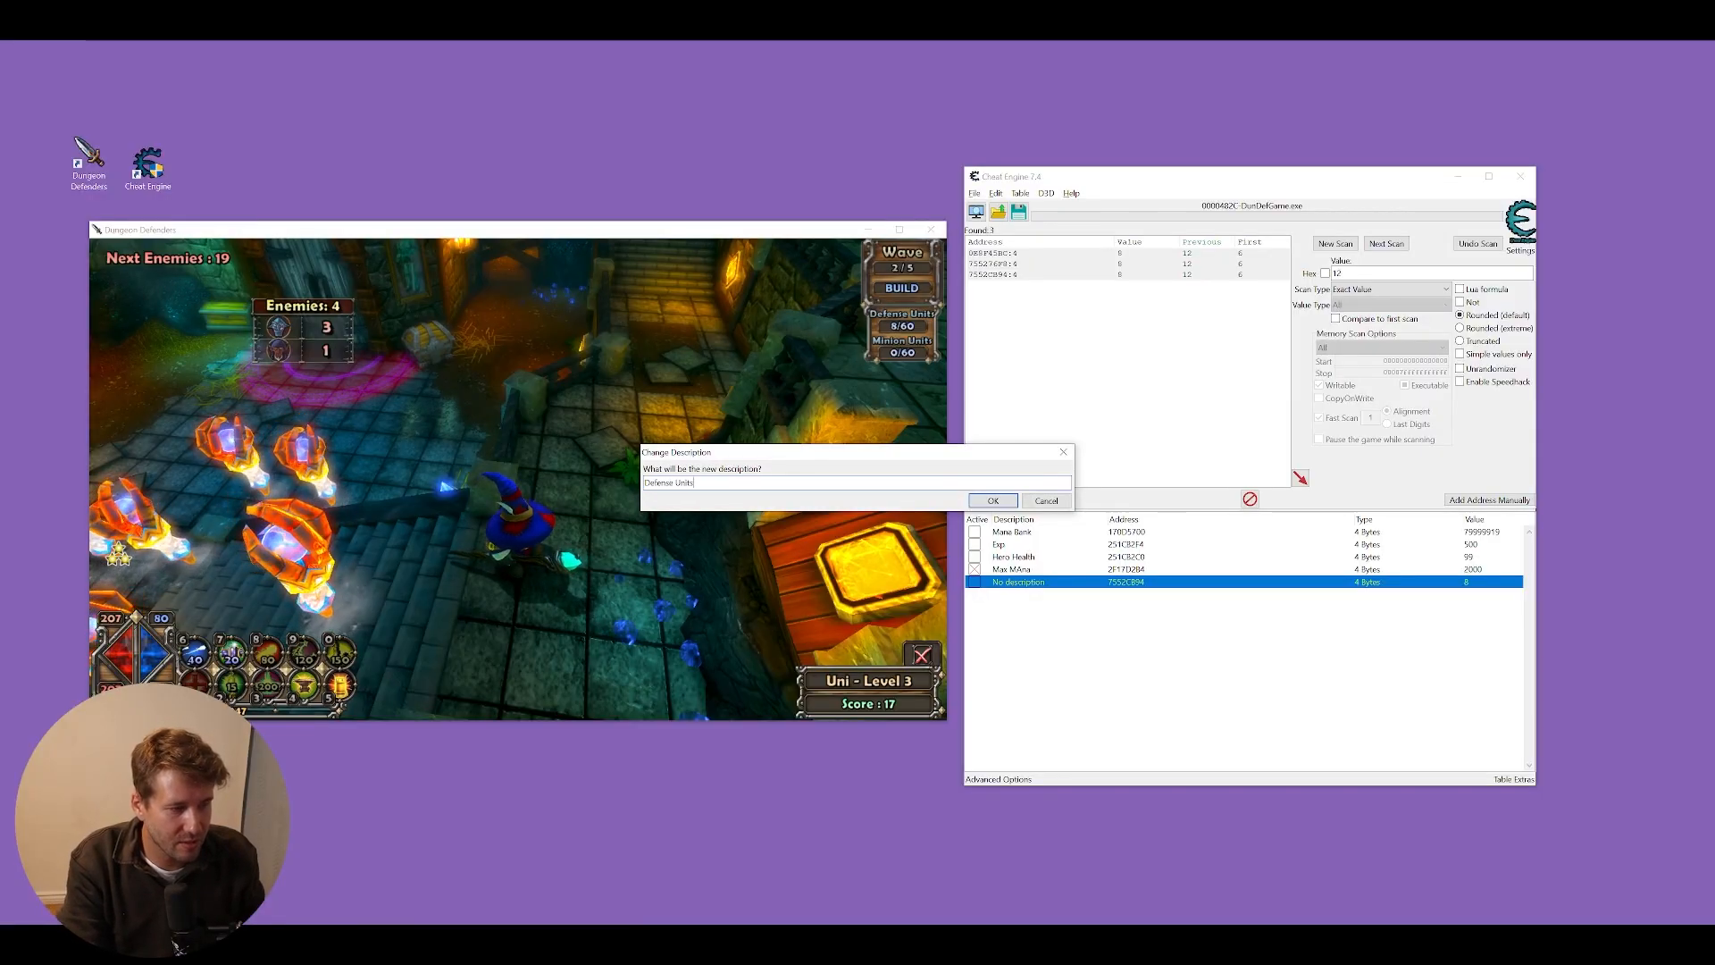
left_click(992, 501)
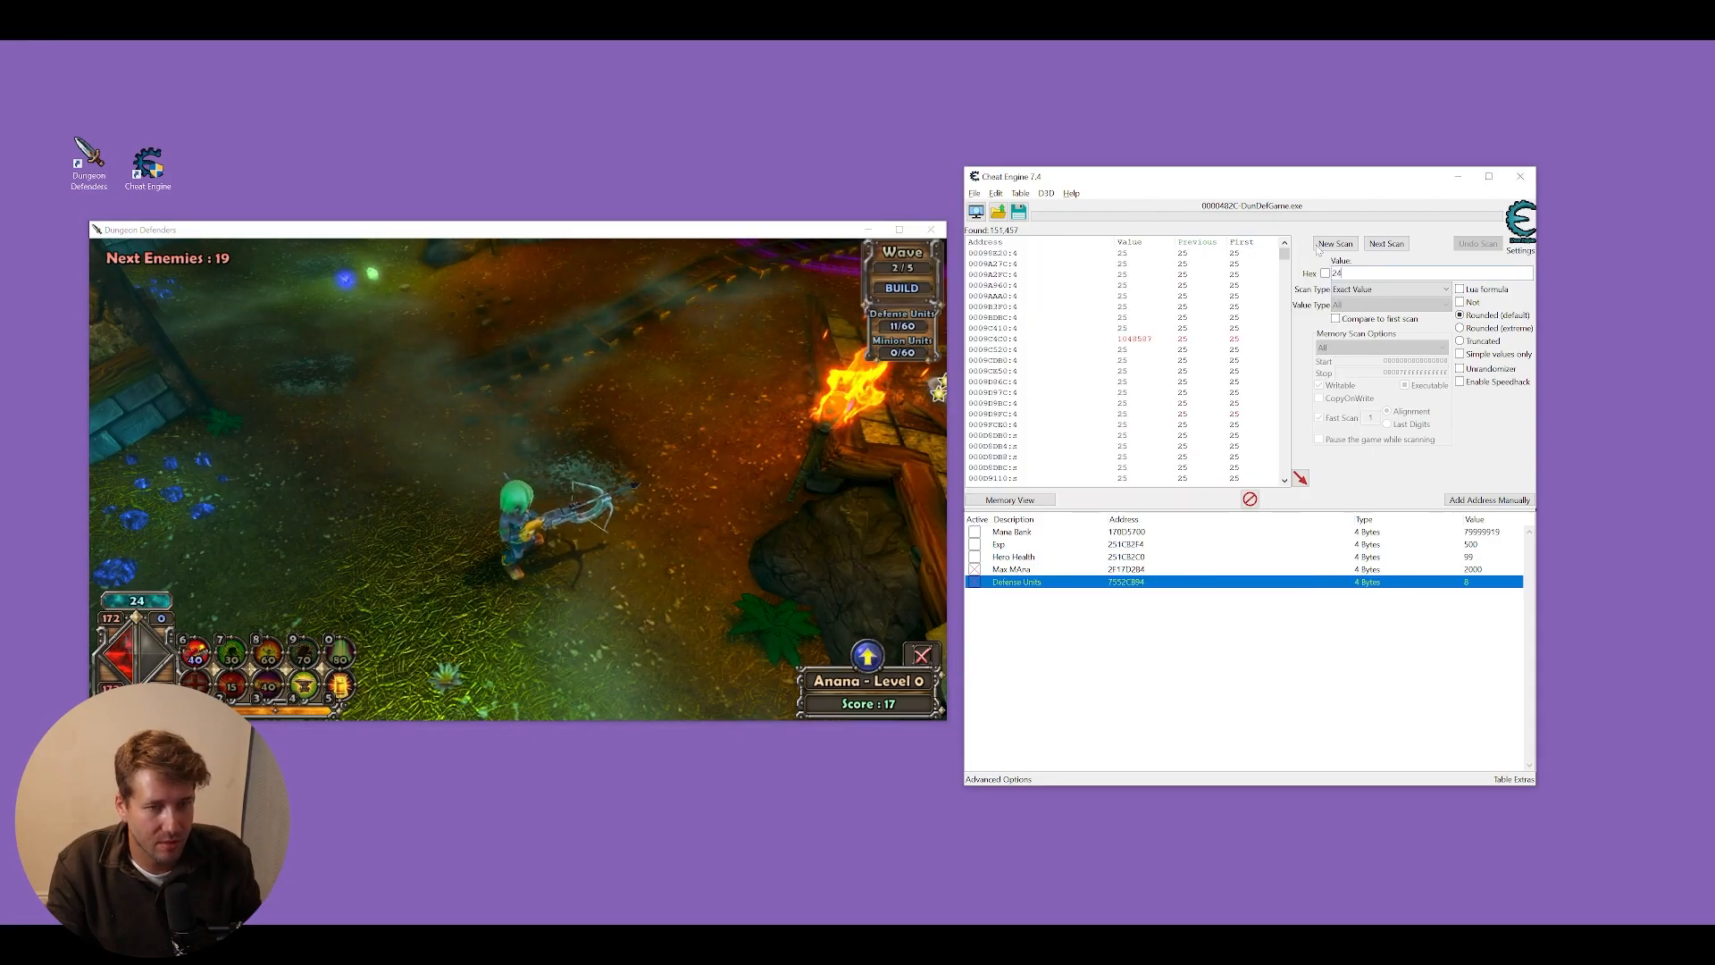
- Narrow the scan to the new ammo count and test a candidate's value
left_click(1384, 243)
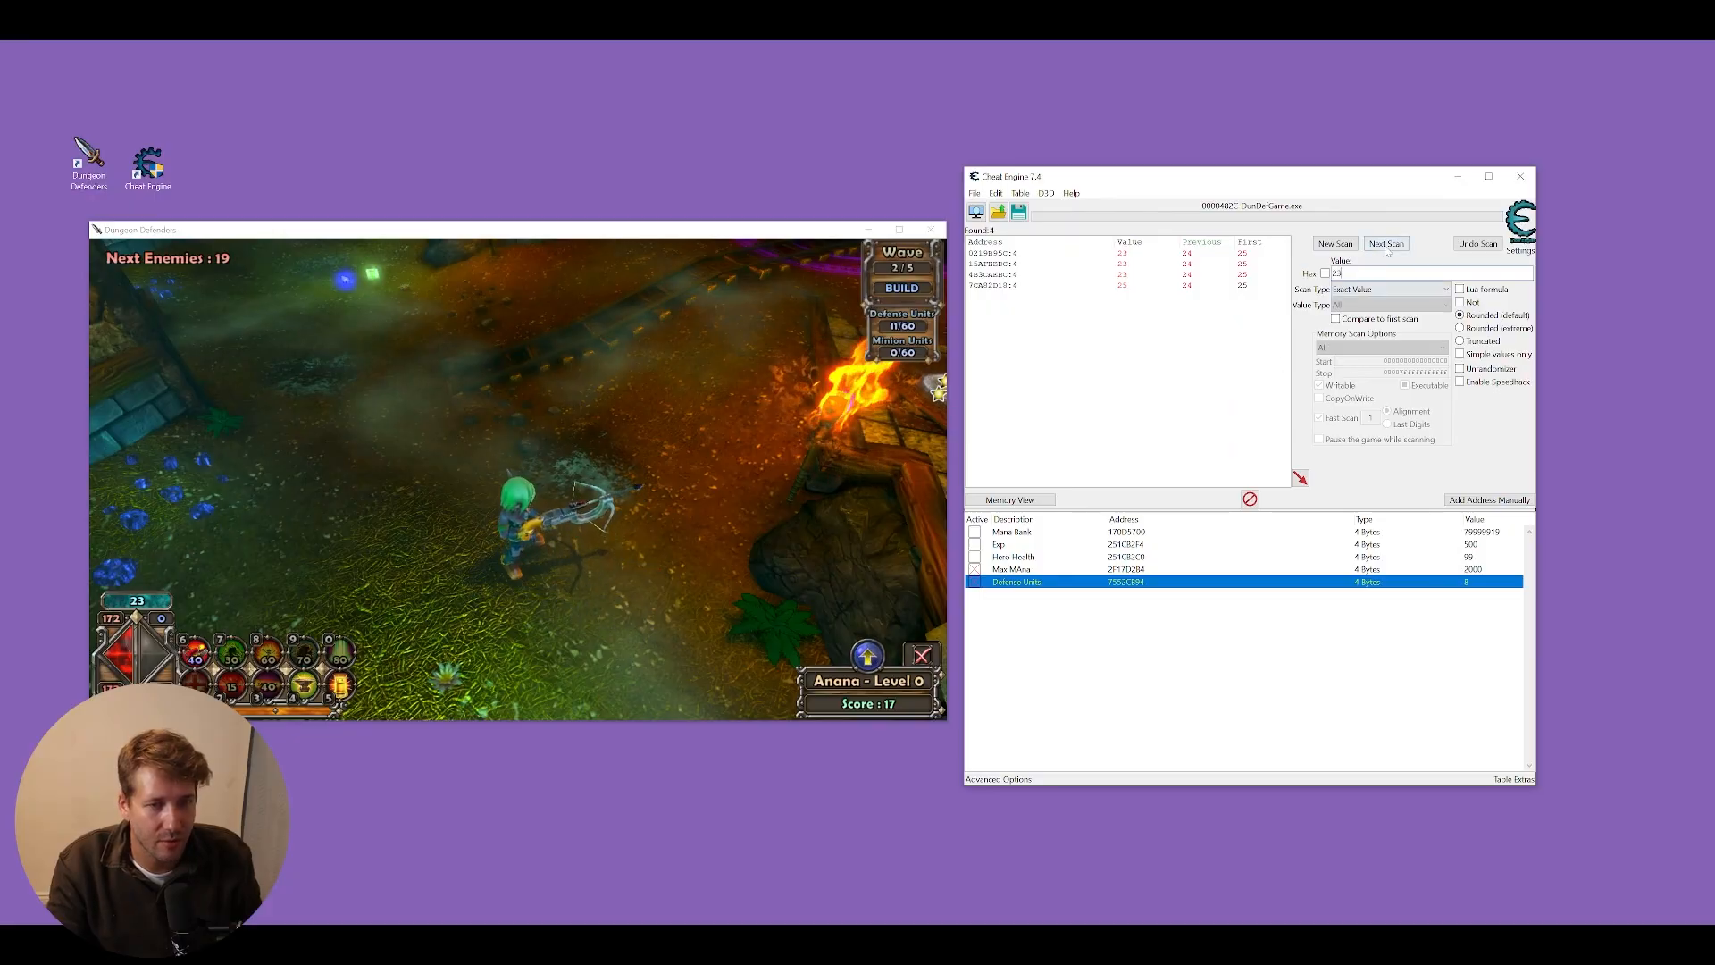
left_click(1385, 243)
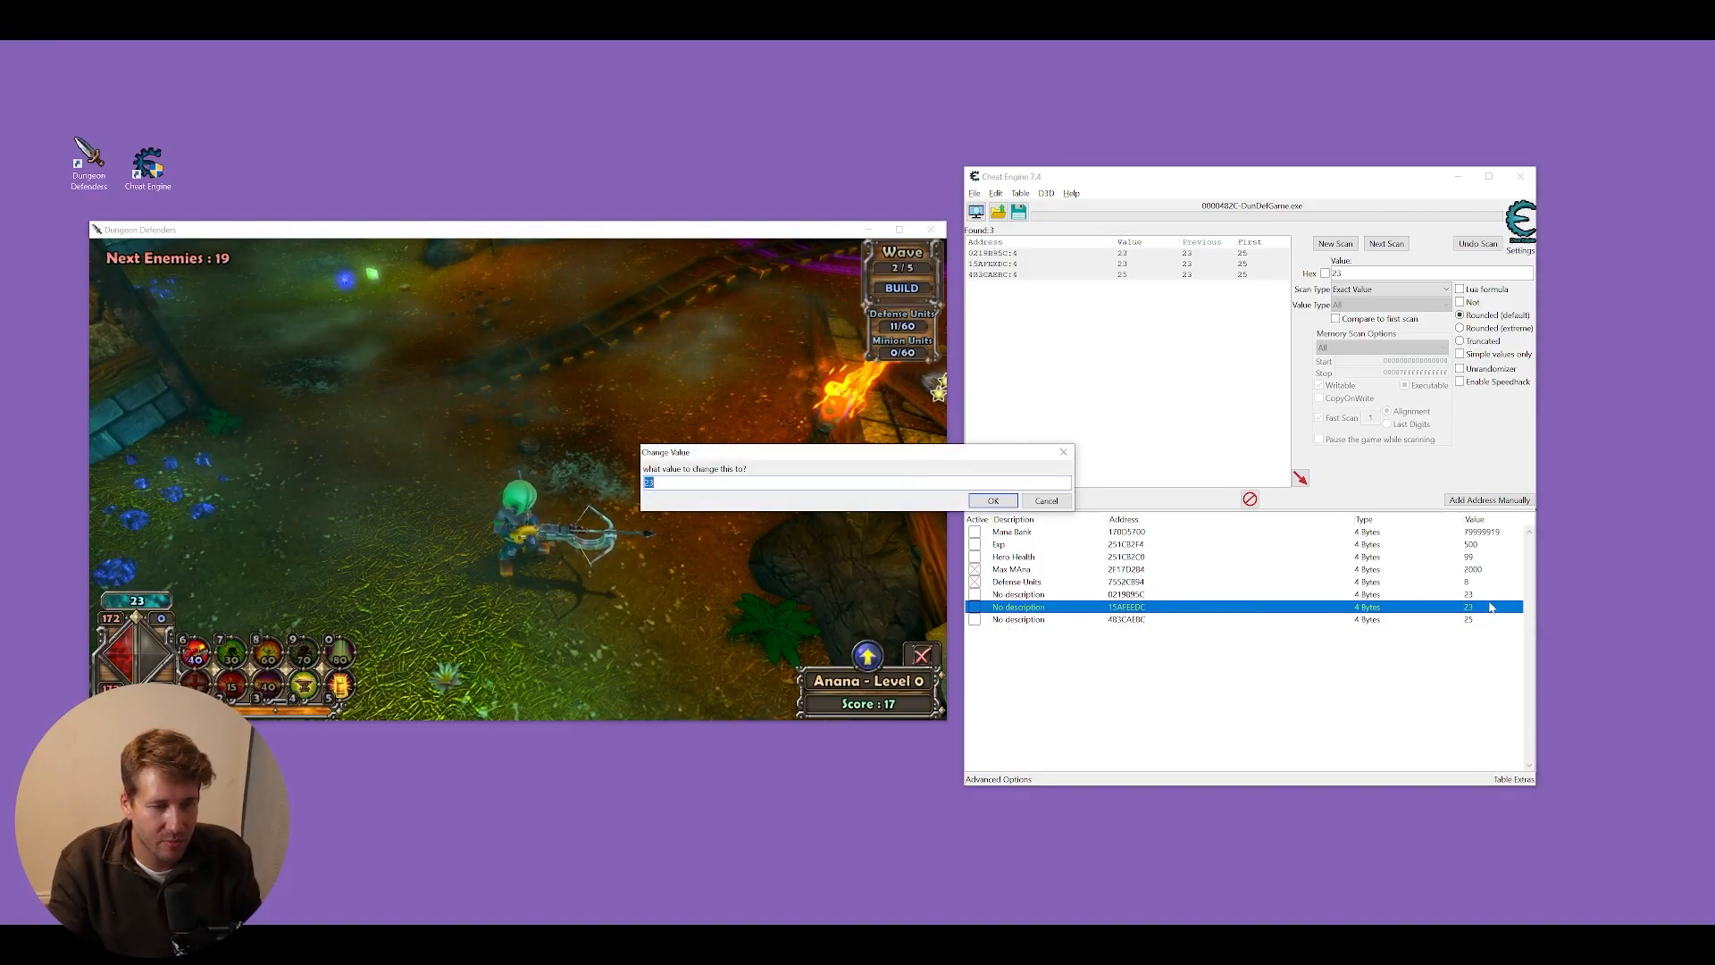
left_click(990, 500)
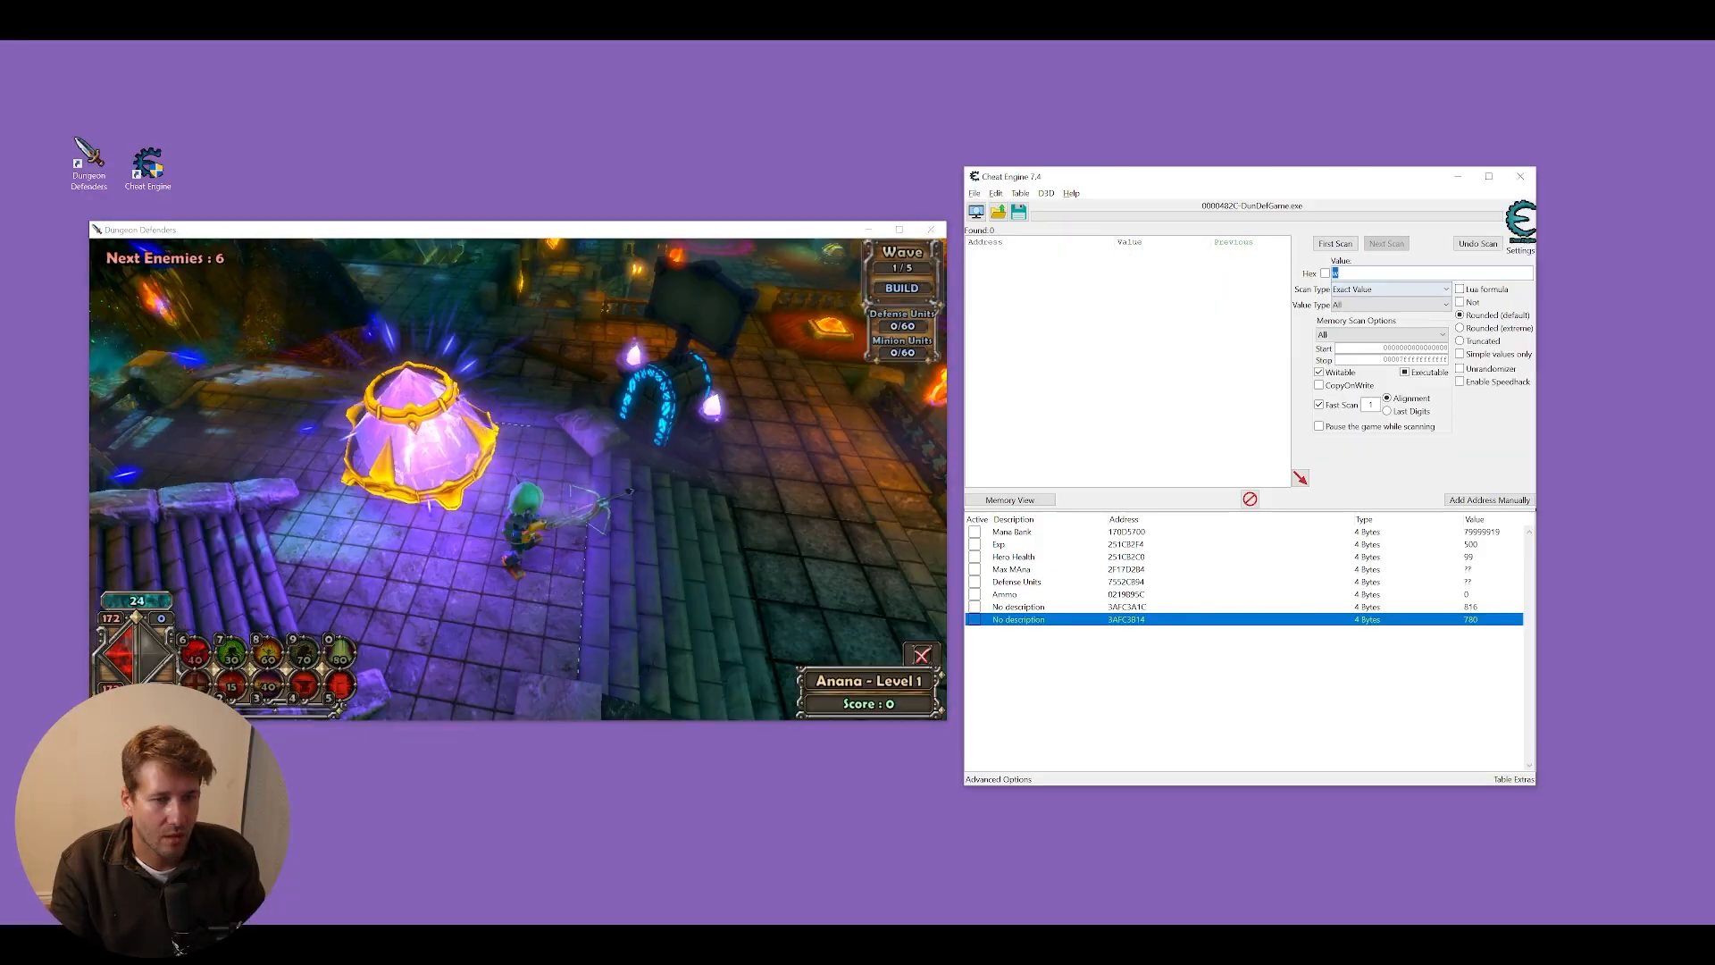
- Scan crystal health from 1500, narrow by decreased values, and add the 1140 address
type("1500")
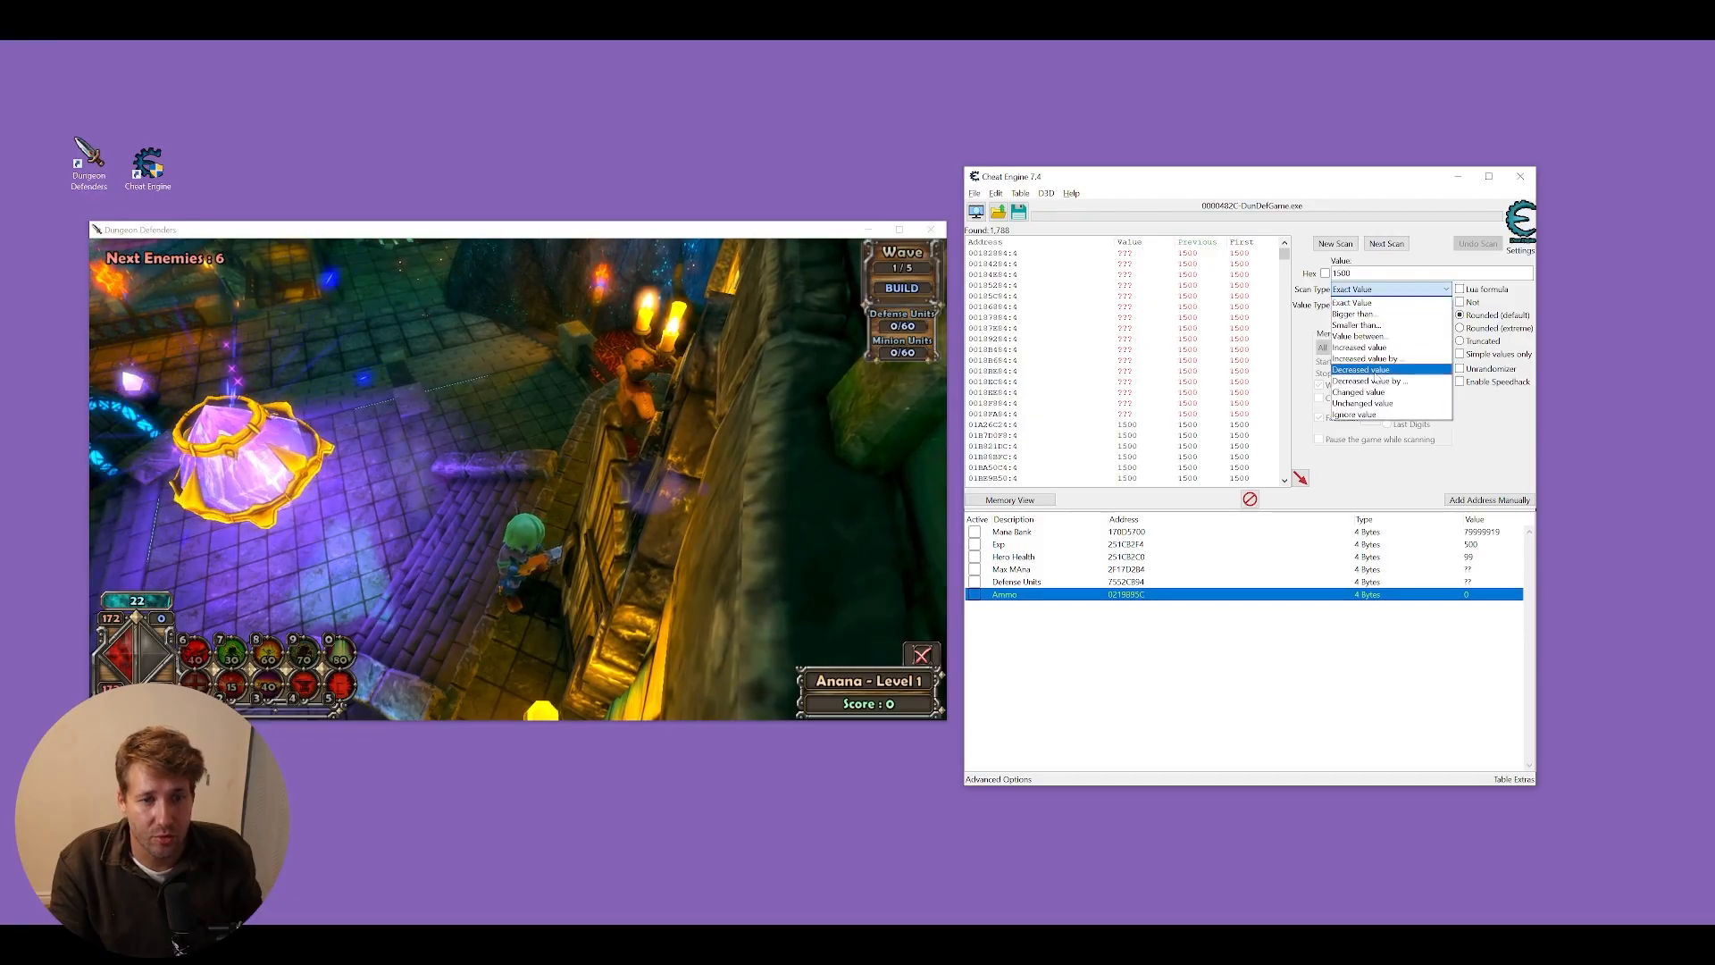
left_click(1361, 368)
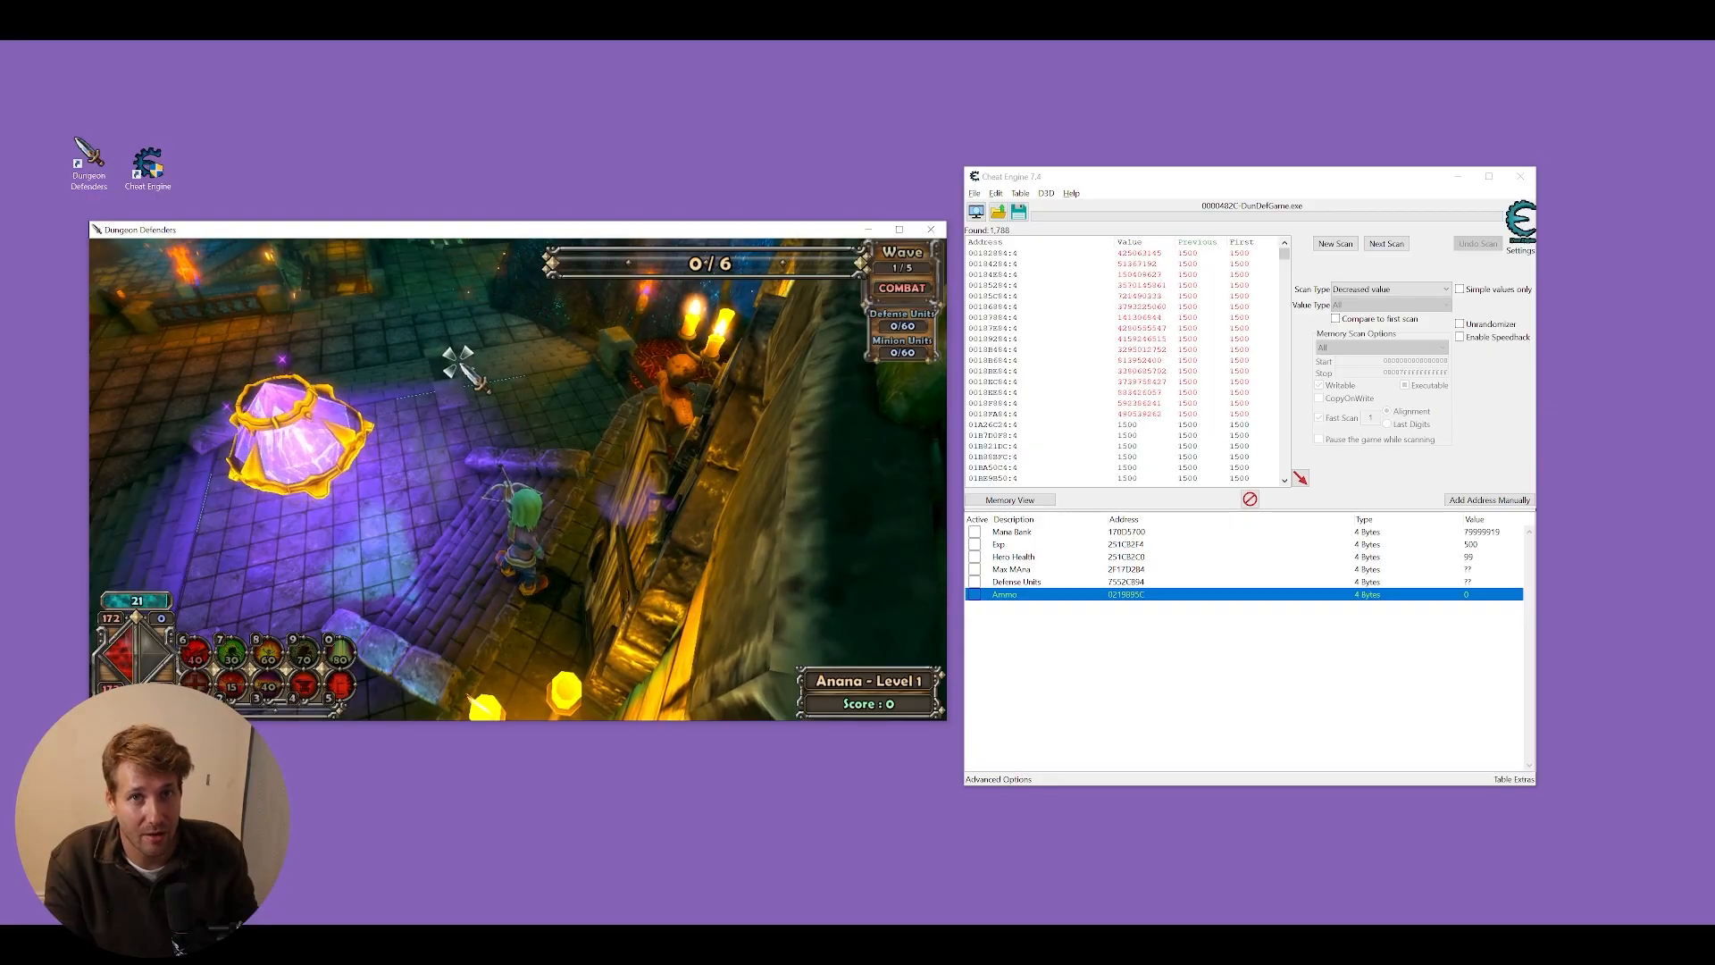
left_click(1385, 242)
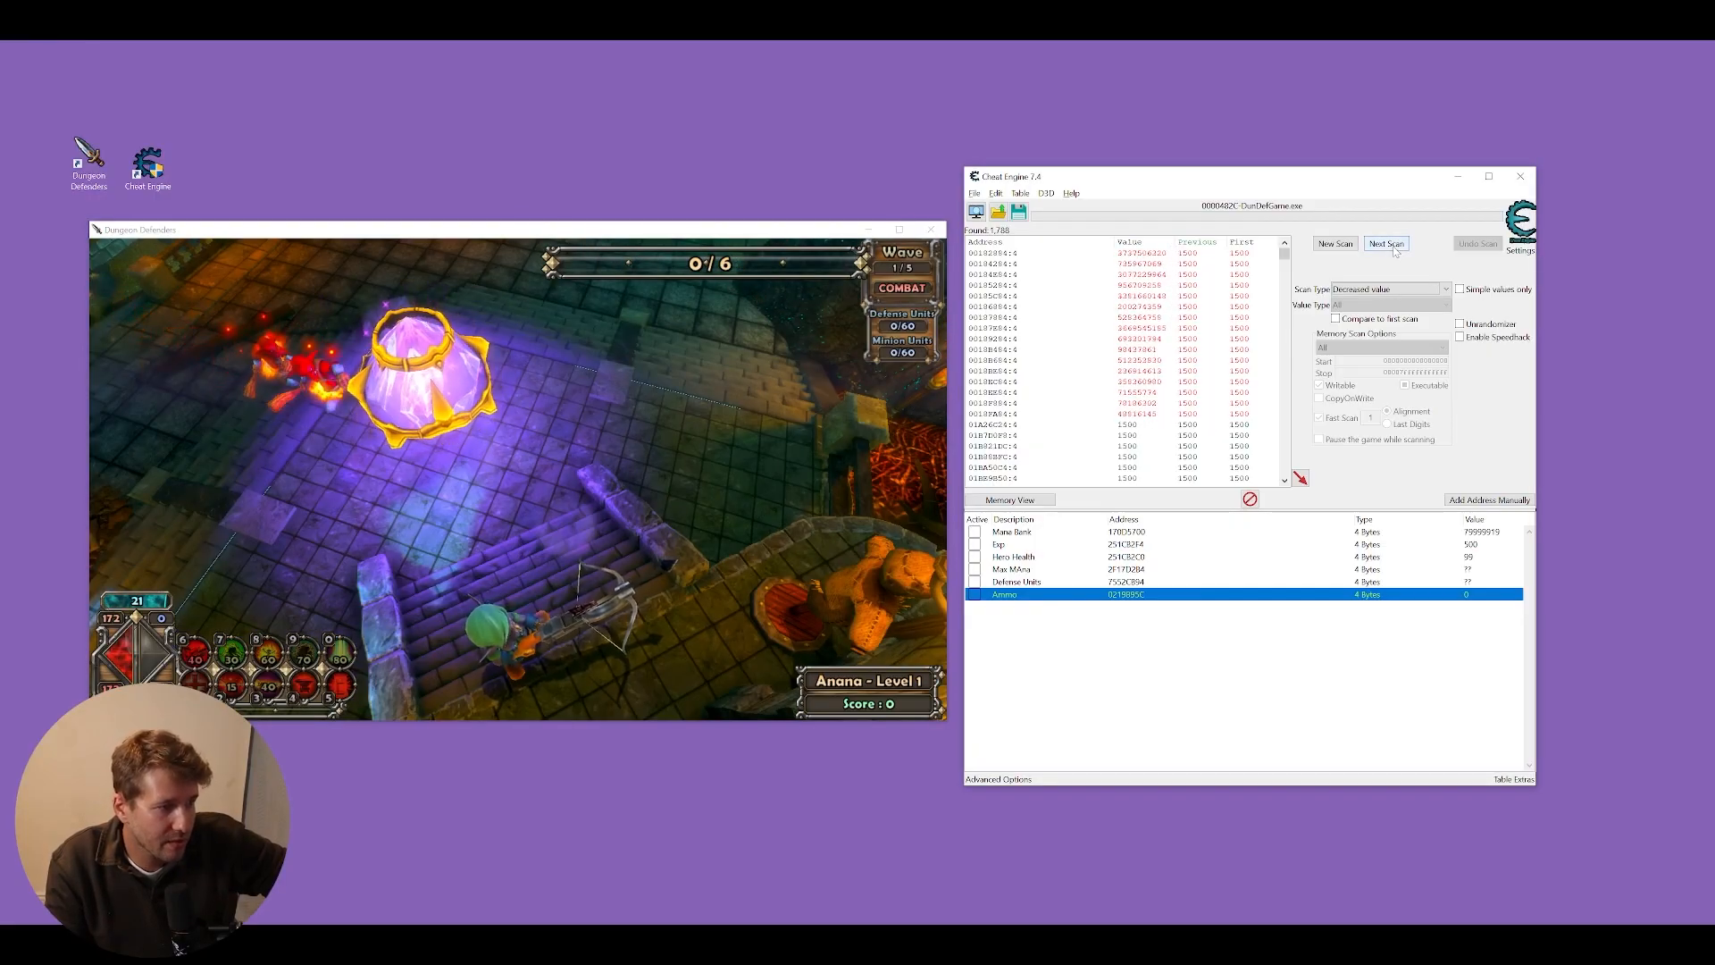
left_click(1385, 243)
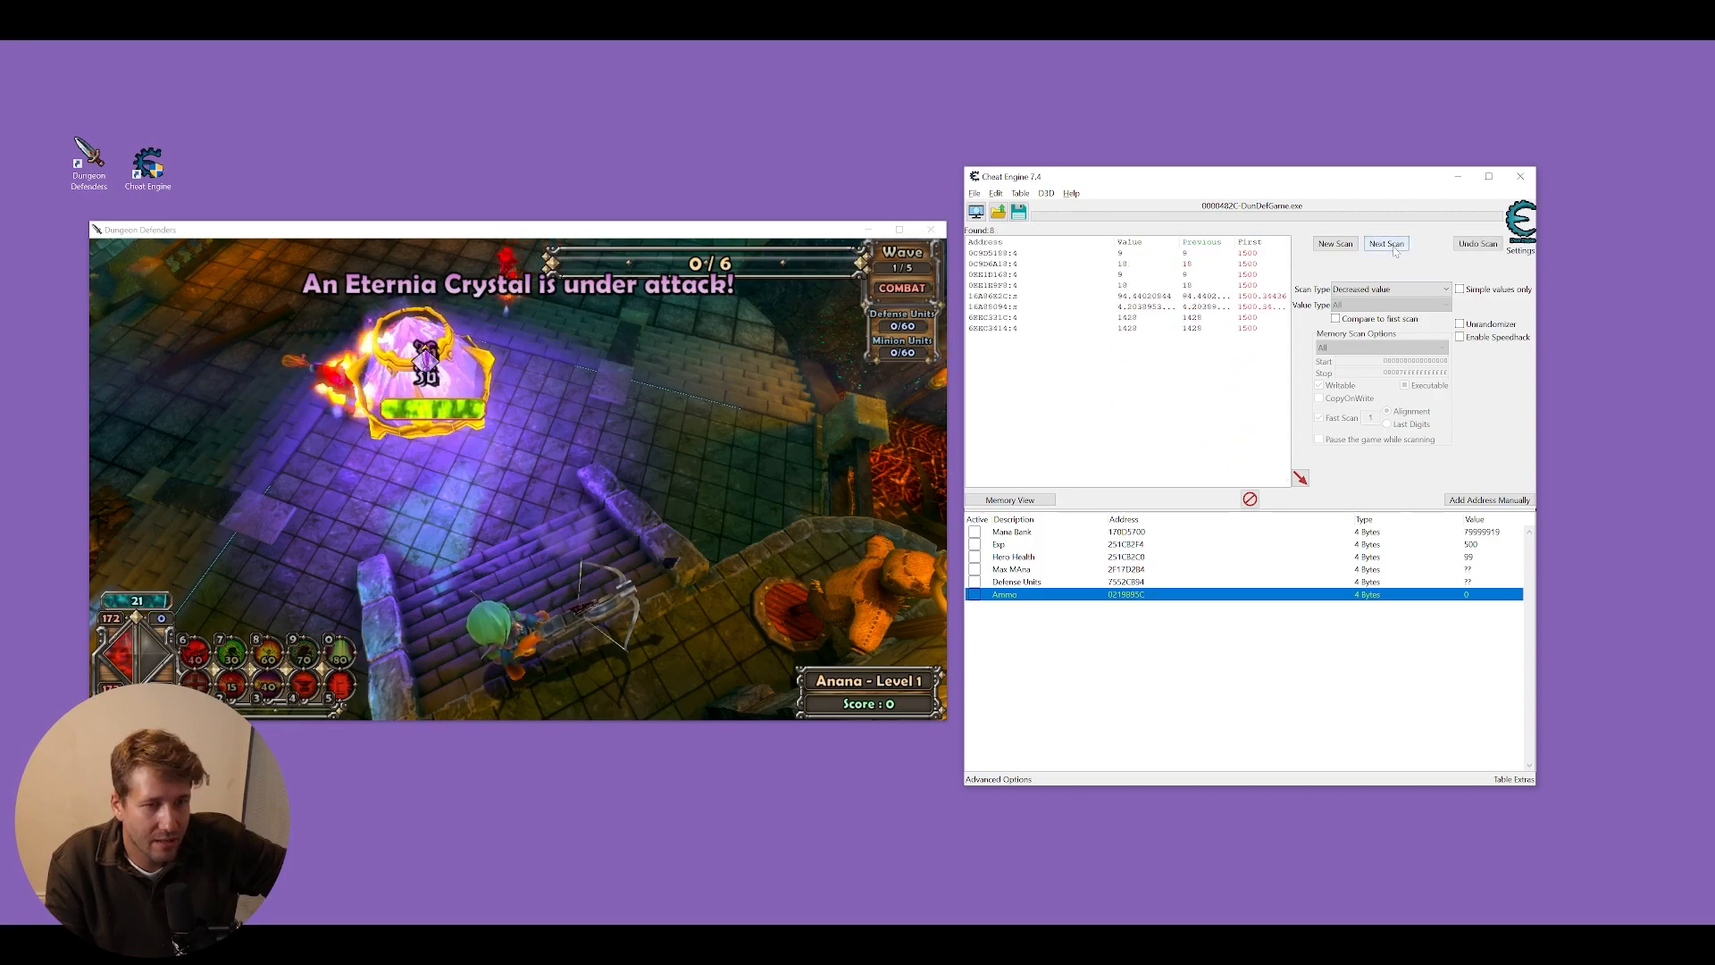
left_click(1385, 243)
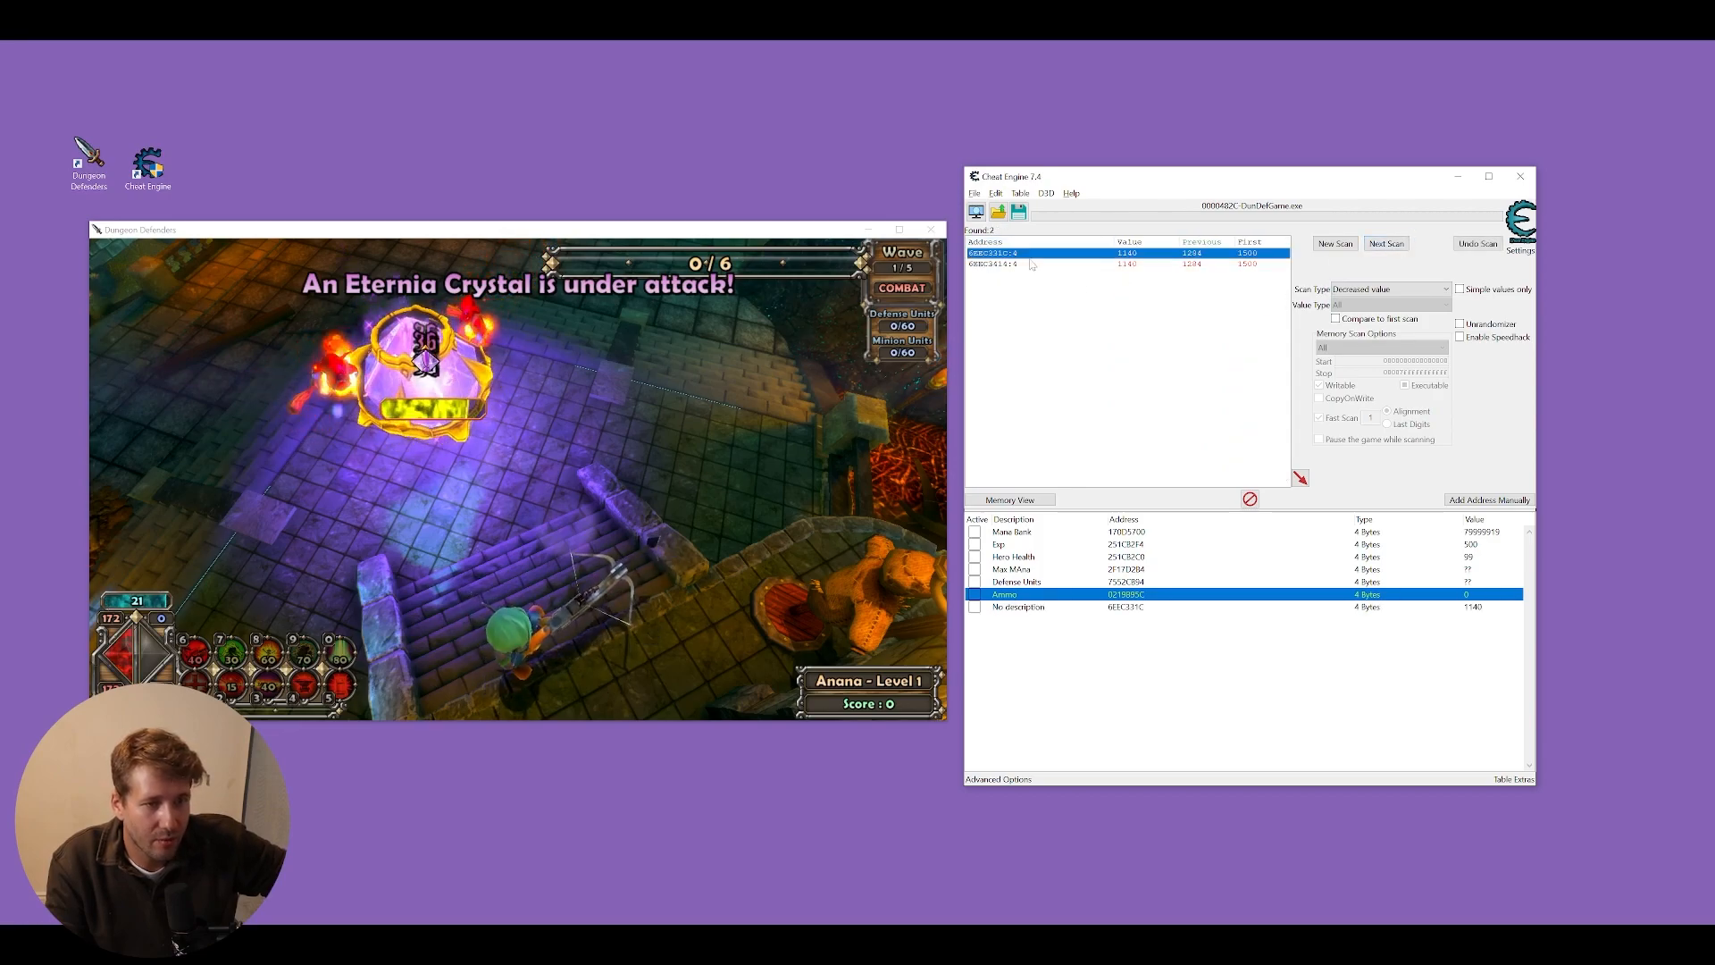